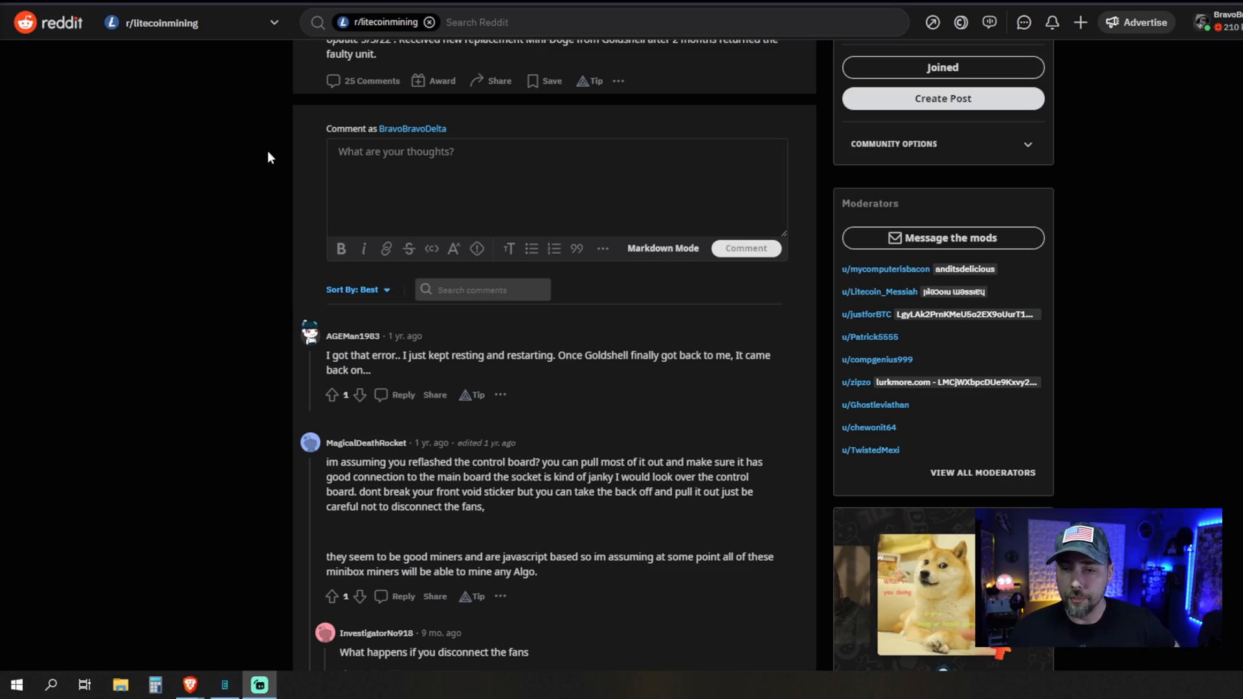
Select the 7.99 GB generic USB SD card as the flash target in balenaEtcher
scroll(down, 3)
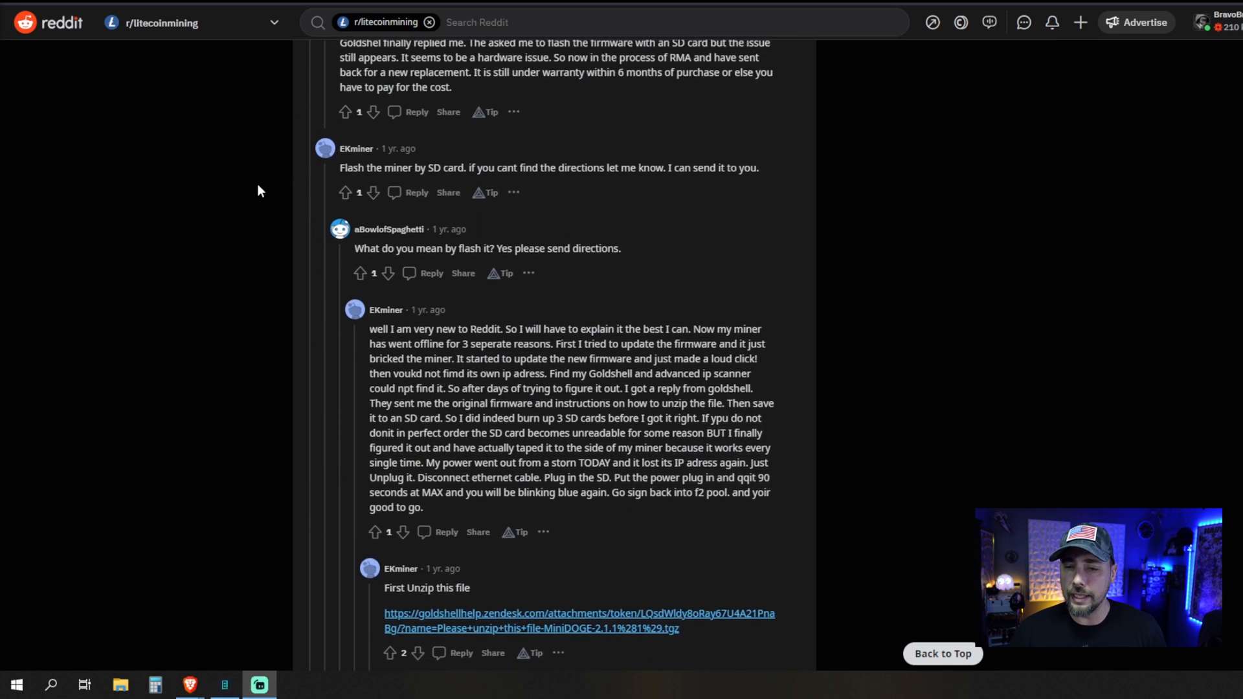
scroll(down, 3)
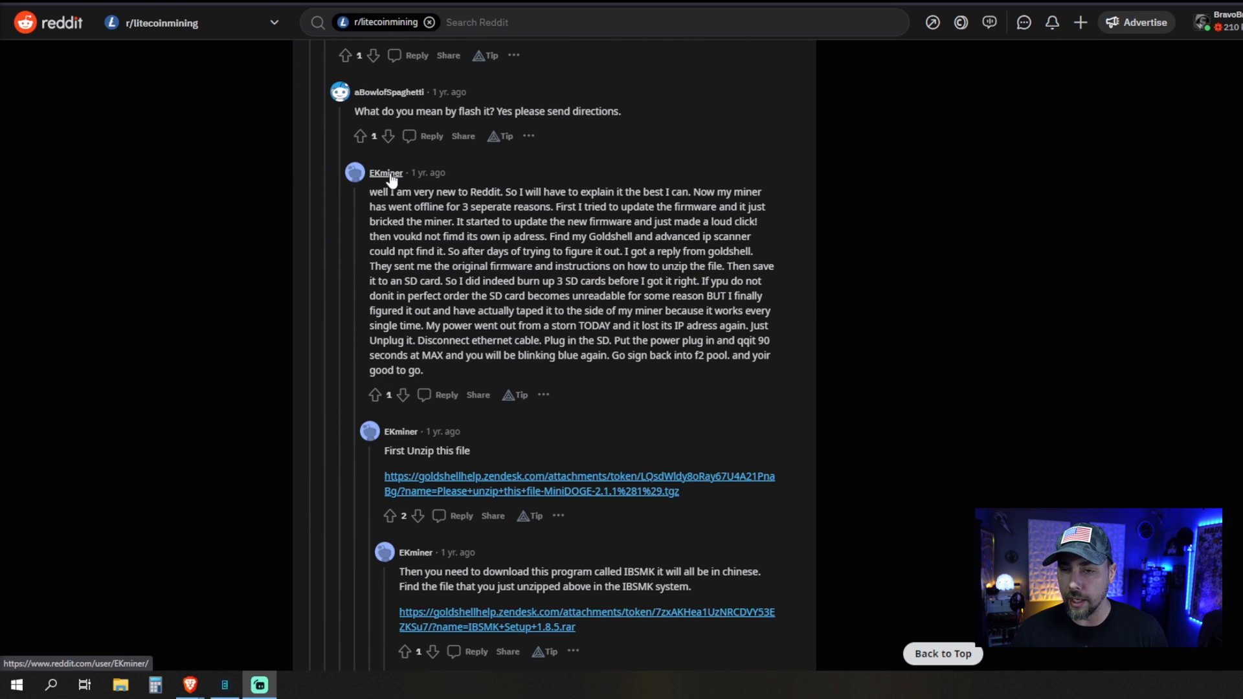
mouse_move(642, 374)
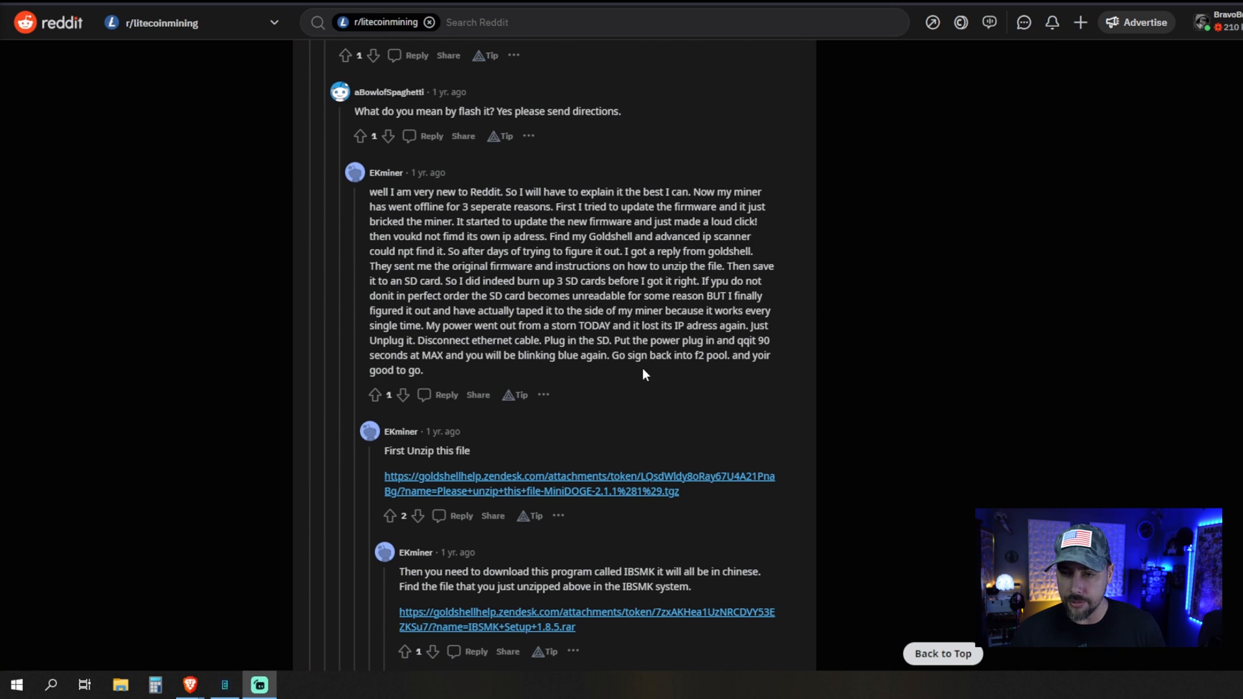
scroll(down, 3)
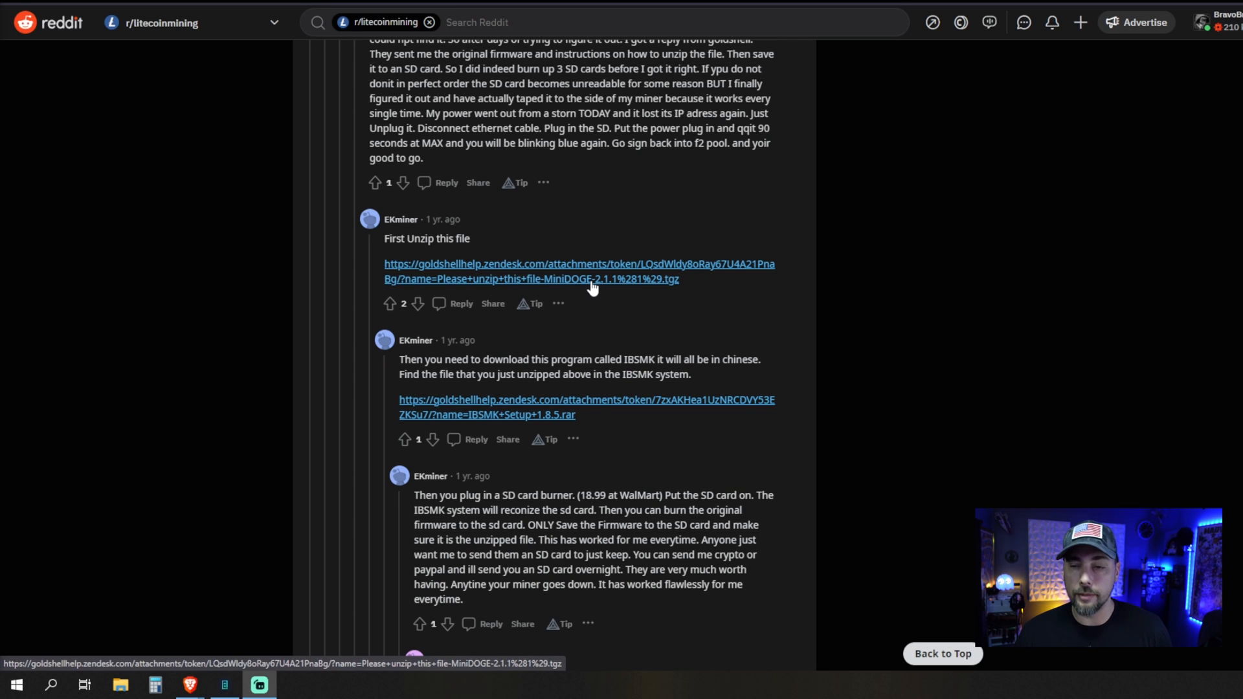
mouse_move(593, 410)
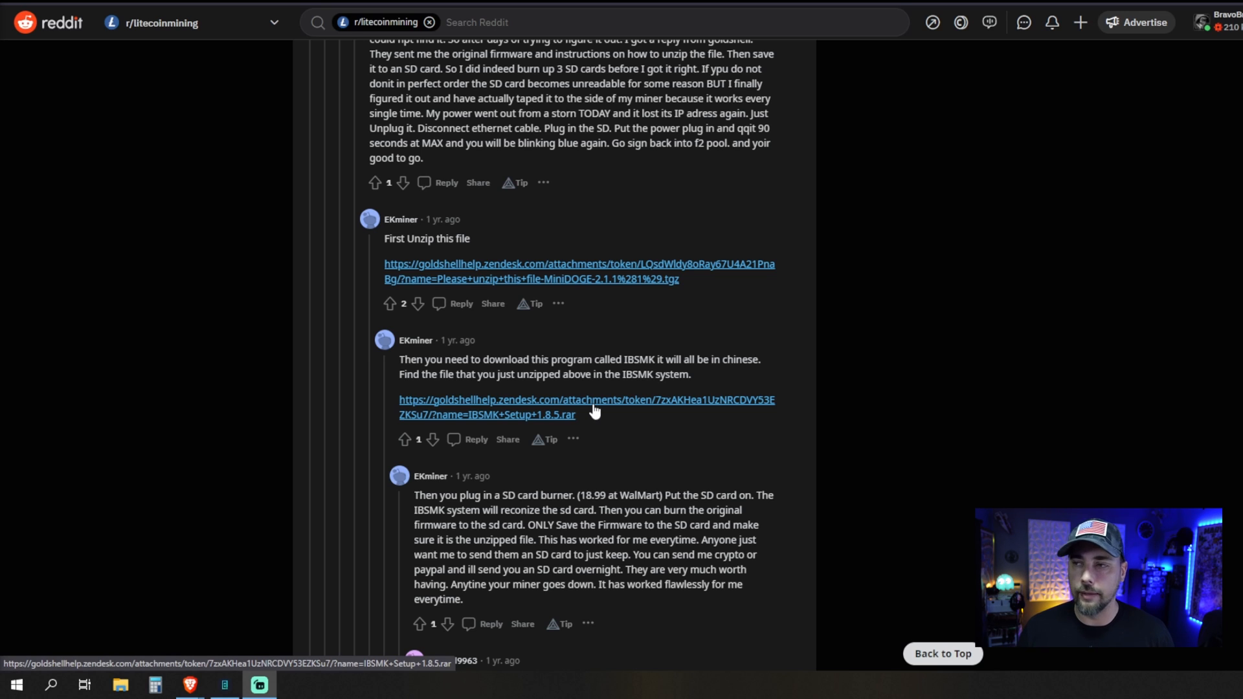
mouse_move(536, 269)
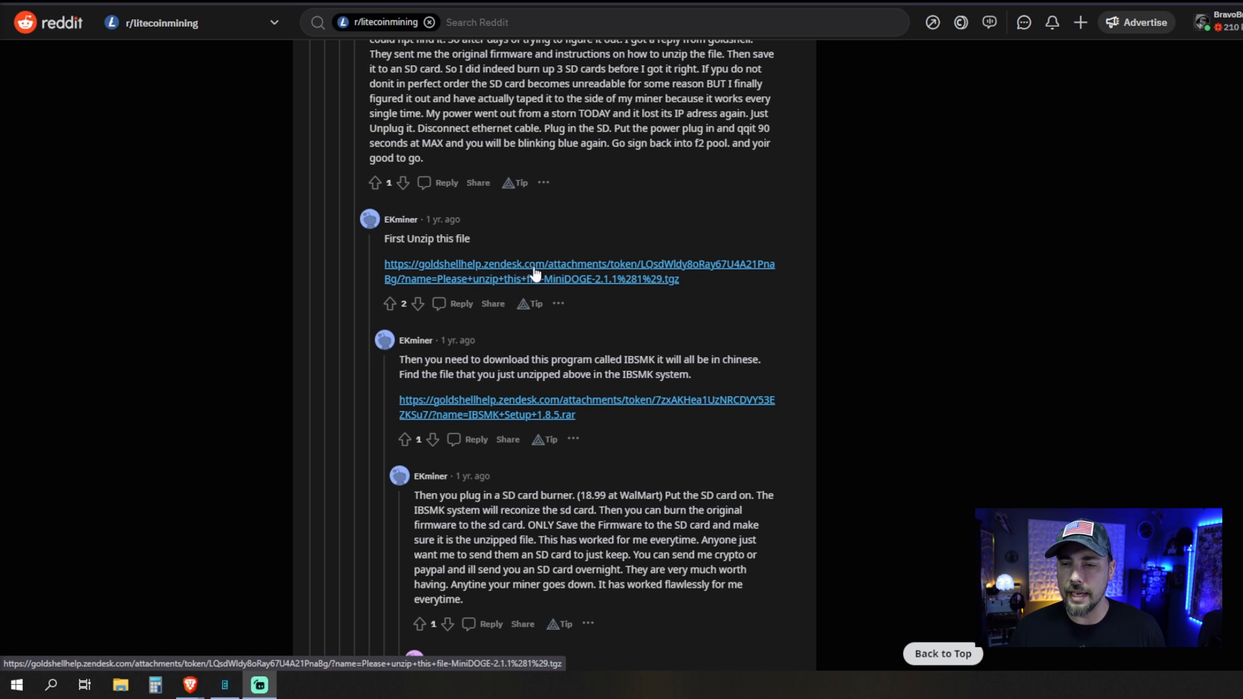
mouse_move(115, 456)
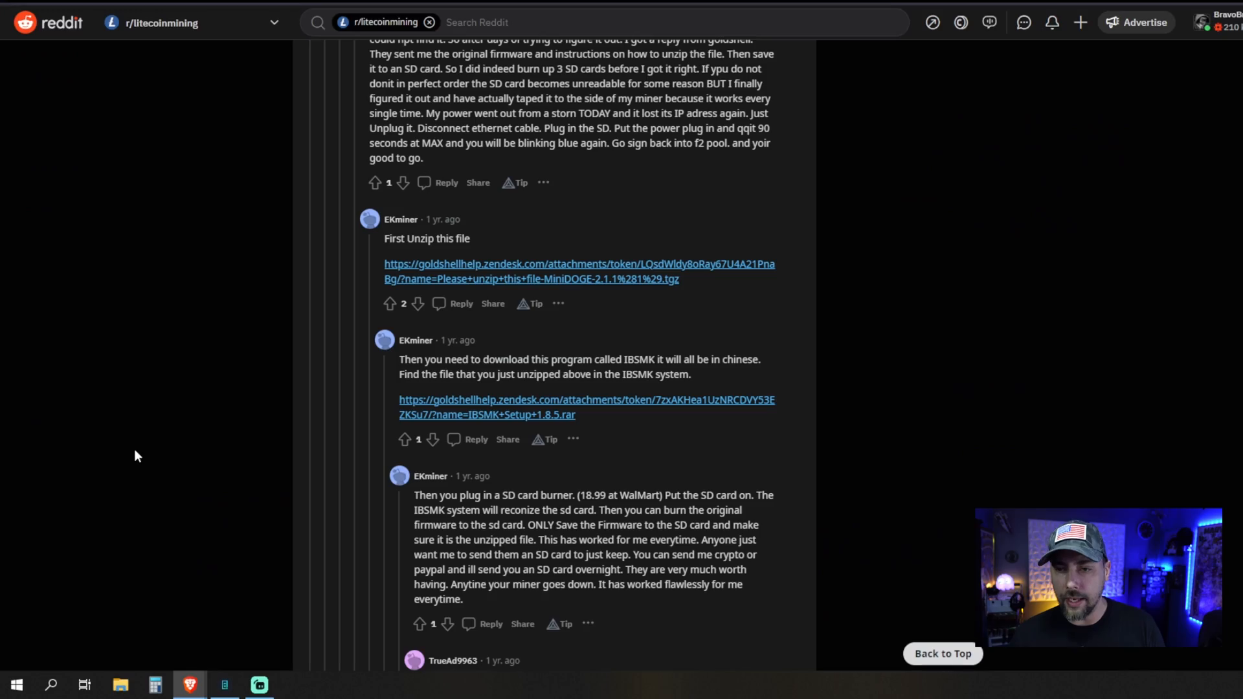
click(15, 684)
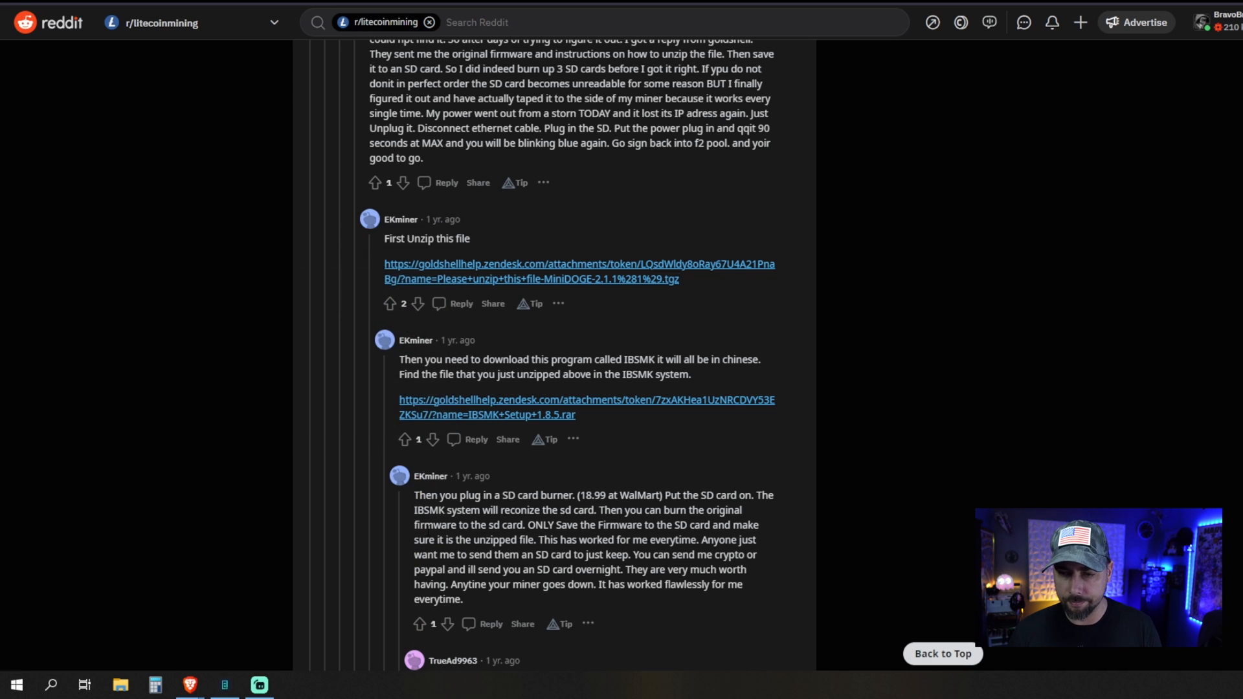
click(294, 683)
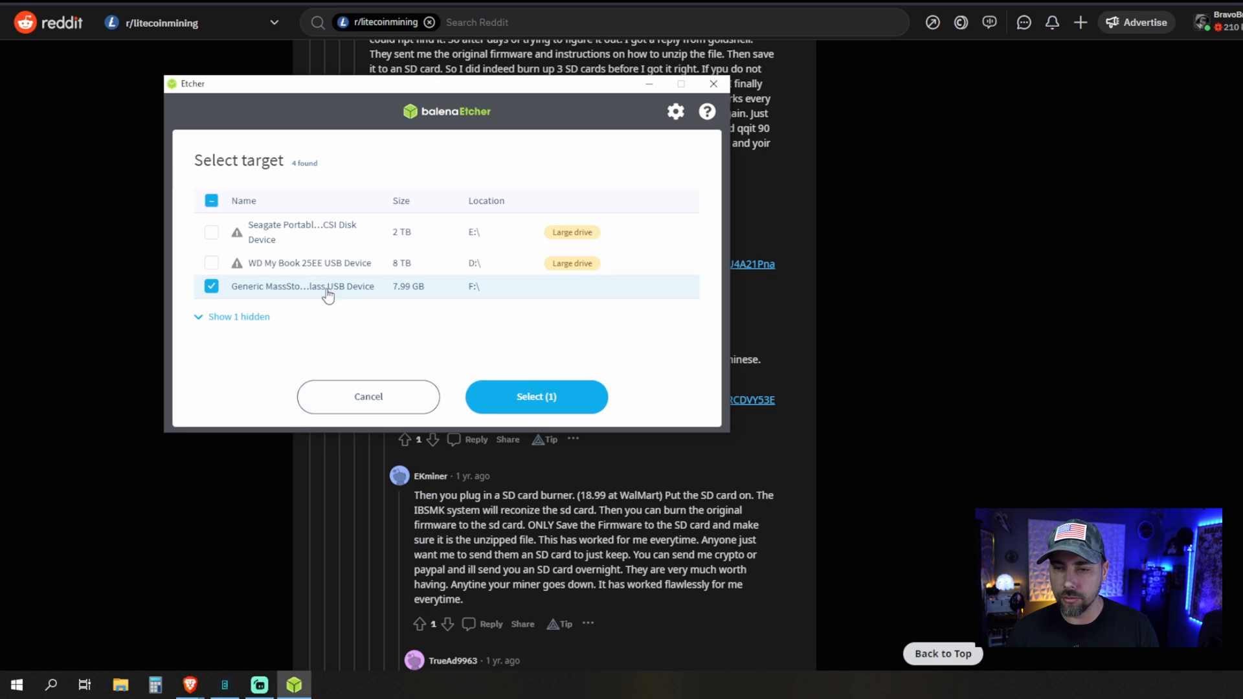
mouse_move(396, 297)
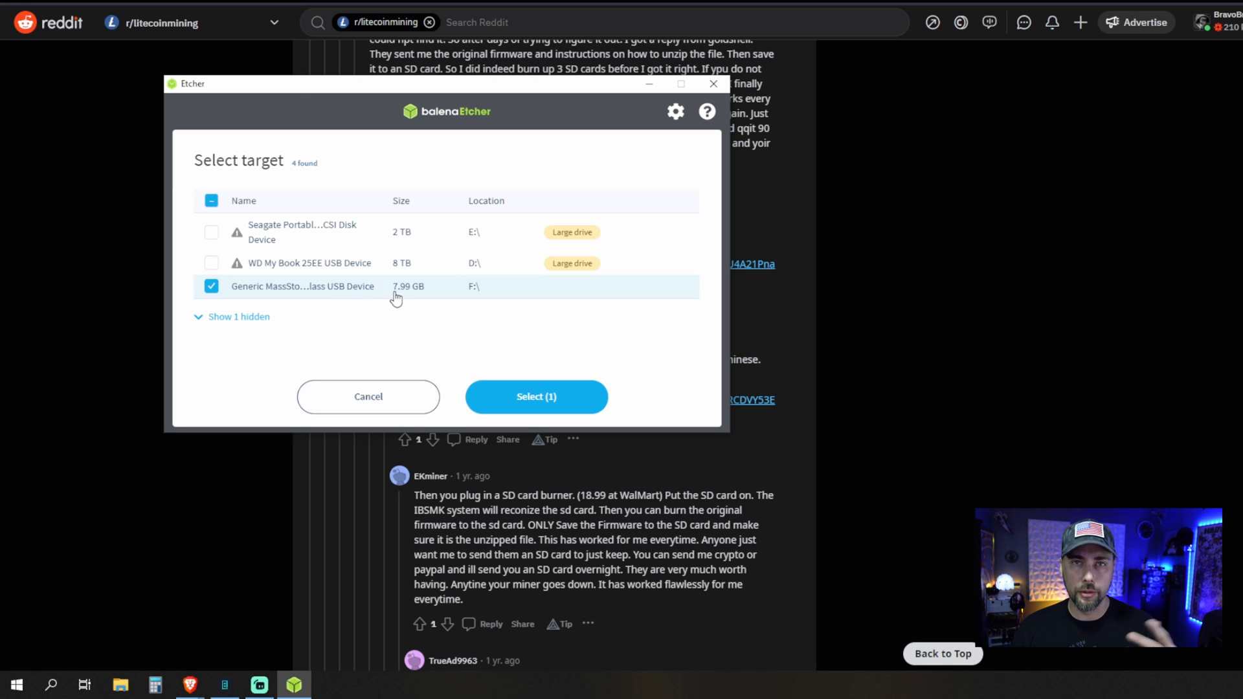
click(536, 396)
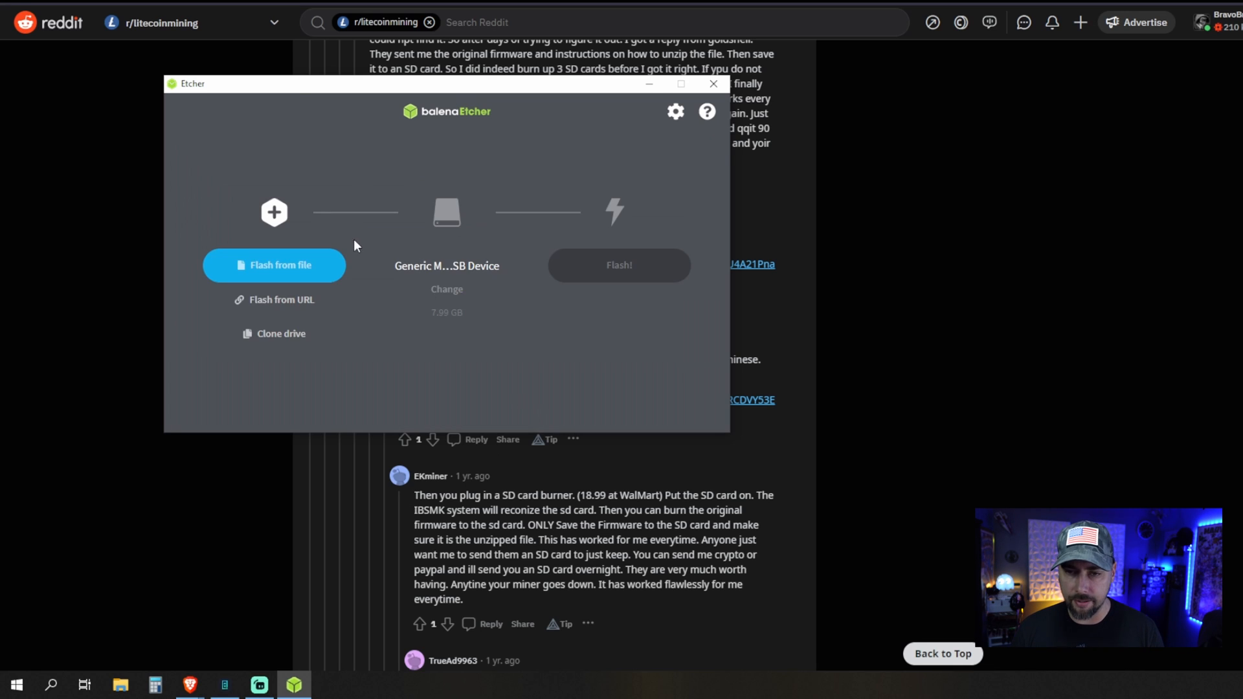
Load the burn-Goldshell-MiniDOGE 2.1.1 recovery image from Downloads and flash it to the card
click(273, 264)
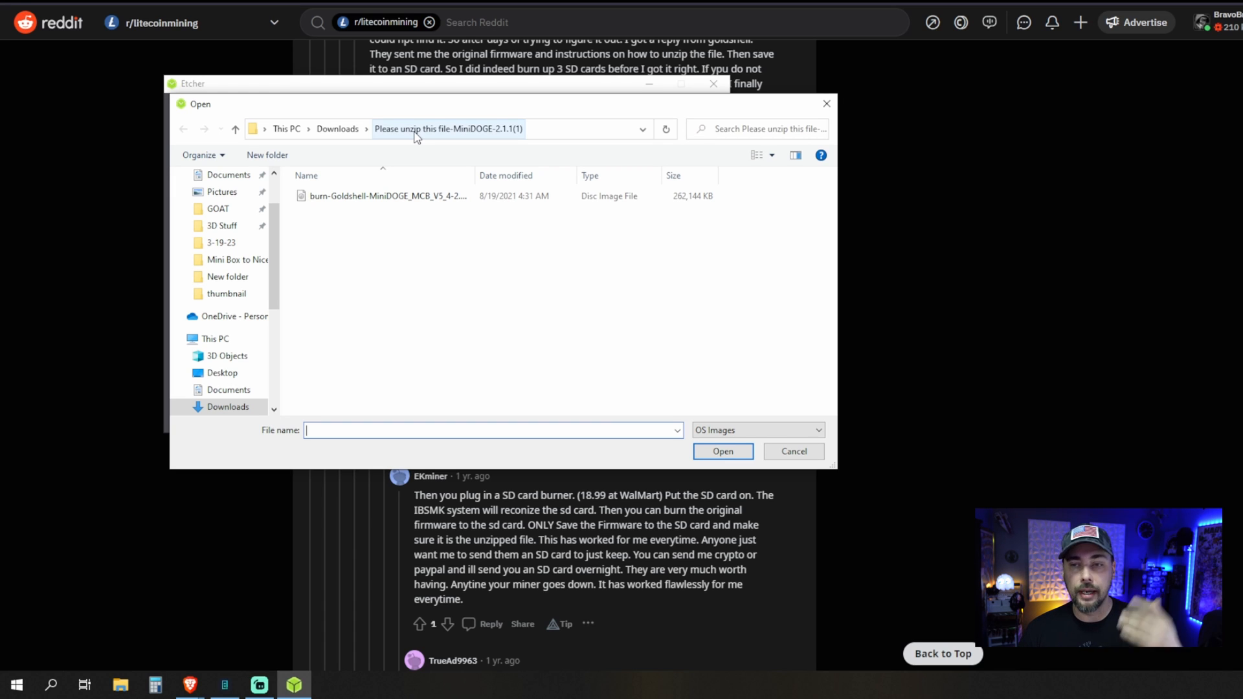
click(385, 195)
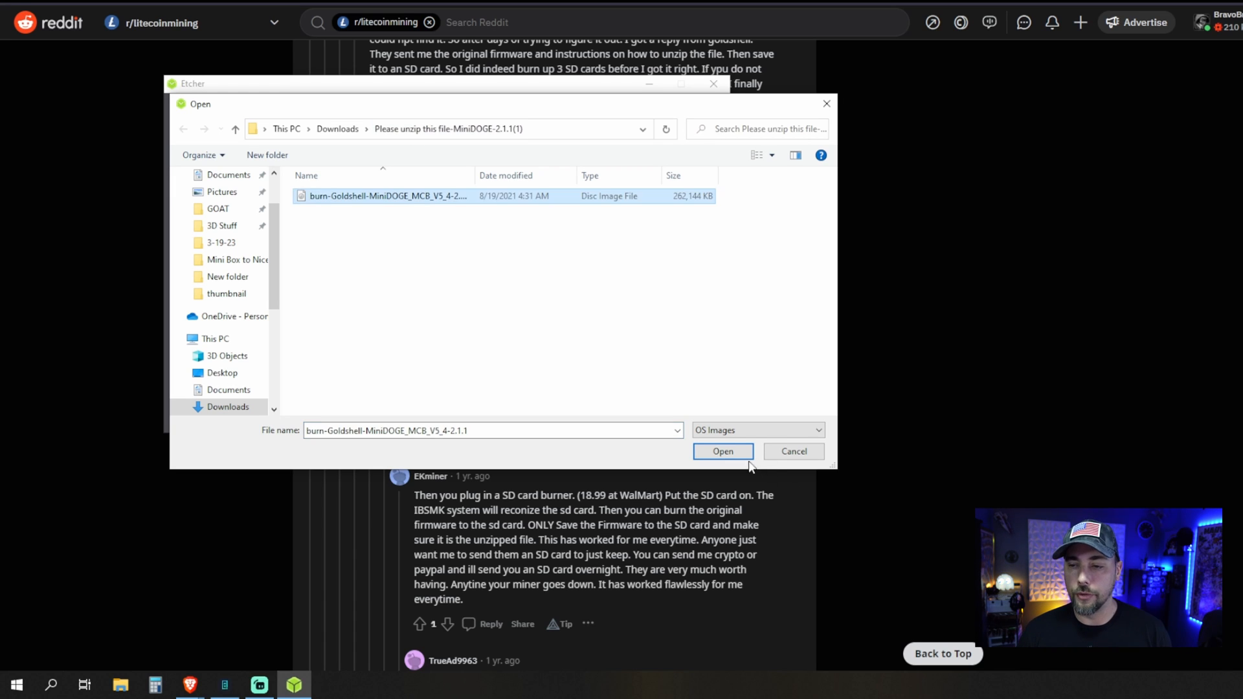
click(721, 451)
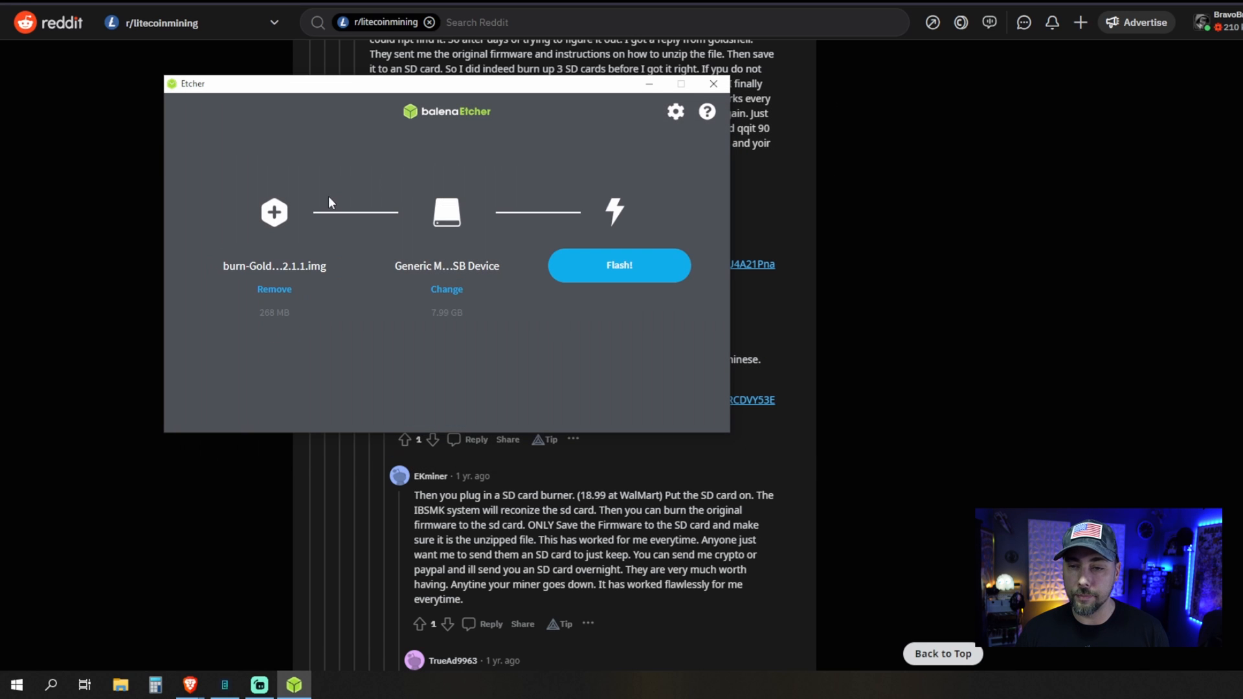
click(618, 264)
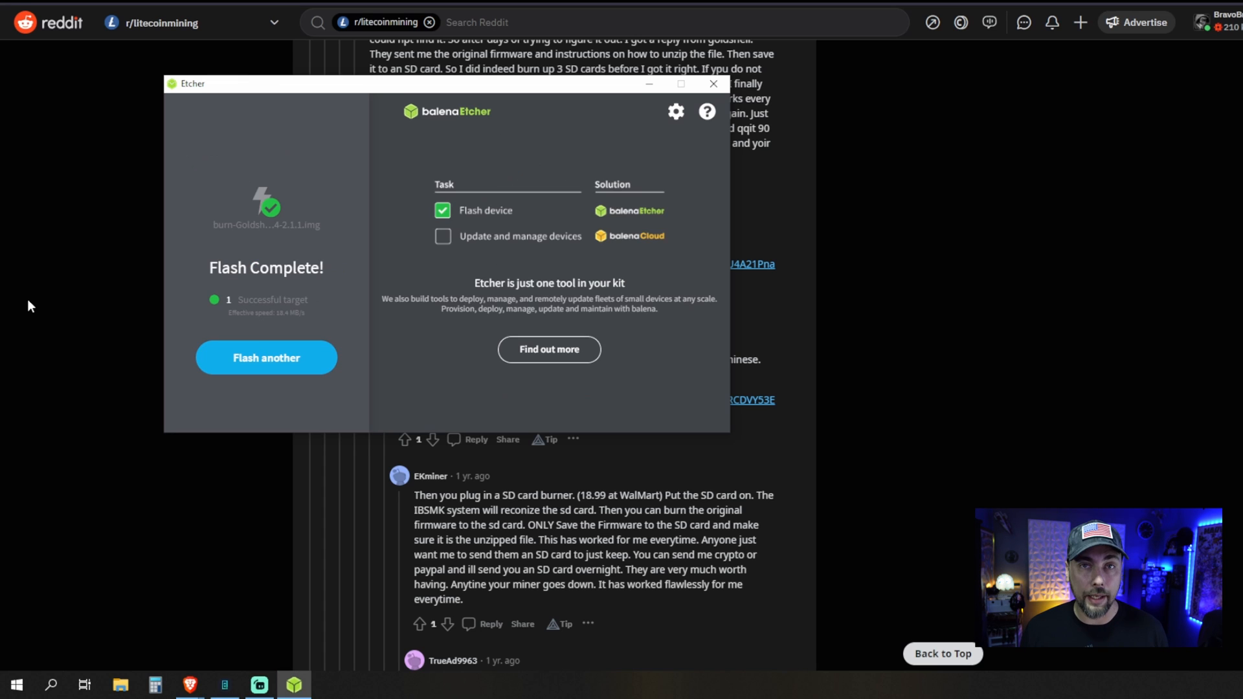
click(711, 84)
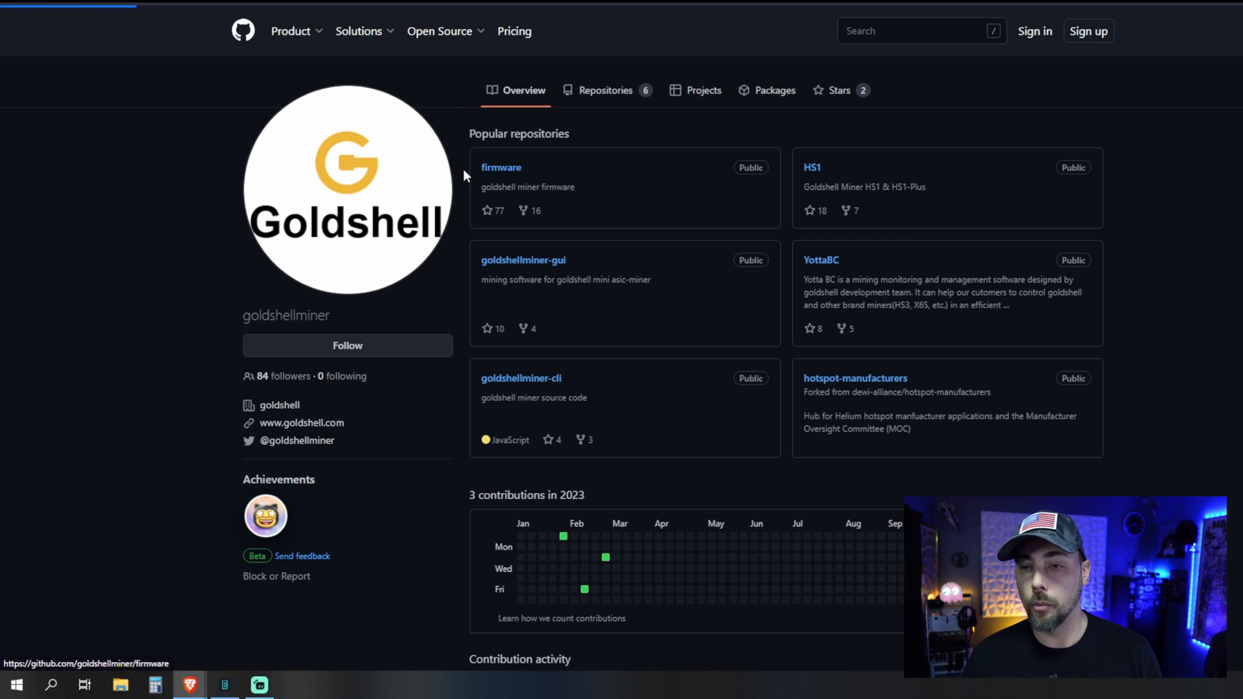
Reach firmware-Goldshell-MiniDOGE-2.2.5.cpb in the firmware repository, start its download and cancel the save prompt
click(501, 167)
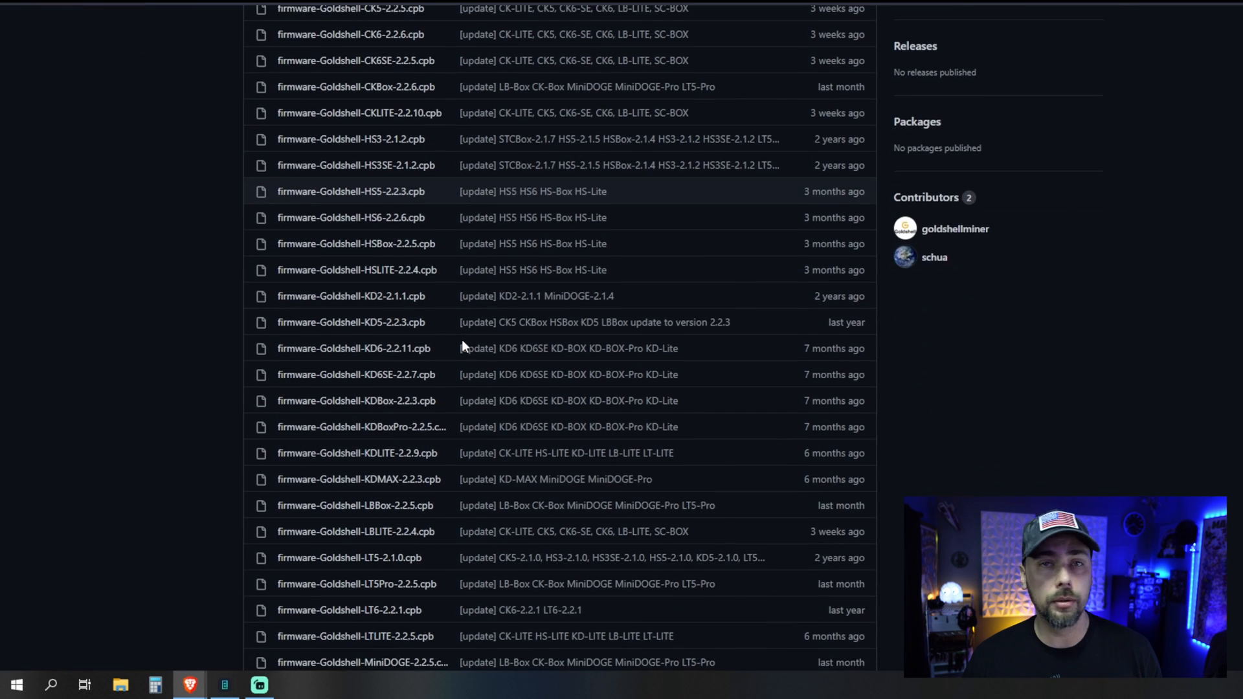
scroll(down, 3)
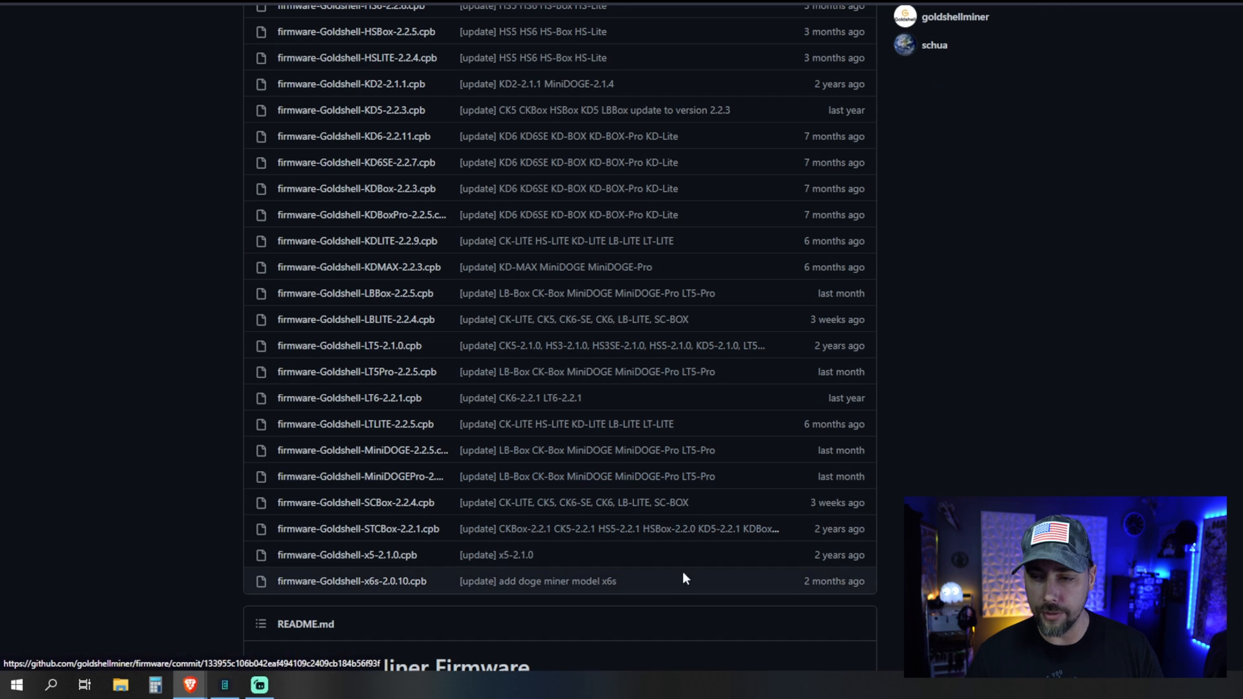
mouse_move(834, 581)
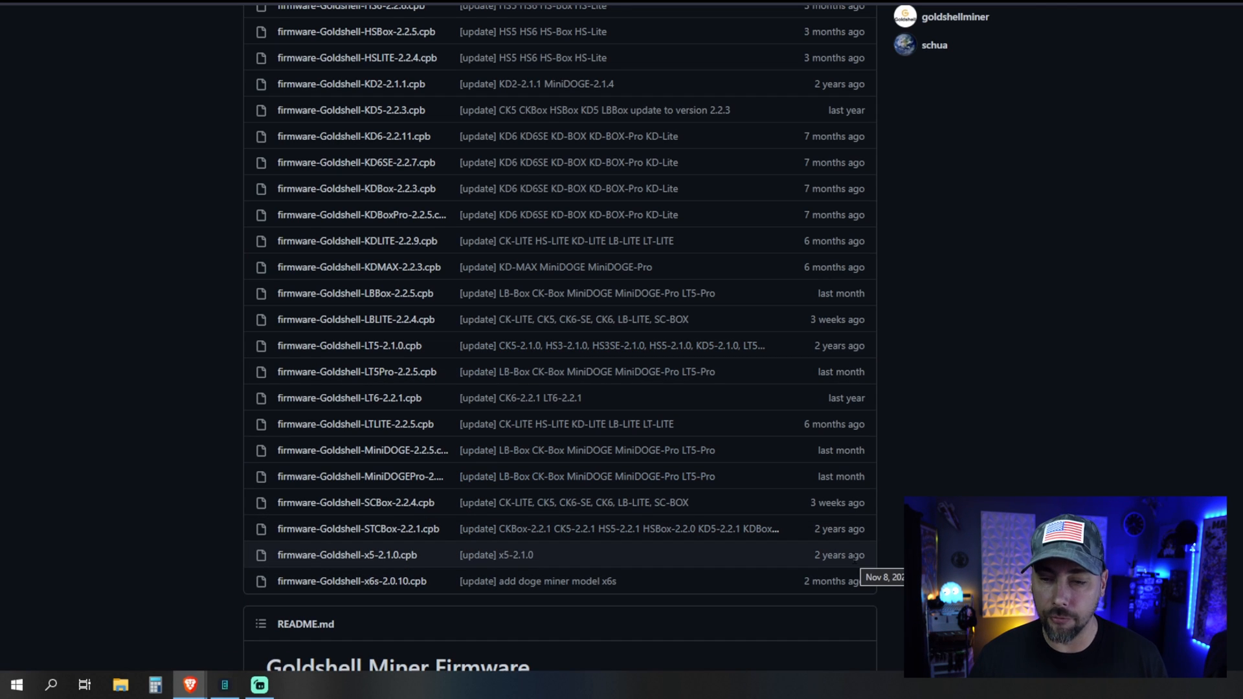
click(363, 450)
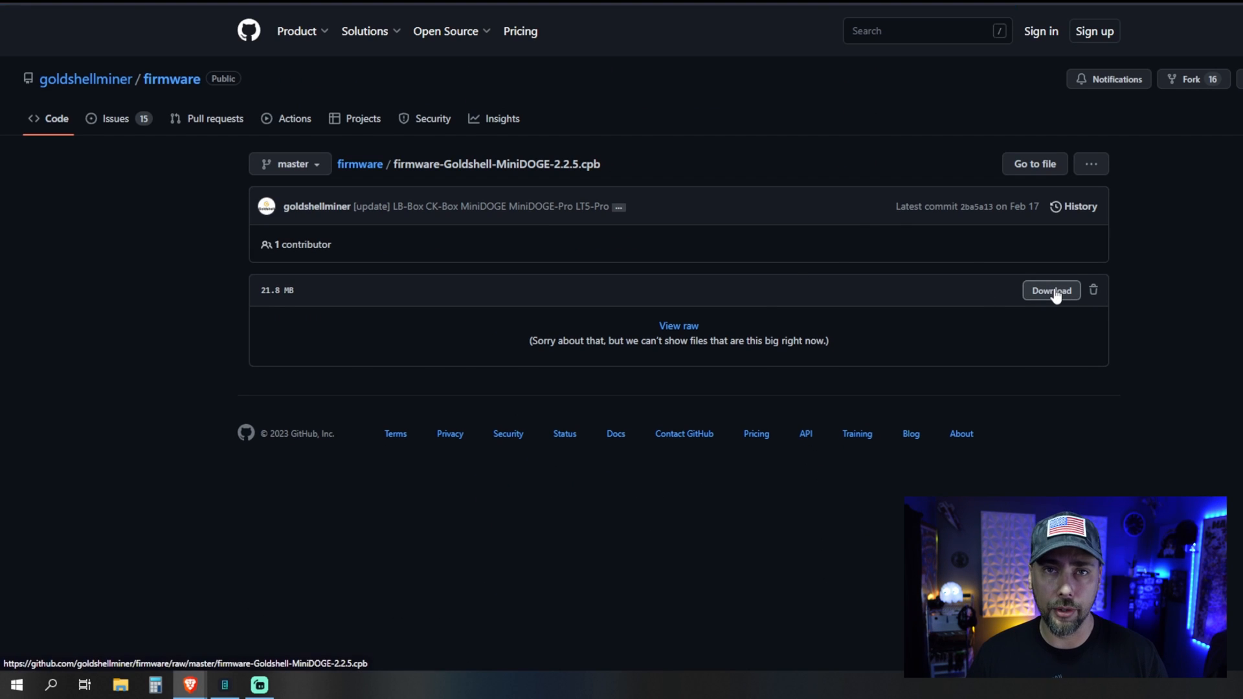
click(1051, 290)
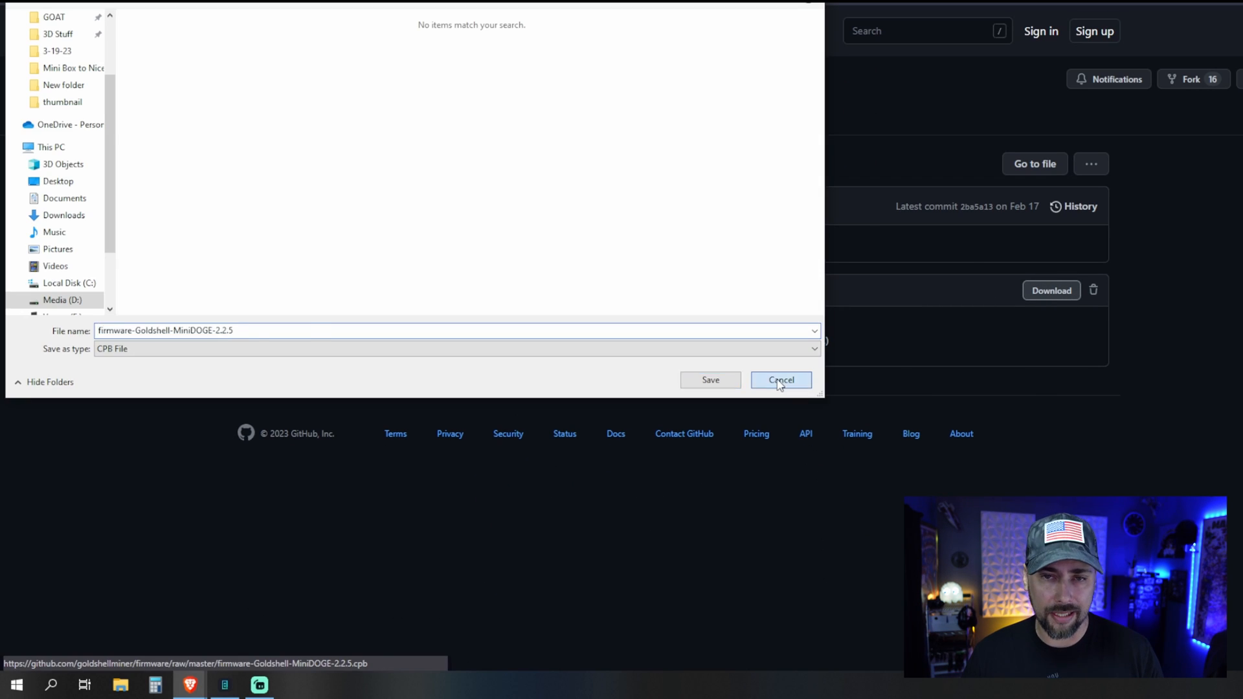
click(779, 379)
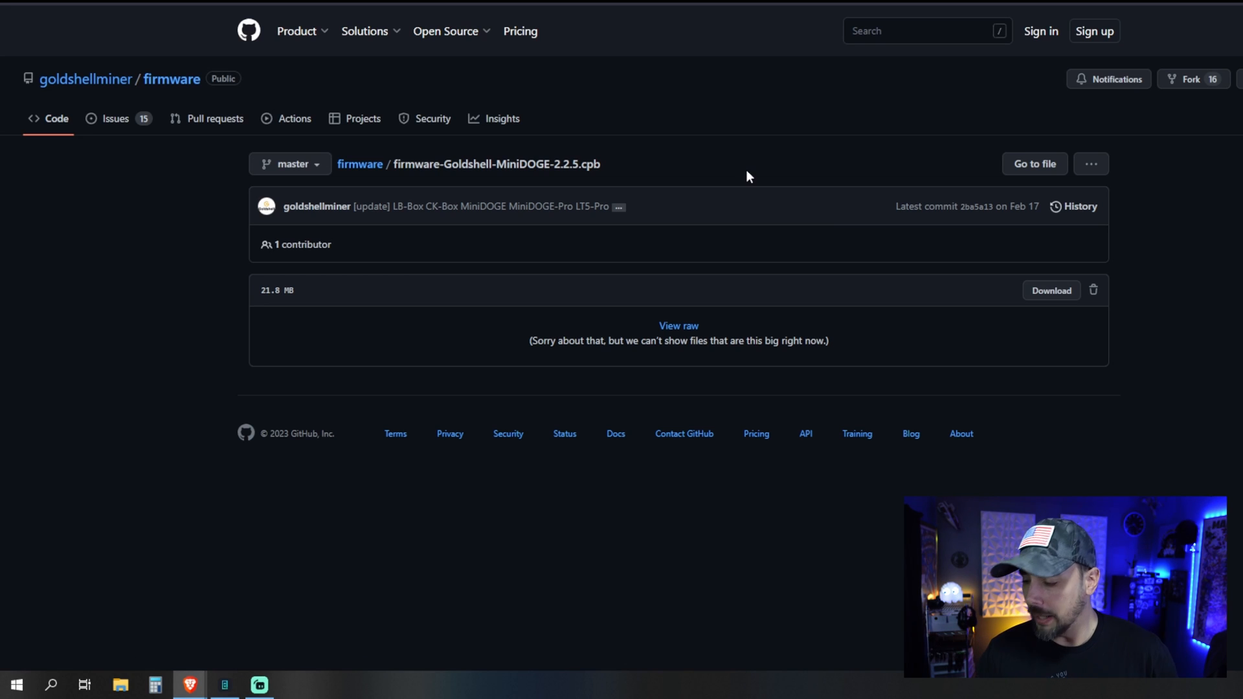
mouse_move(694, 165)
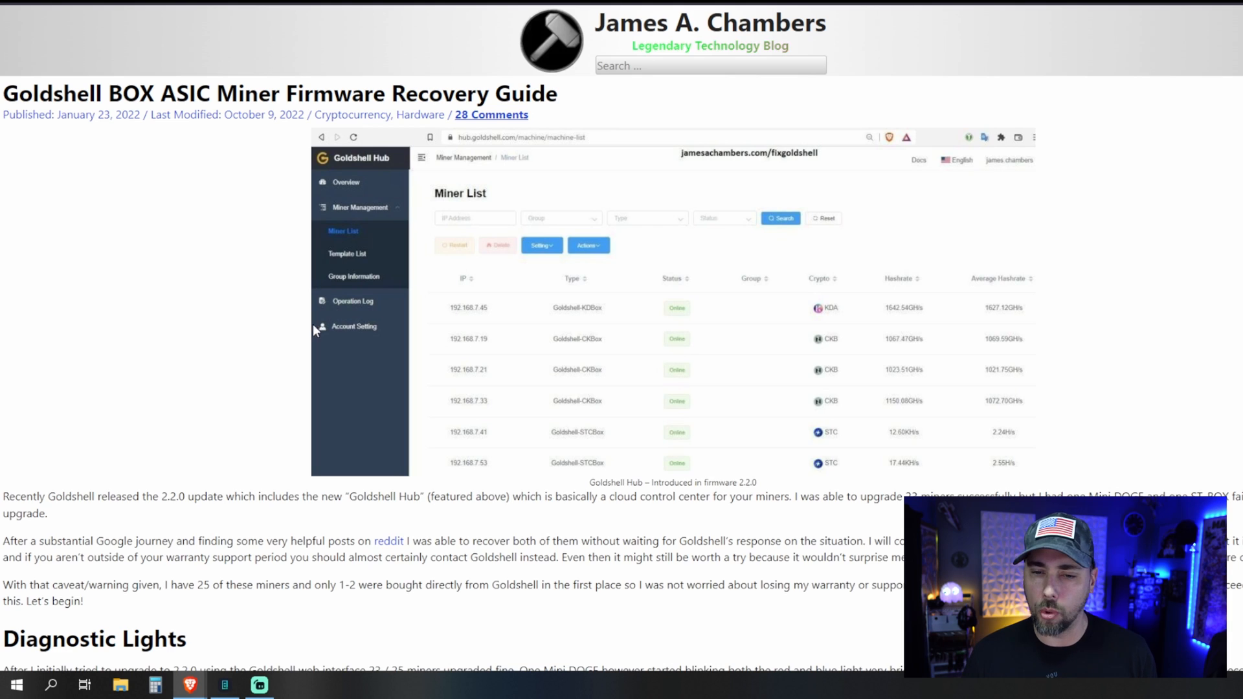
Scroll the blog post down to the Recovery Image links and Additional Documentation sections
scroll(down, 3)
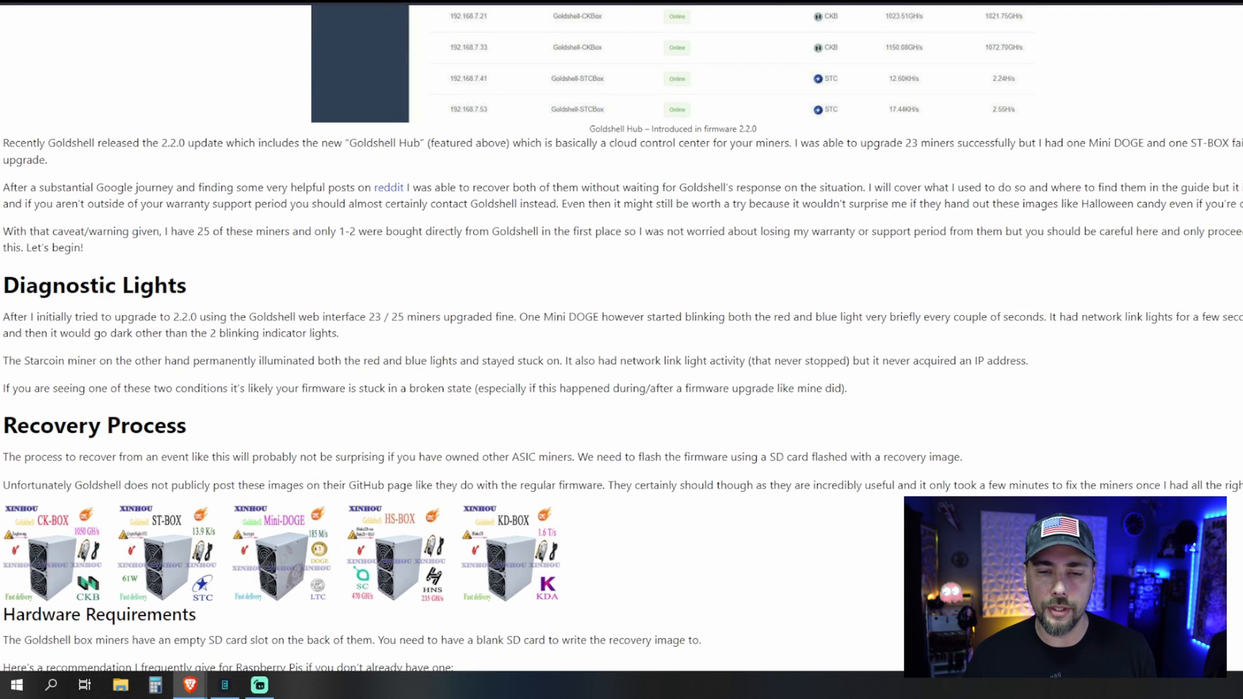
scroll(down, 3)
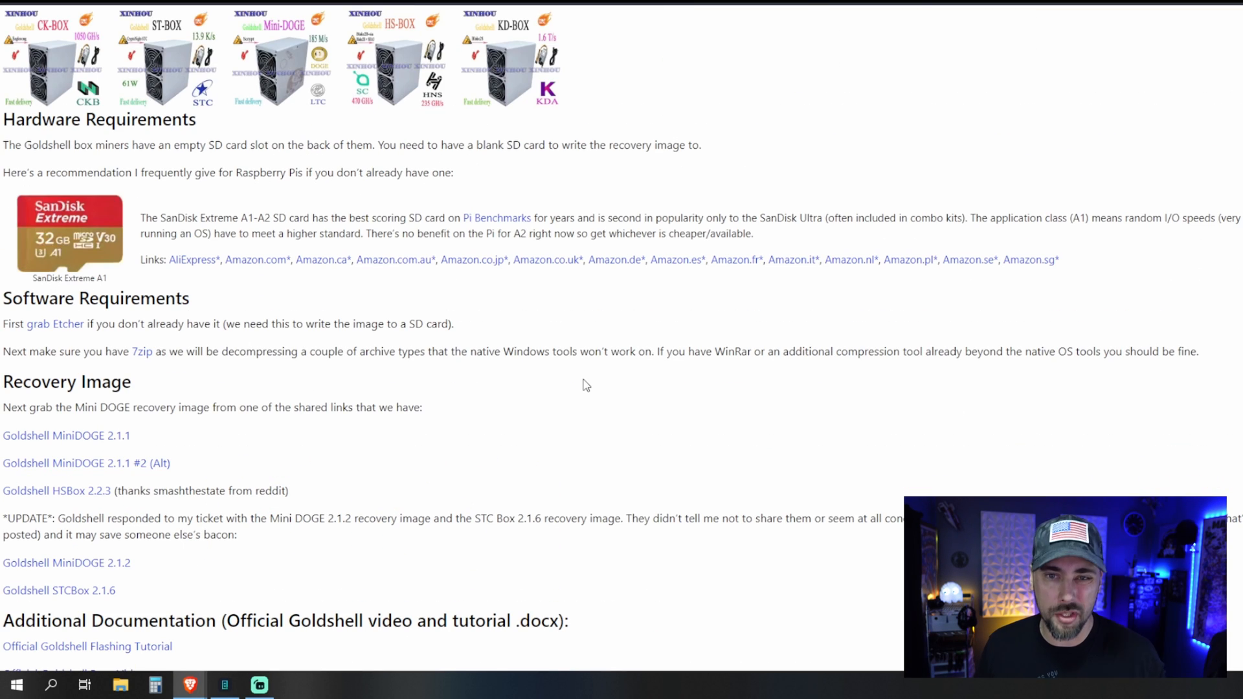
scroll(down, 3)
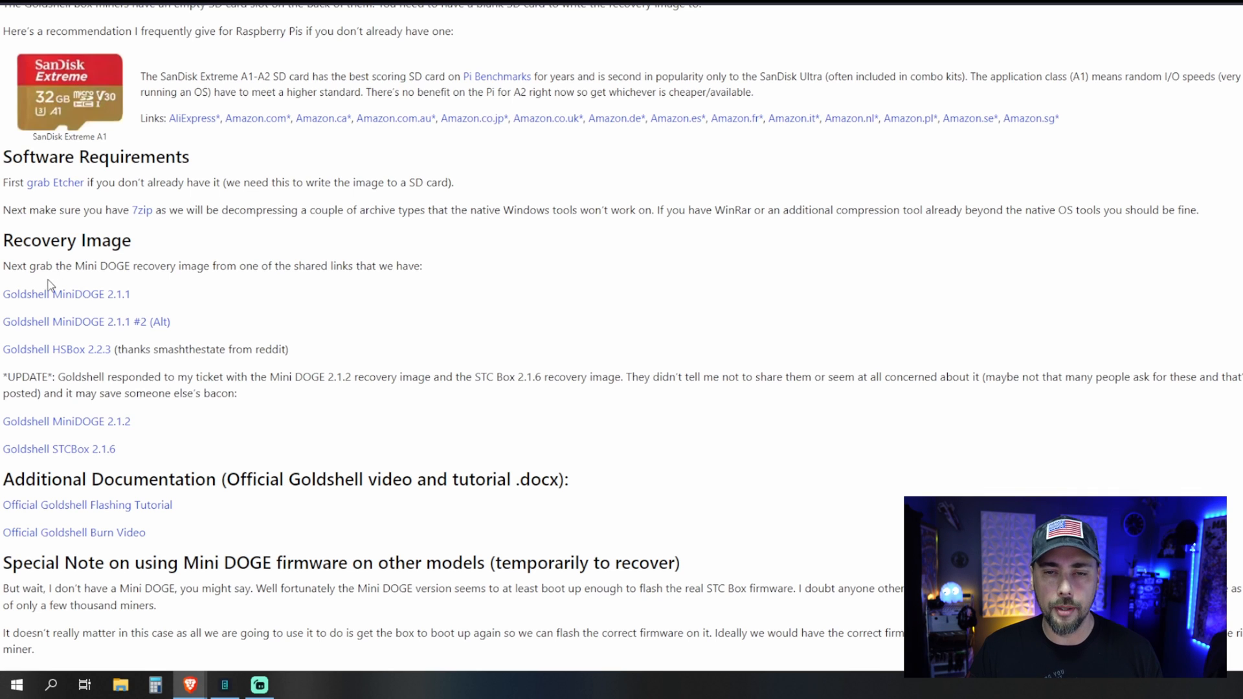
mouse_move(298, 283)
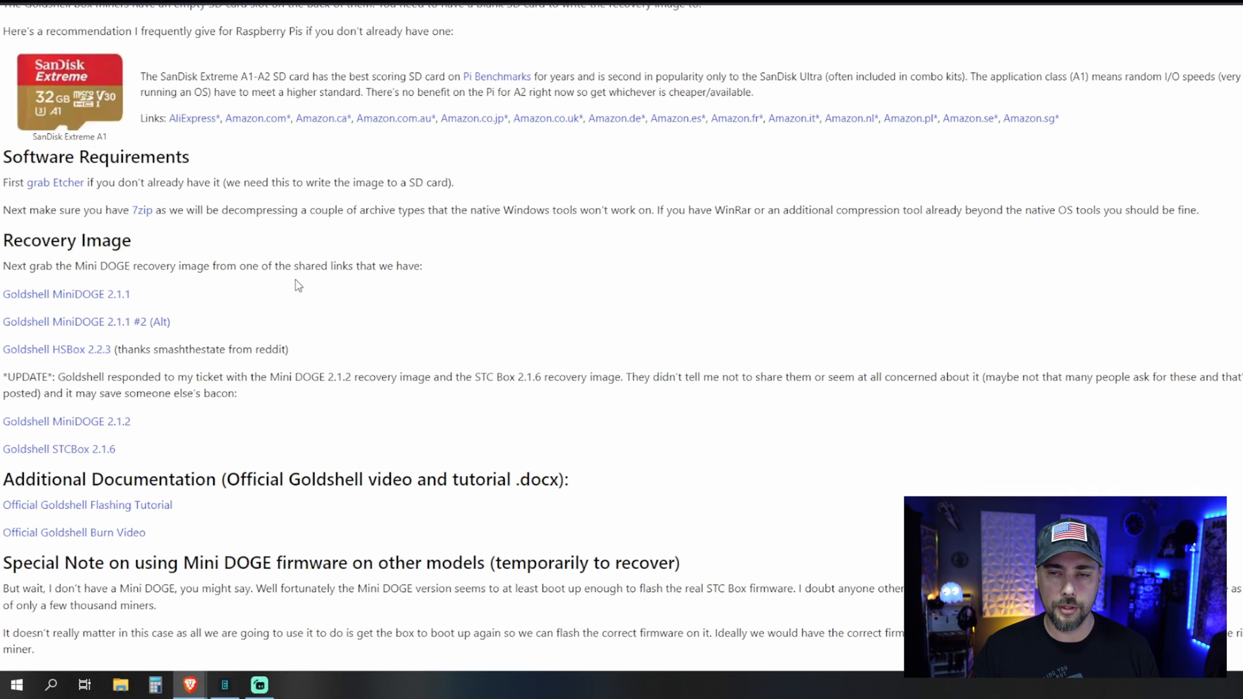
mouse_move(86, 348)
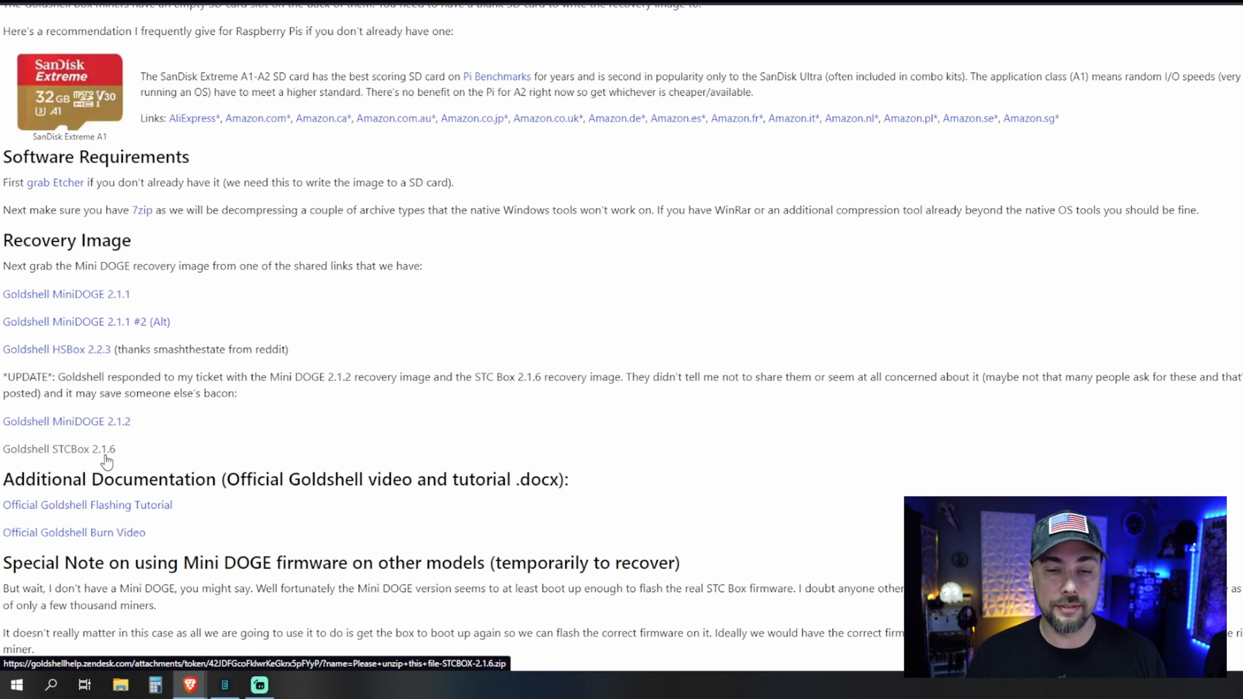
scroll(down, 3)
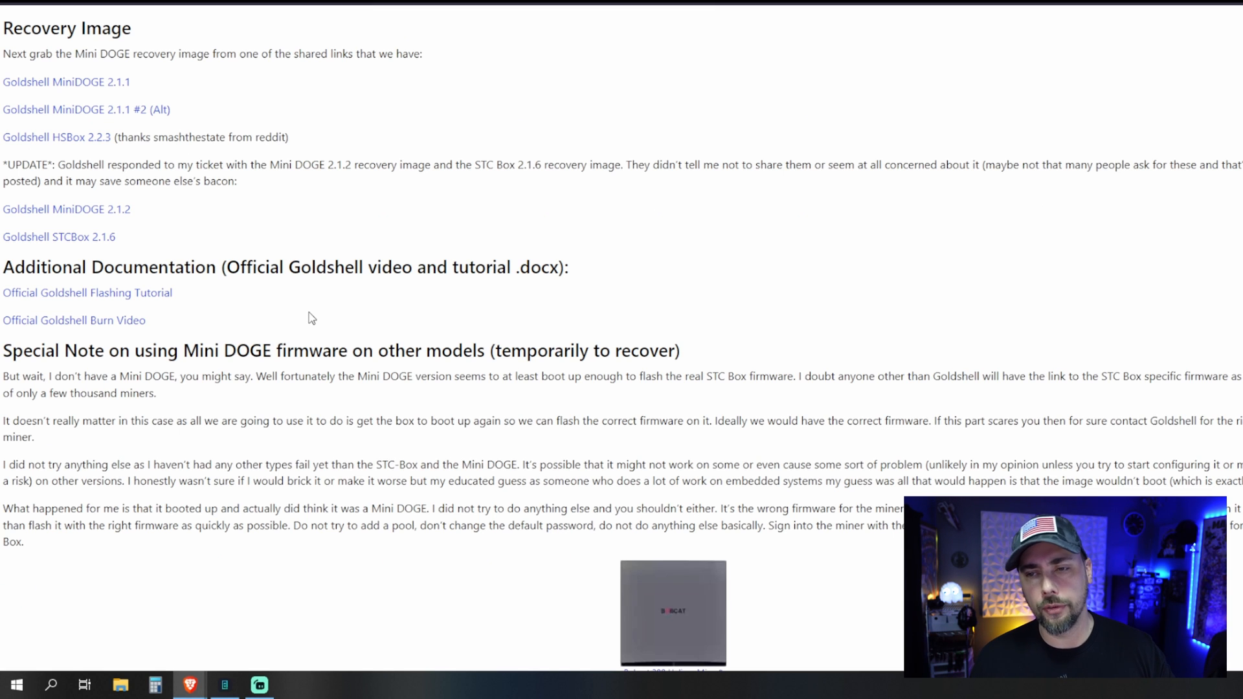
mouse_move(225, 300)
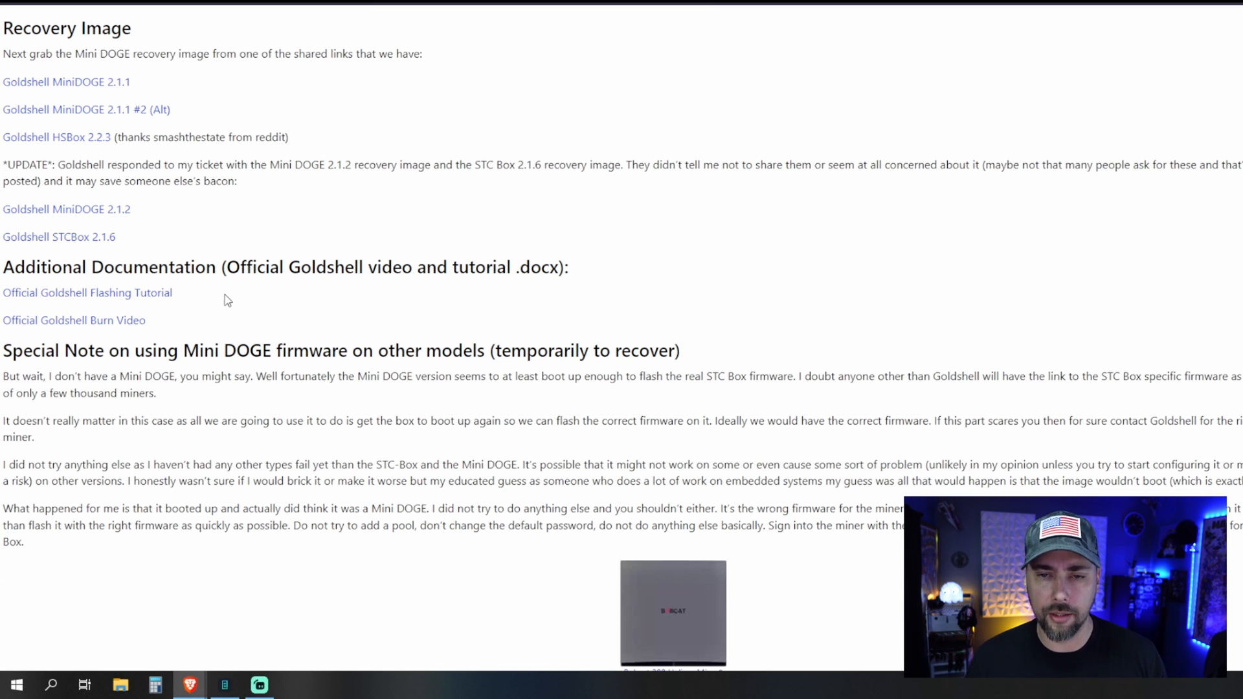
scroll(down, 3)
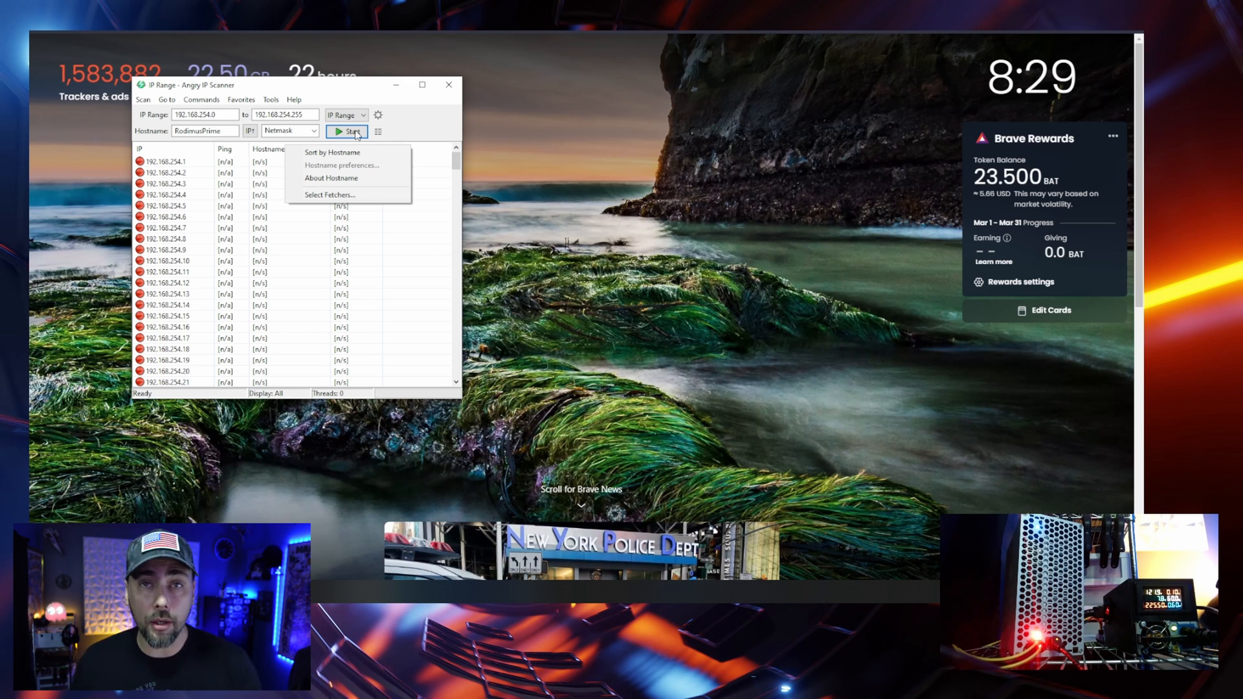
mouse_move(331, 153)
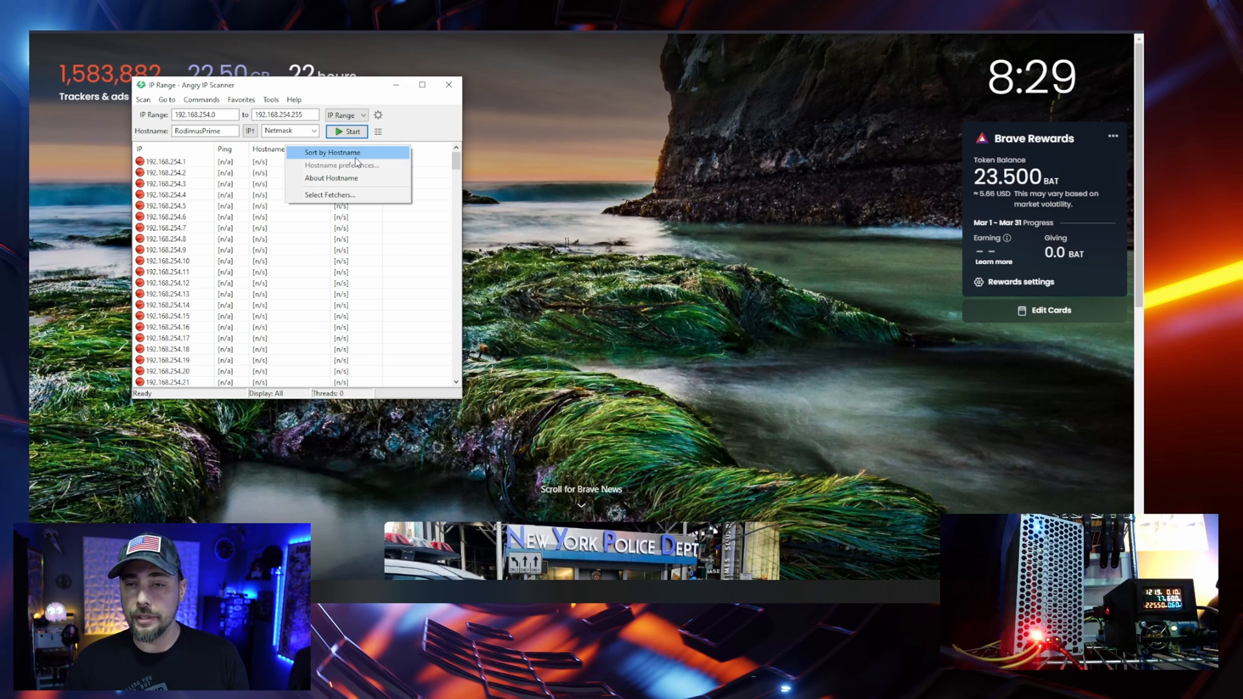
Sort scan results so live hosts list first and open the MiniDOGE miner's address
click(331, 153)
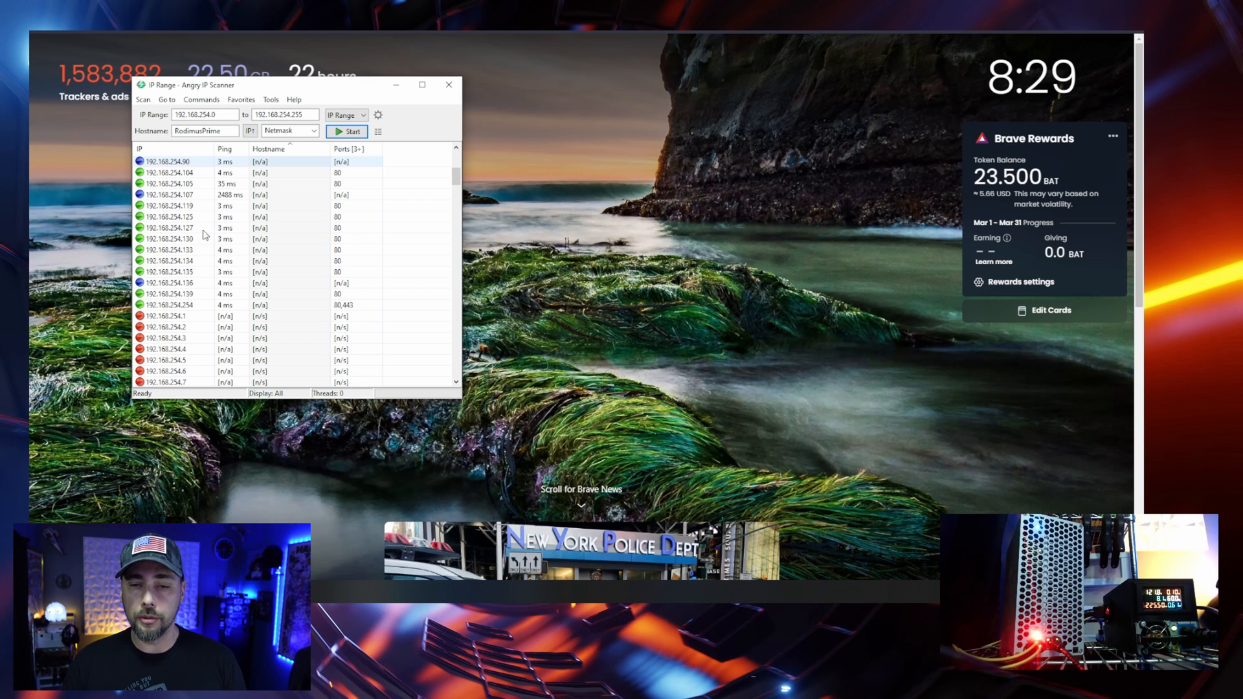
click(175, 294)
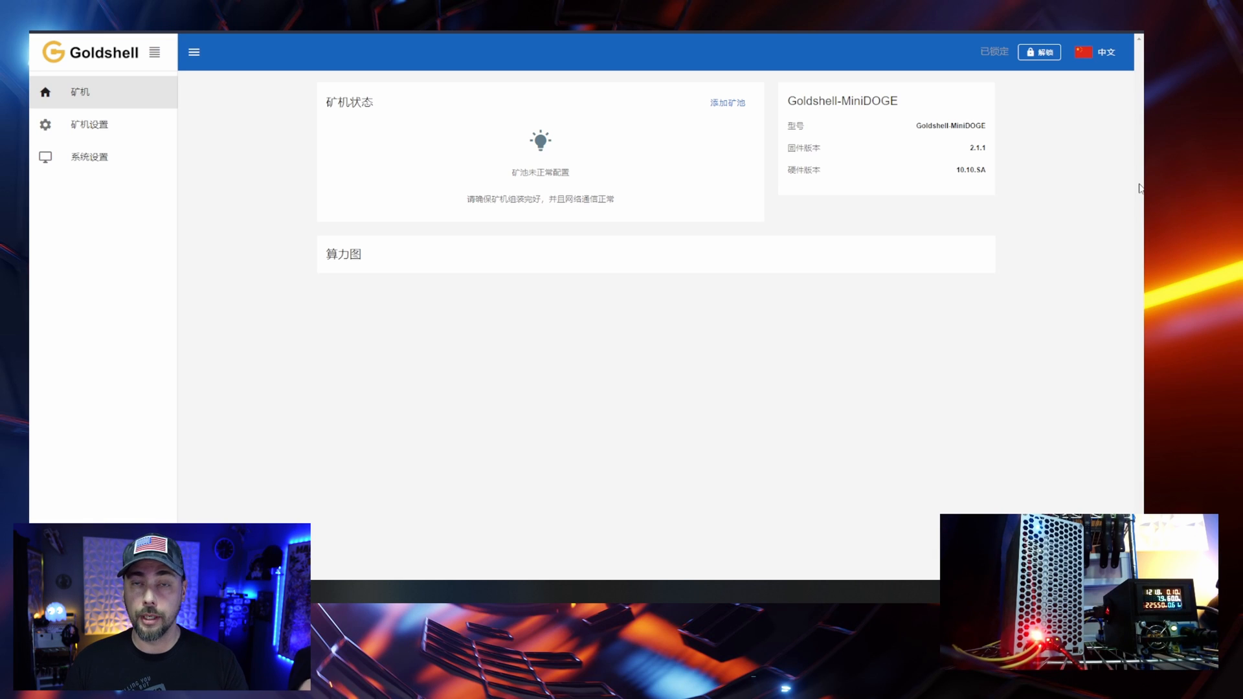
click(1098, 52)
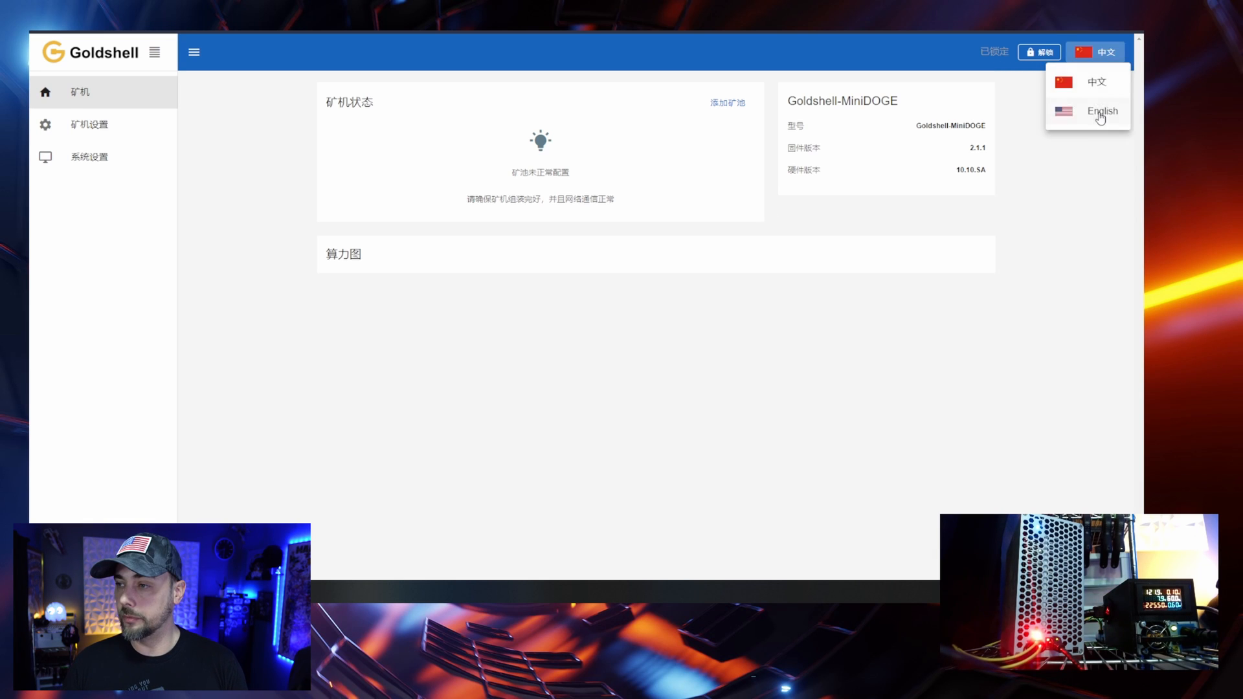
click(1100, 111)
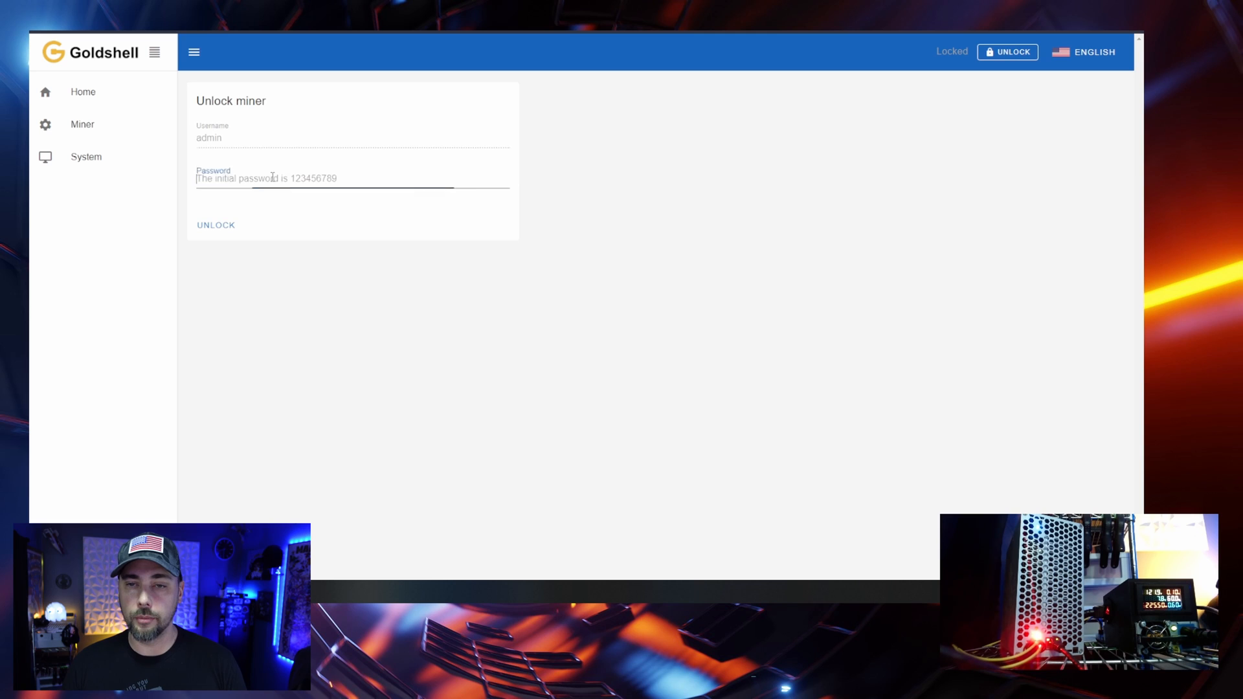
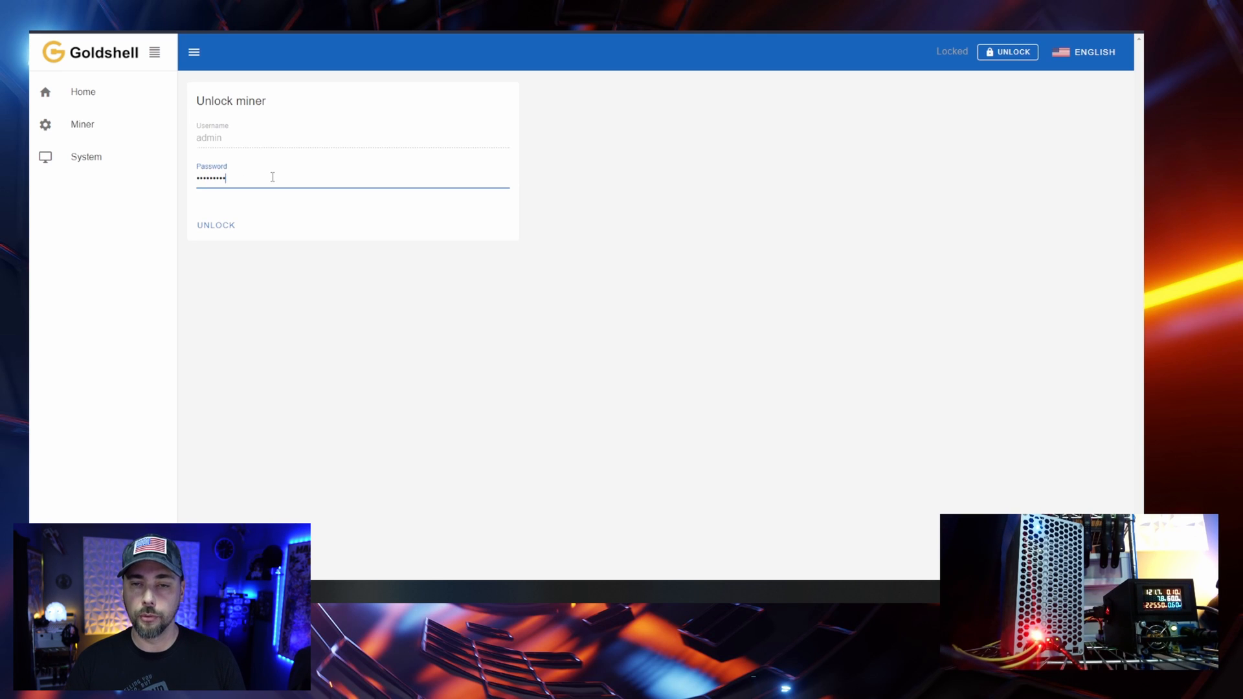
click(216, 224)
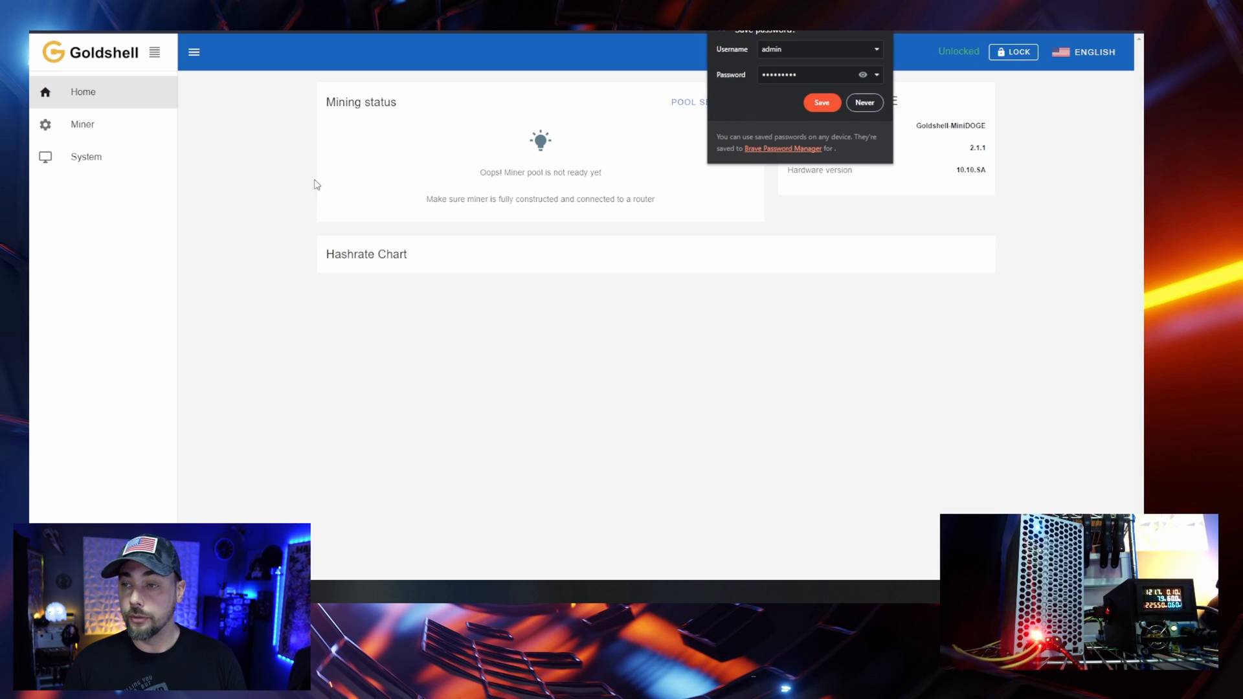
Decline the browser's save-password prompt and go to the Miner's System settings page
click(864, 104)
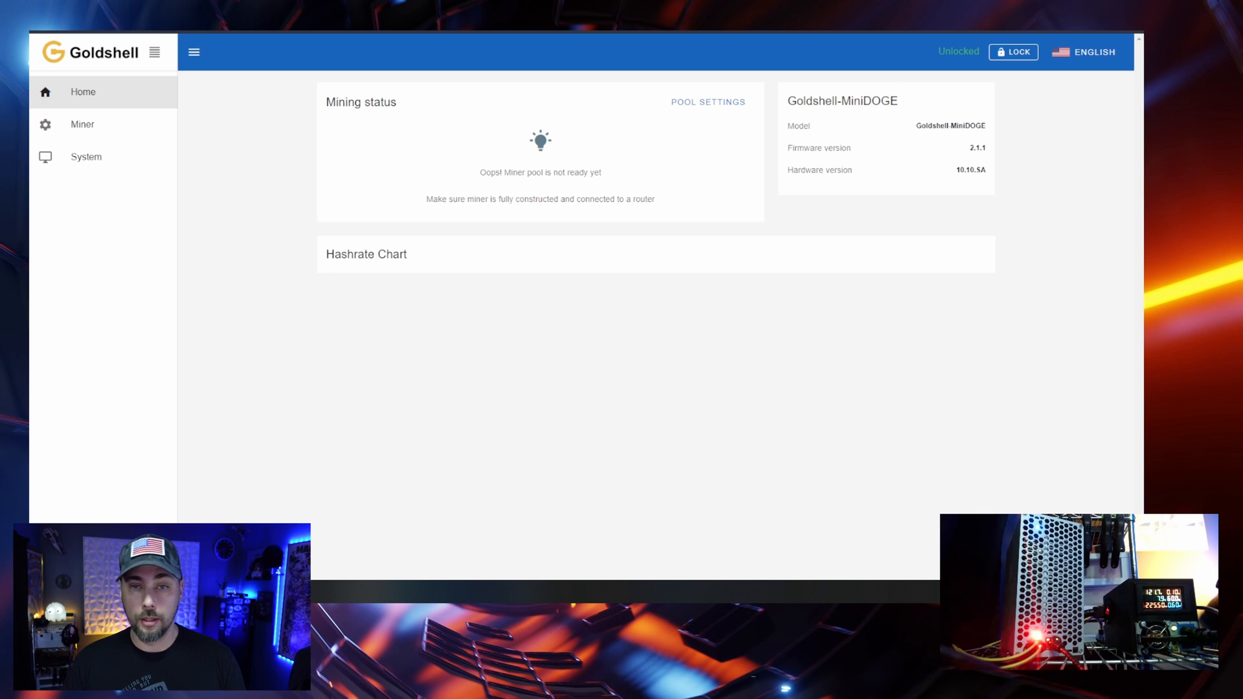
click(81, 124)
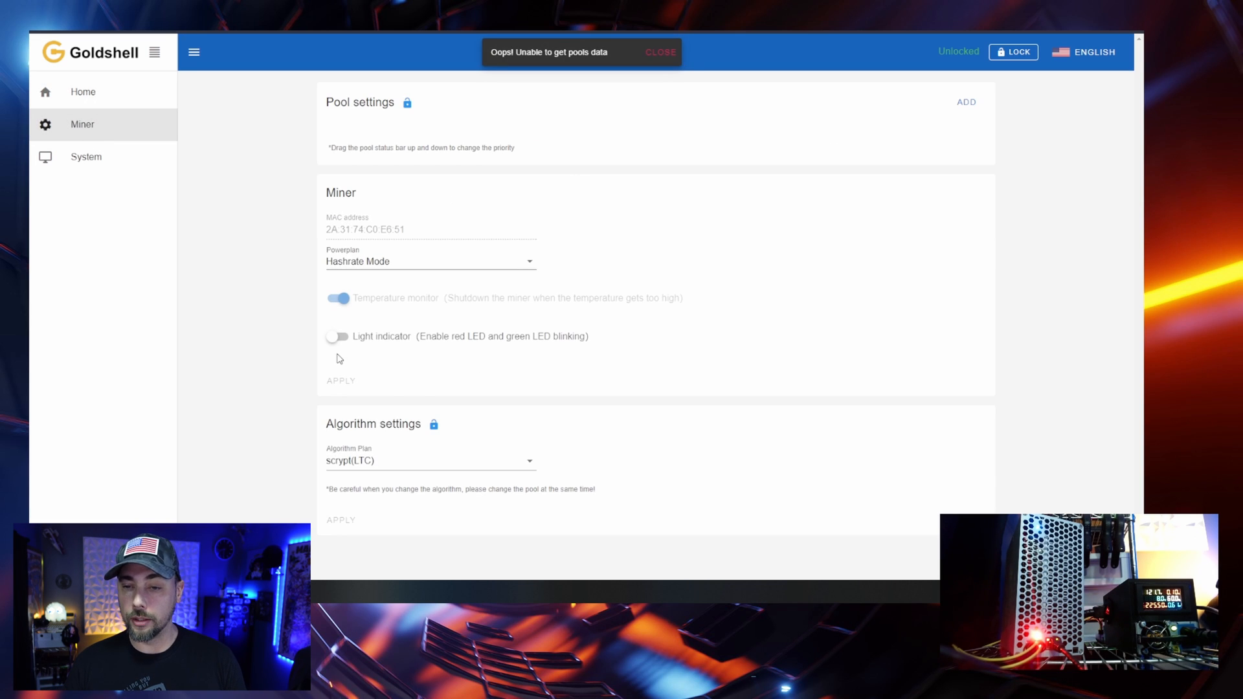
click(86, 157)
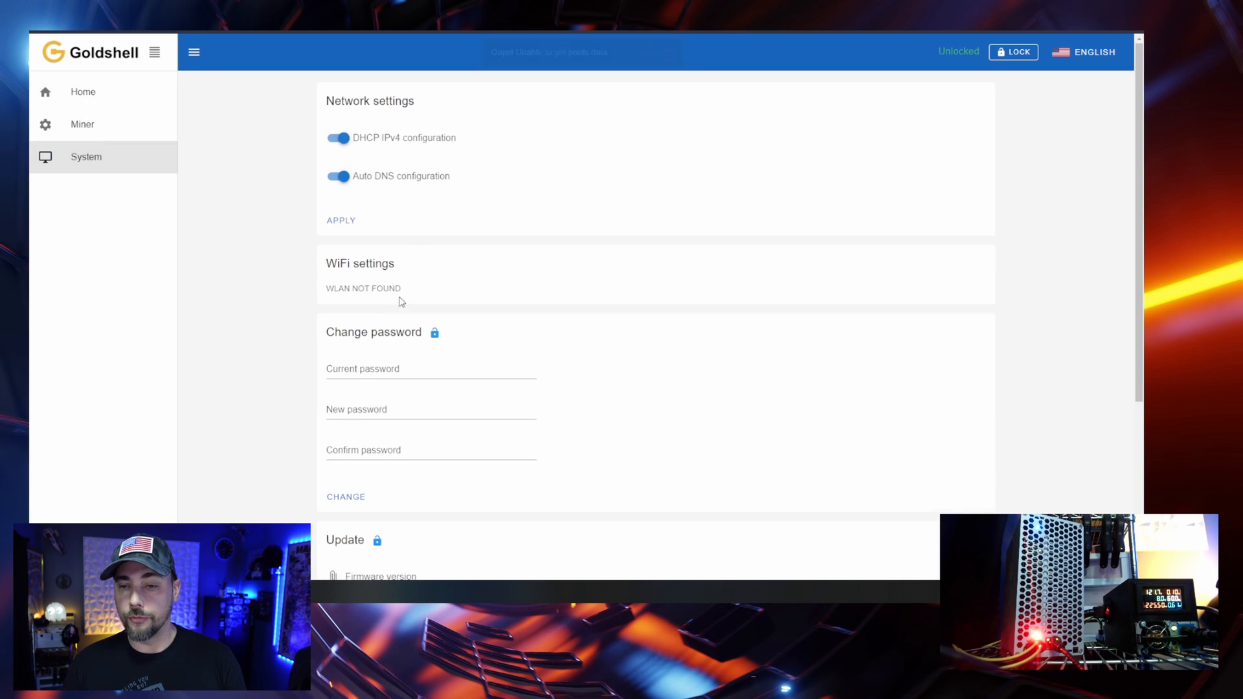
Attach firmware-Goldshell-MiniDOGE-2.2.5.cpb in the Update section and start the firmware update
scroll(down, 3)
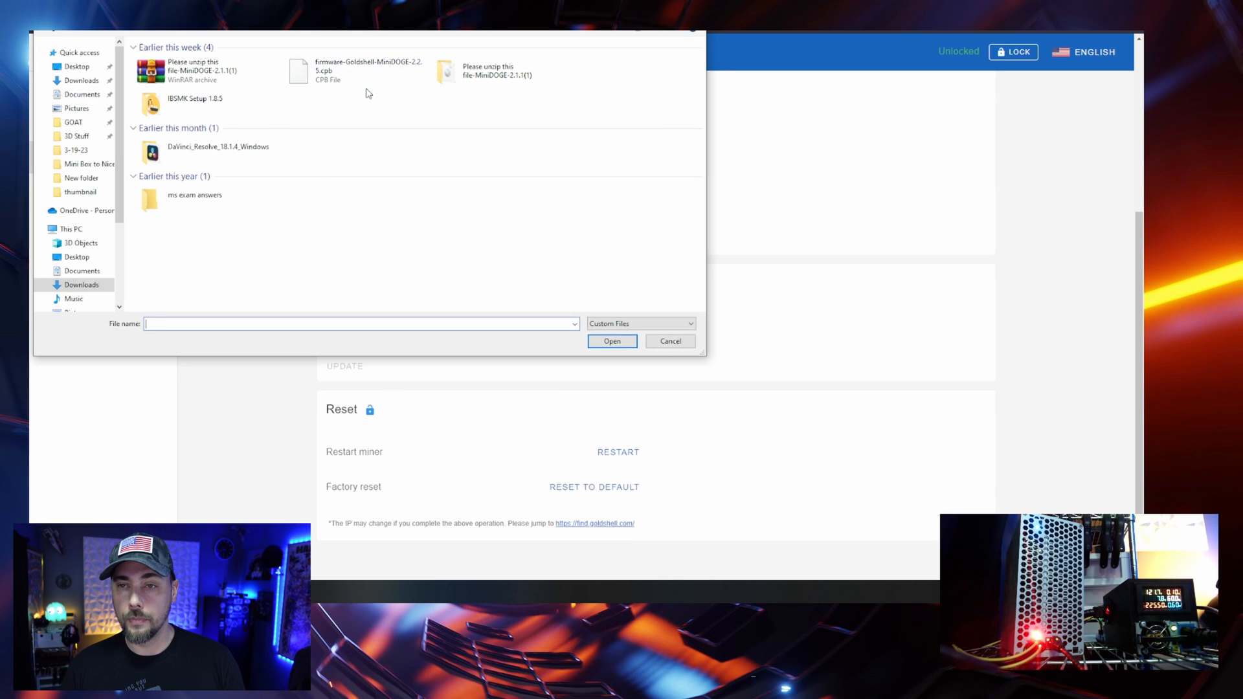
click(354, 70)
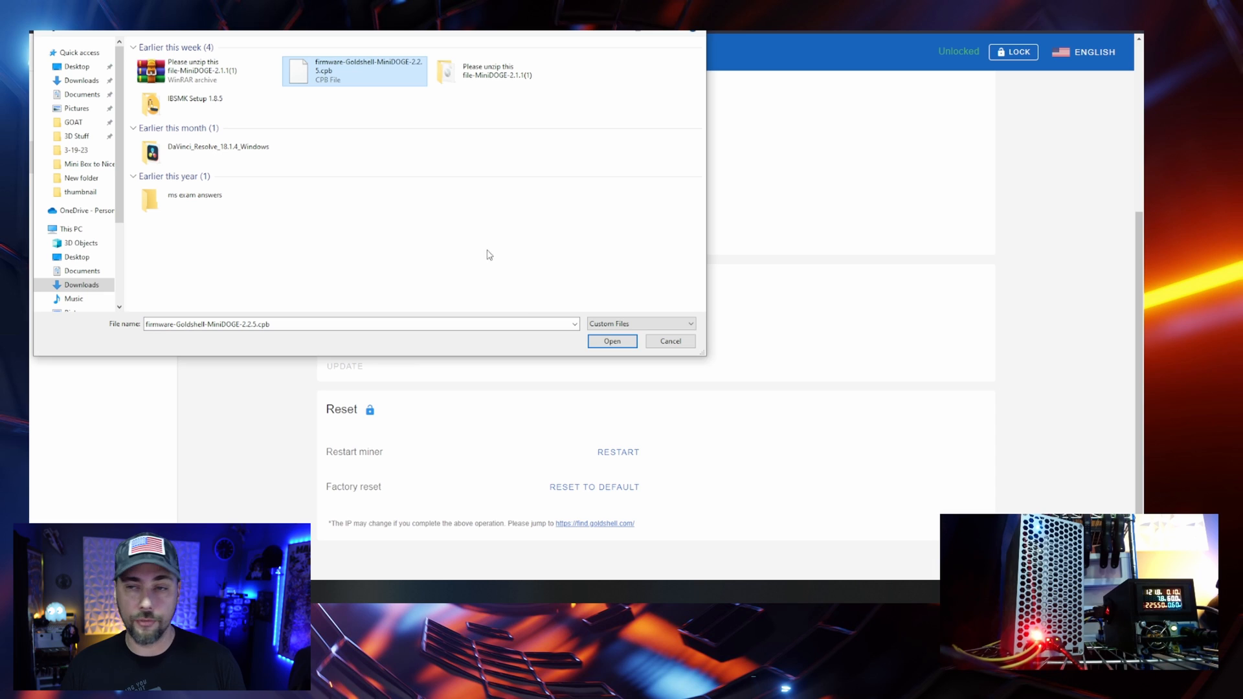
click(611, 341)
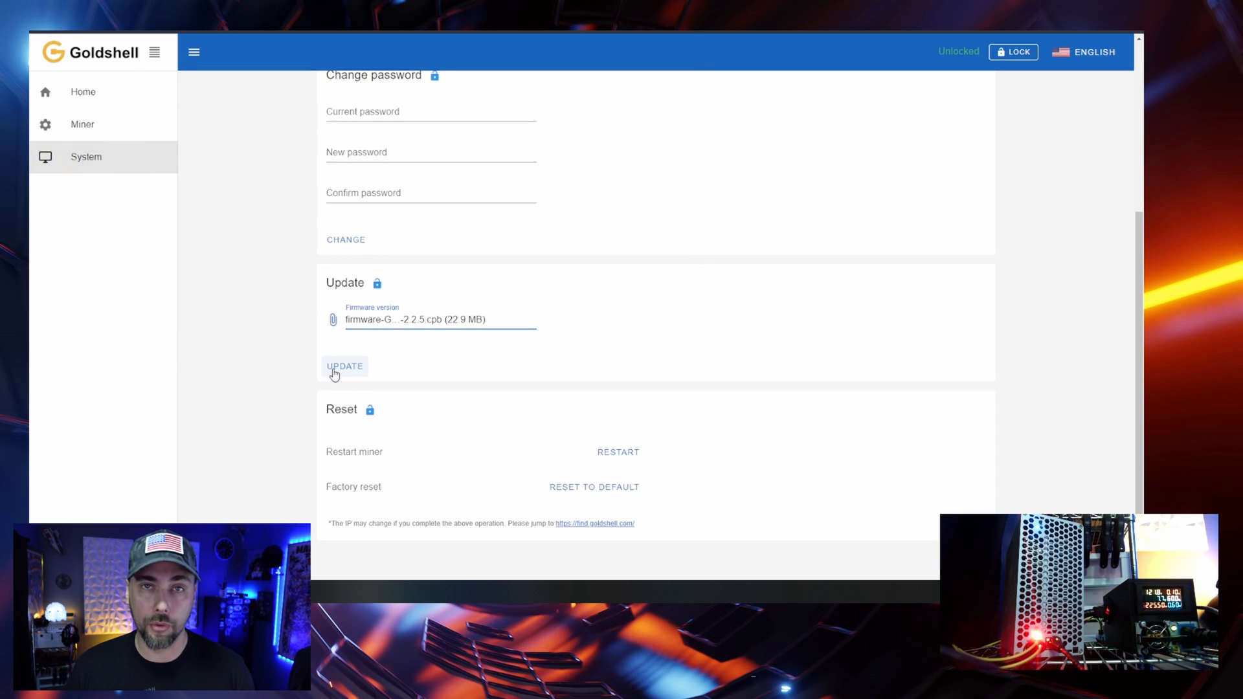
click(344, 365)
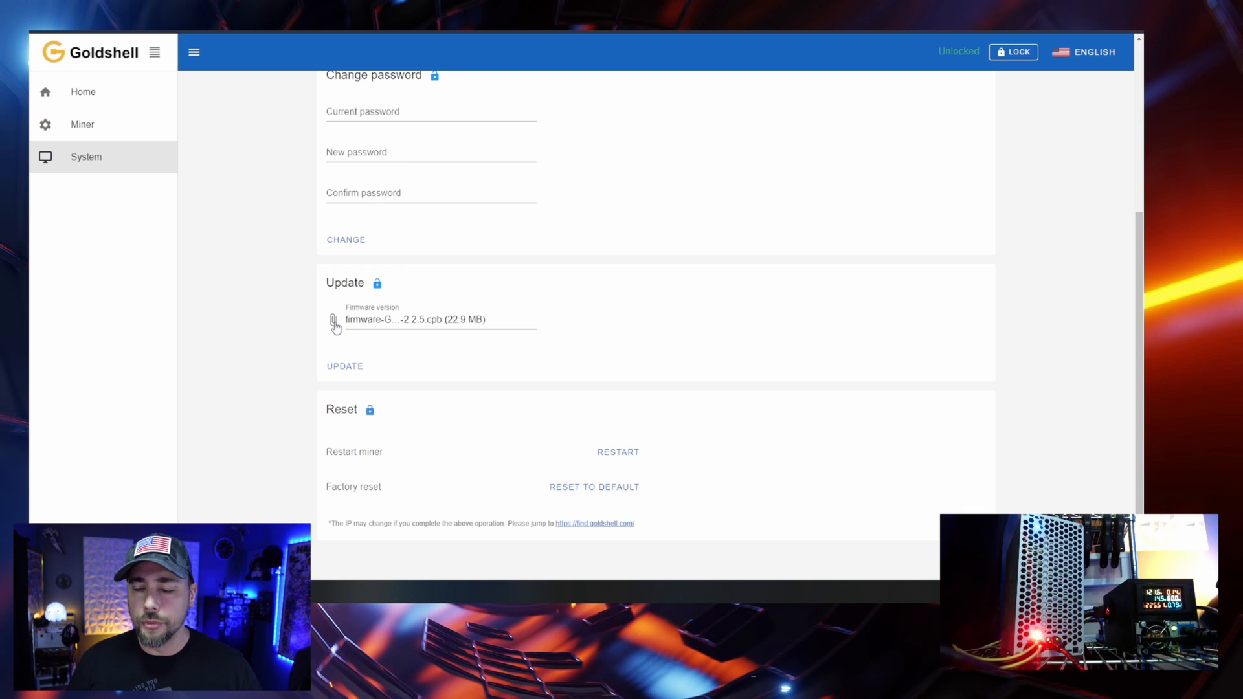
mouse_move(45, 87)
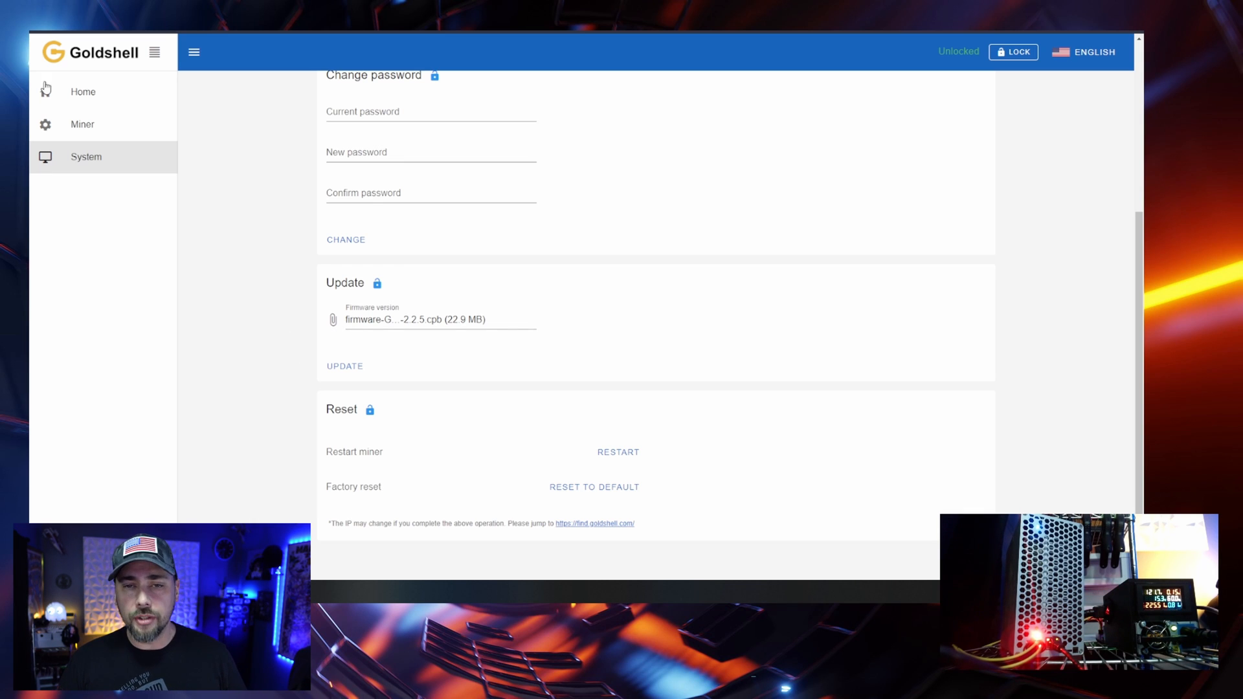
Restart the miner from the System page and return to Home showing firmware 2.2.5
click(82, 124)
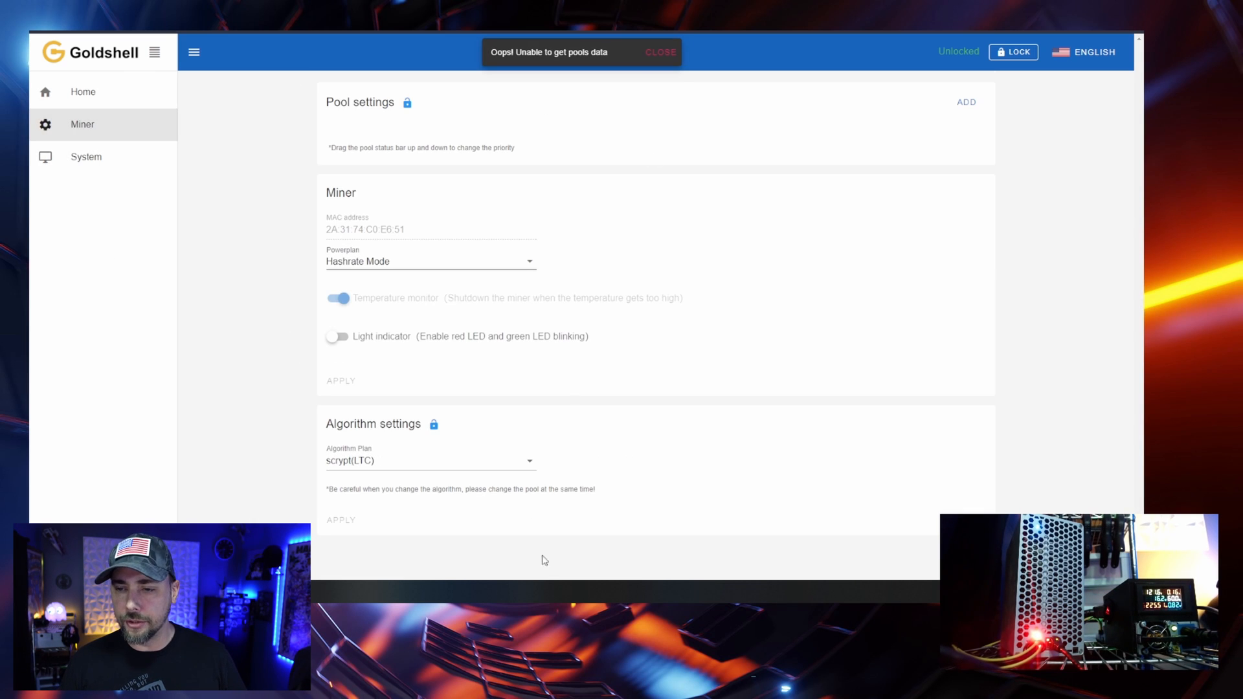
click(85, 157)
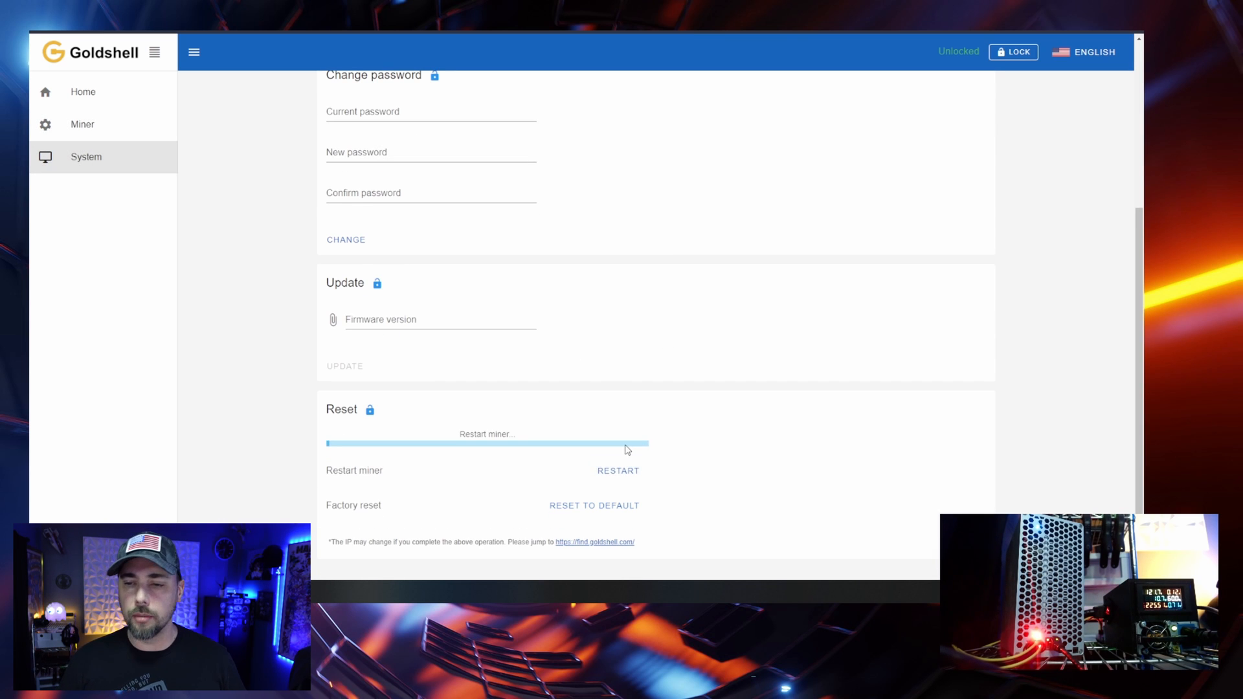
click(83, 90)
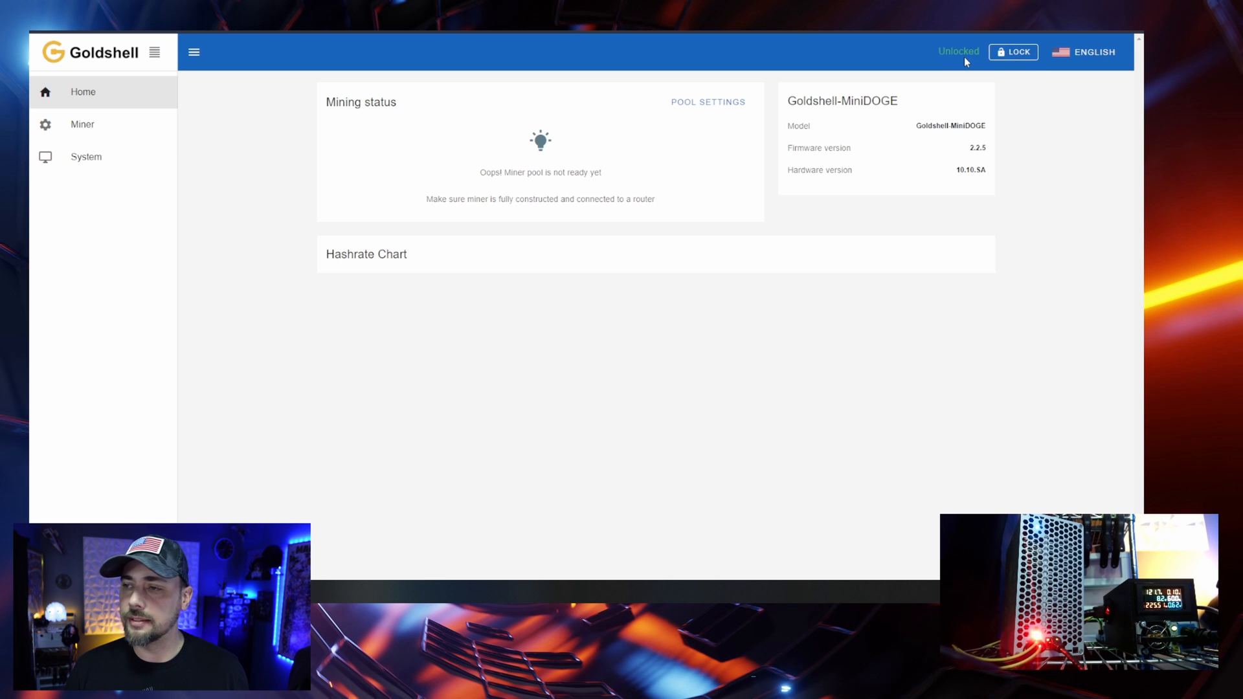
click(1012, 52)
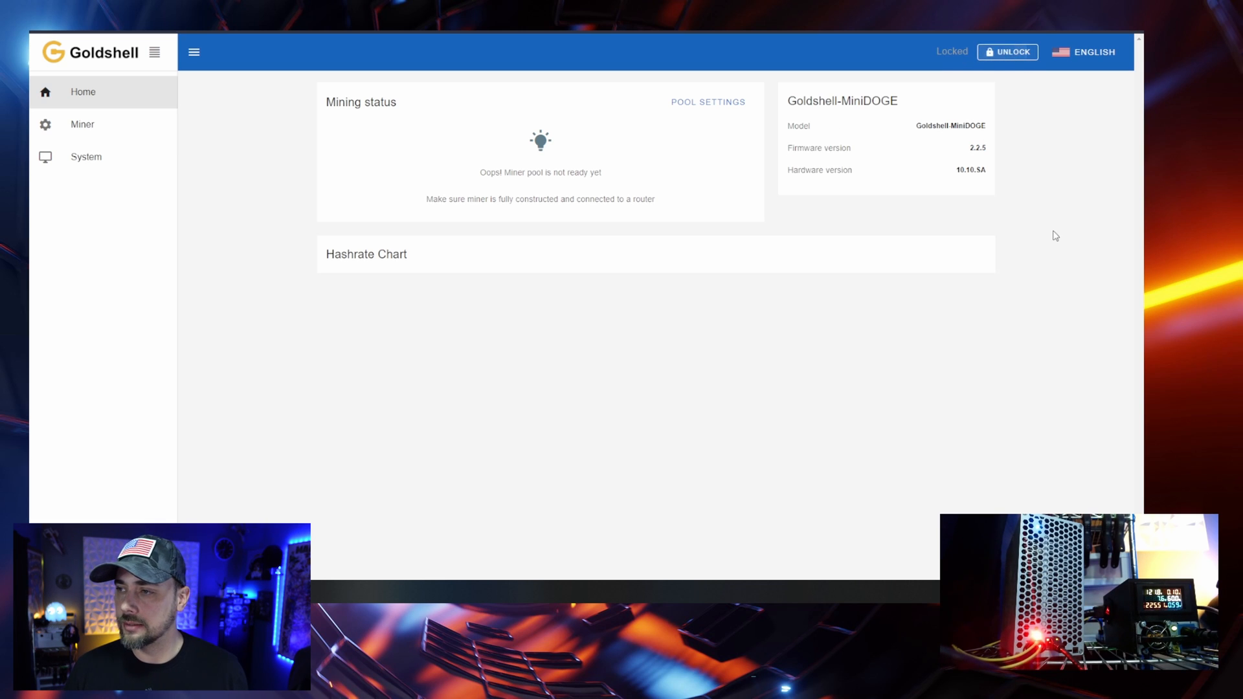
click(1007, 52)
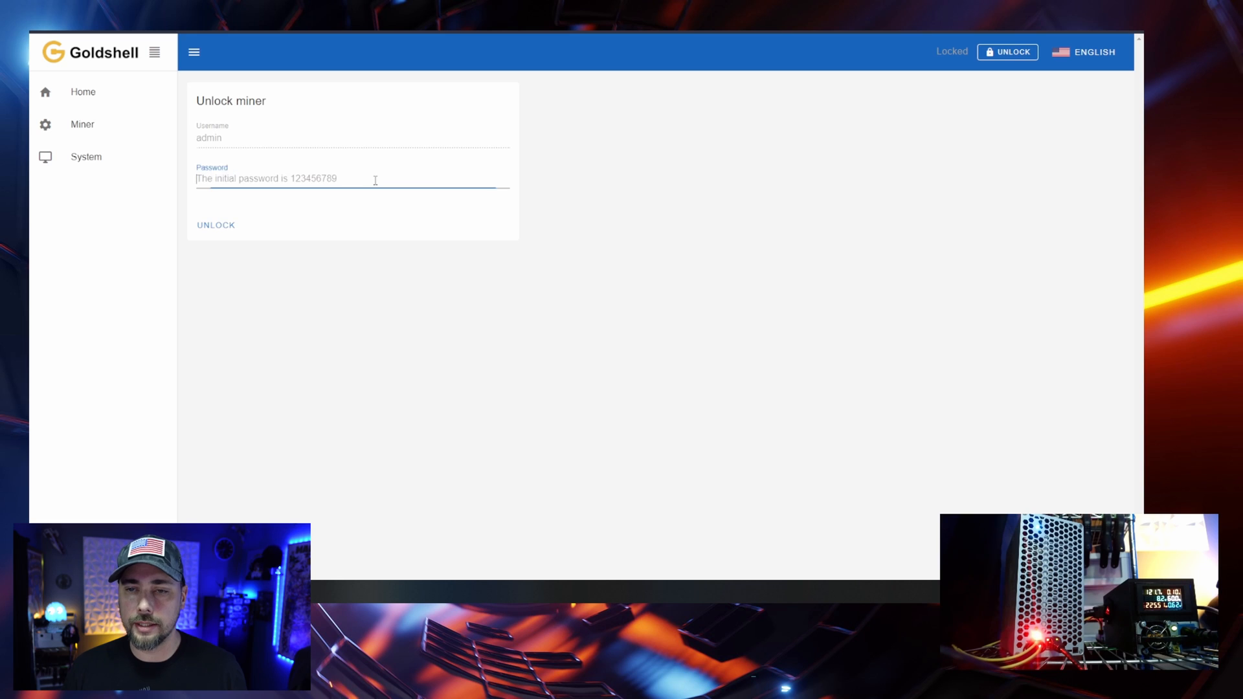
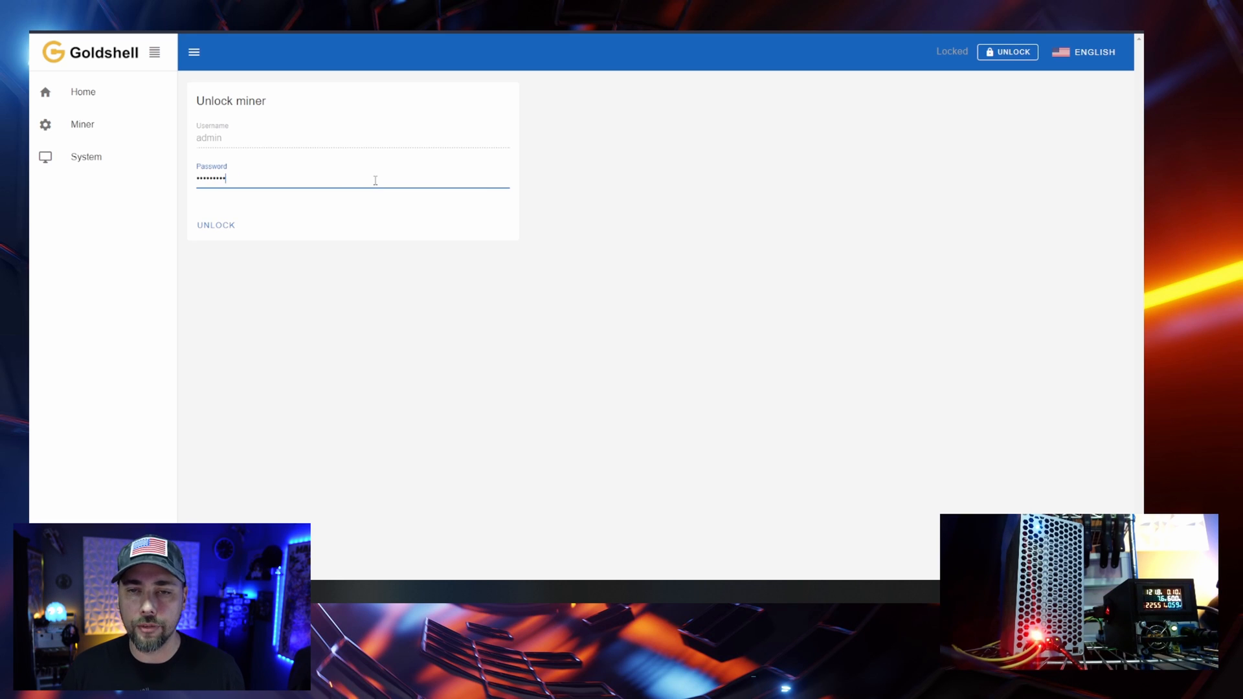
click(216, 224)
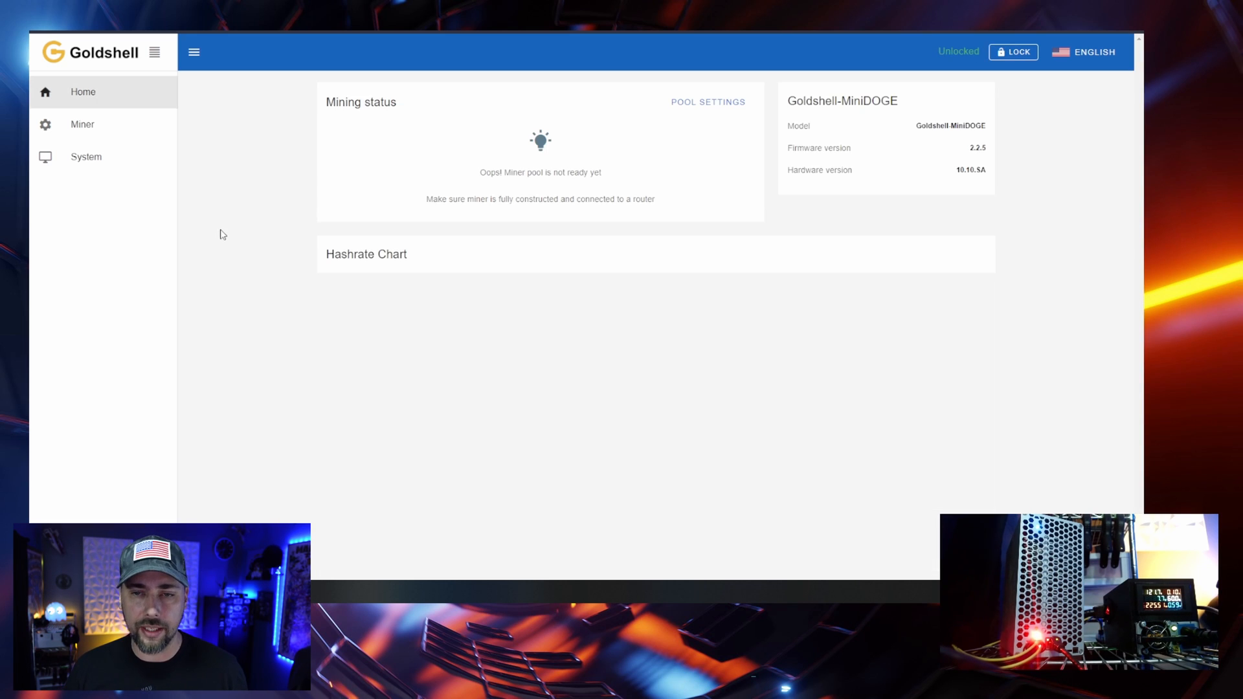
Visit System and Miner pages and dismiss the 'Unable to get pools data' error
click(86, 157)
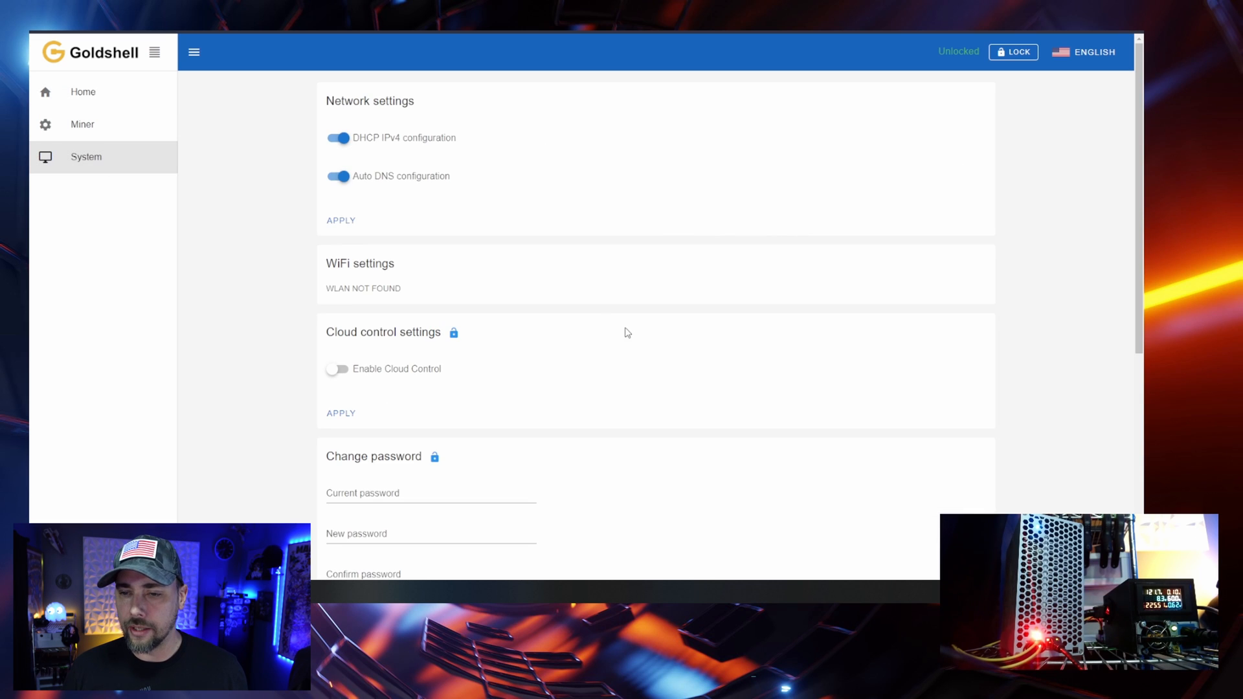
scroll(down, 3)
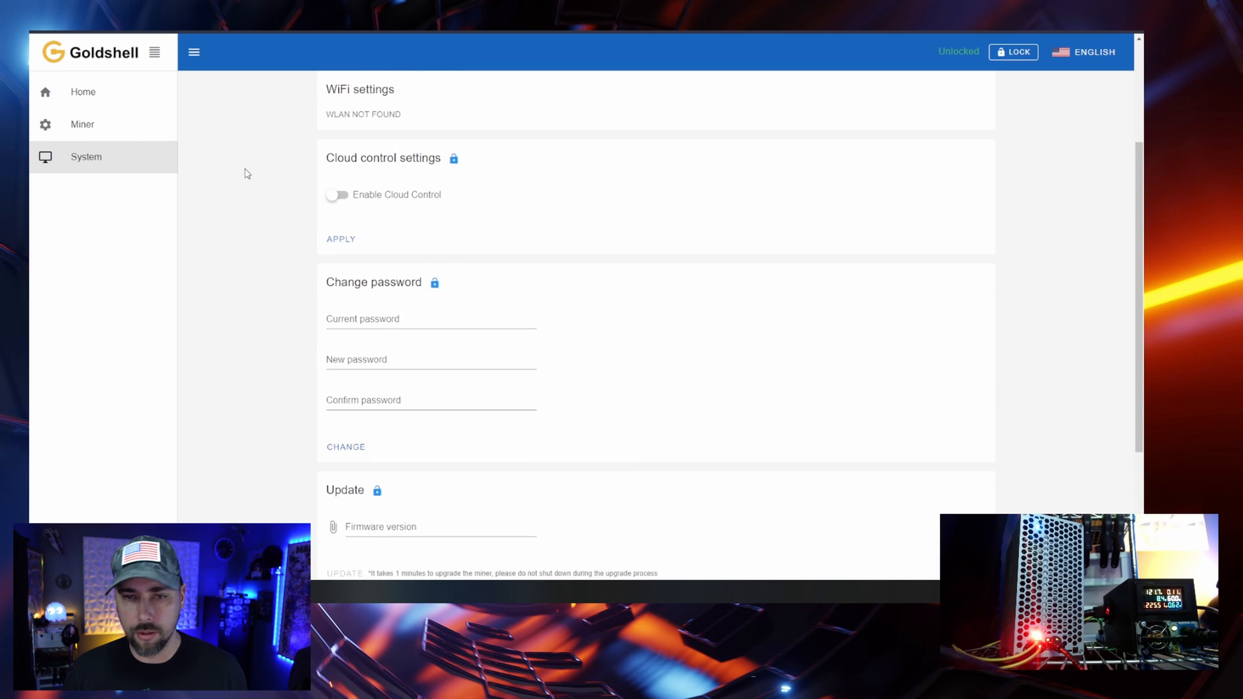
click(82, 124)
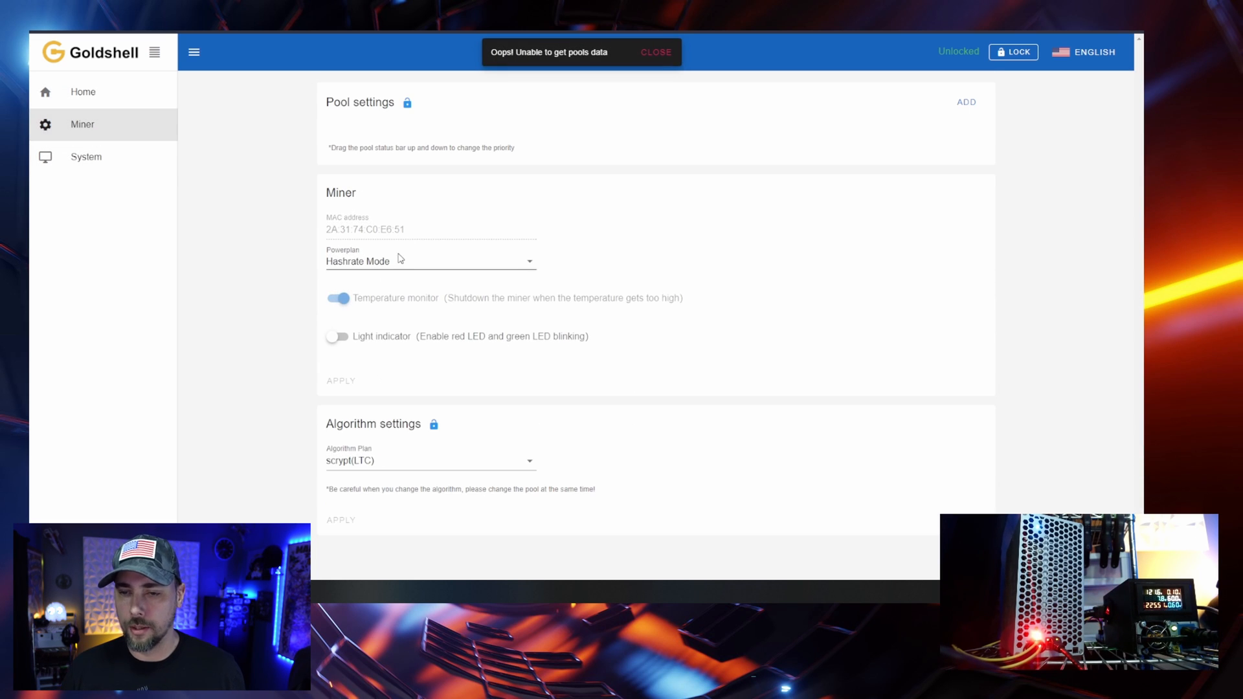
mouse_move(659, 59)
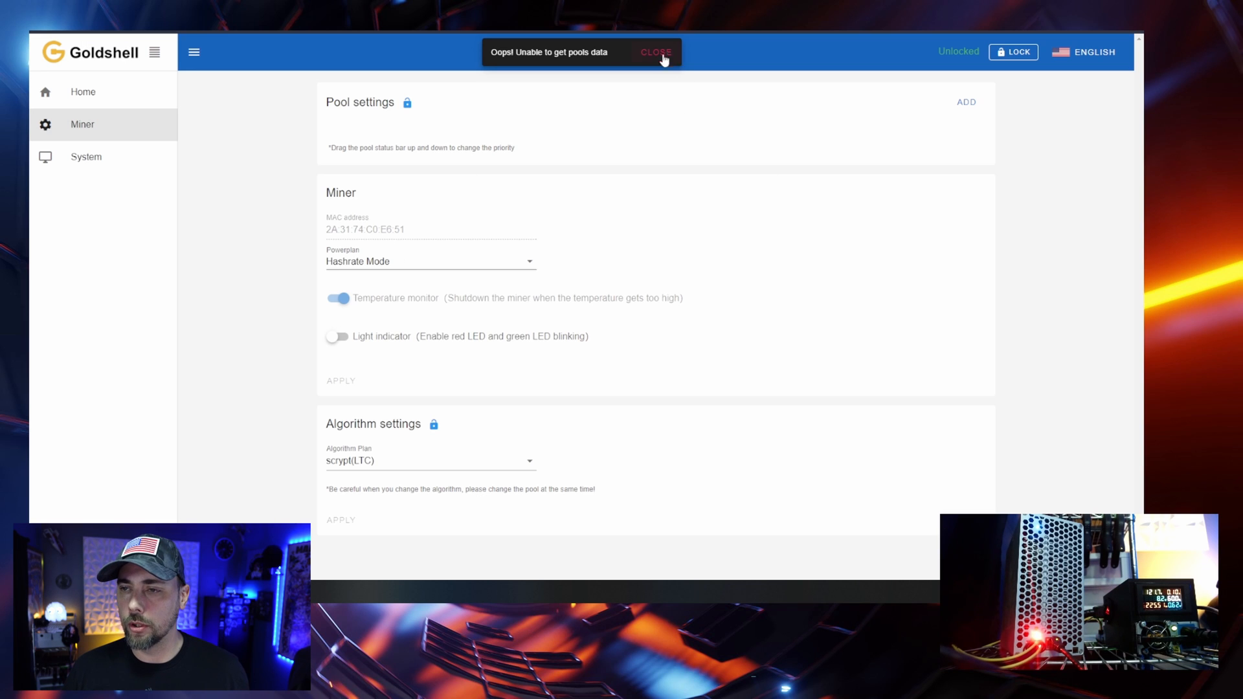
click(657, 51)
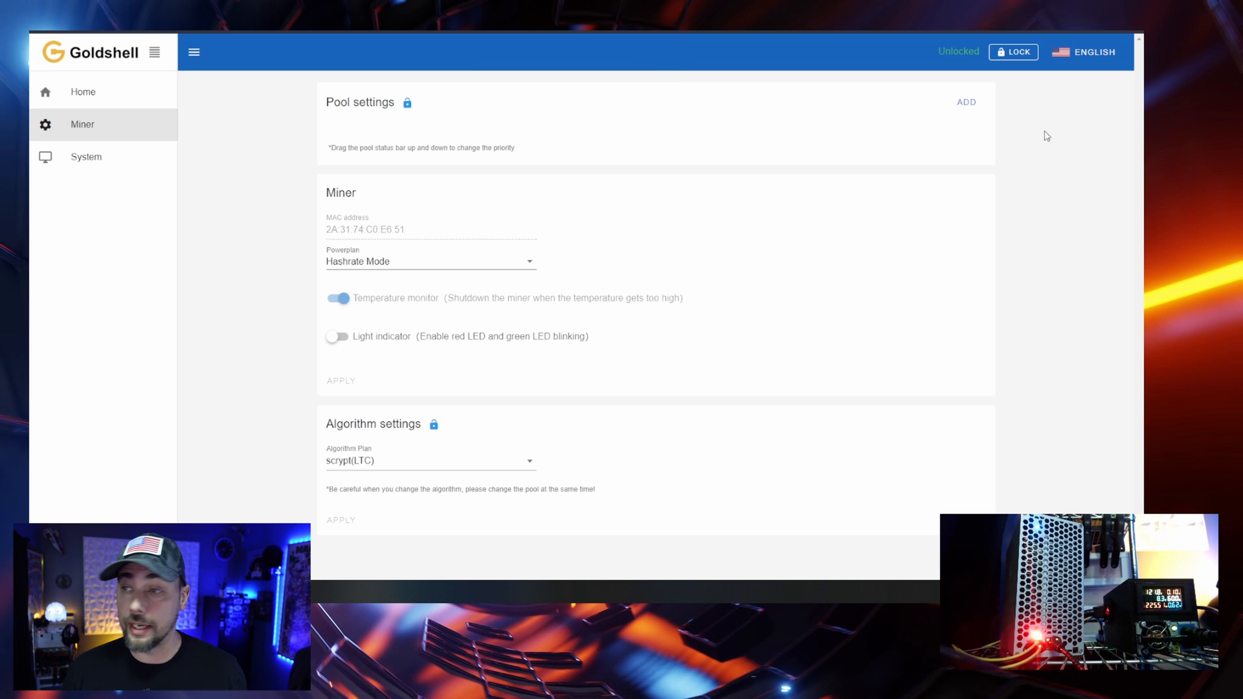
Start a new pool entry, then switch to CoinMinerz.com and accept its cookies
click(966, 101)
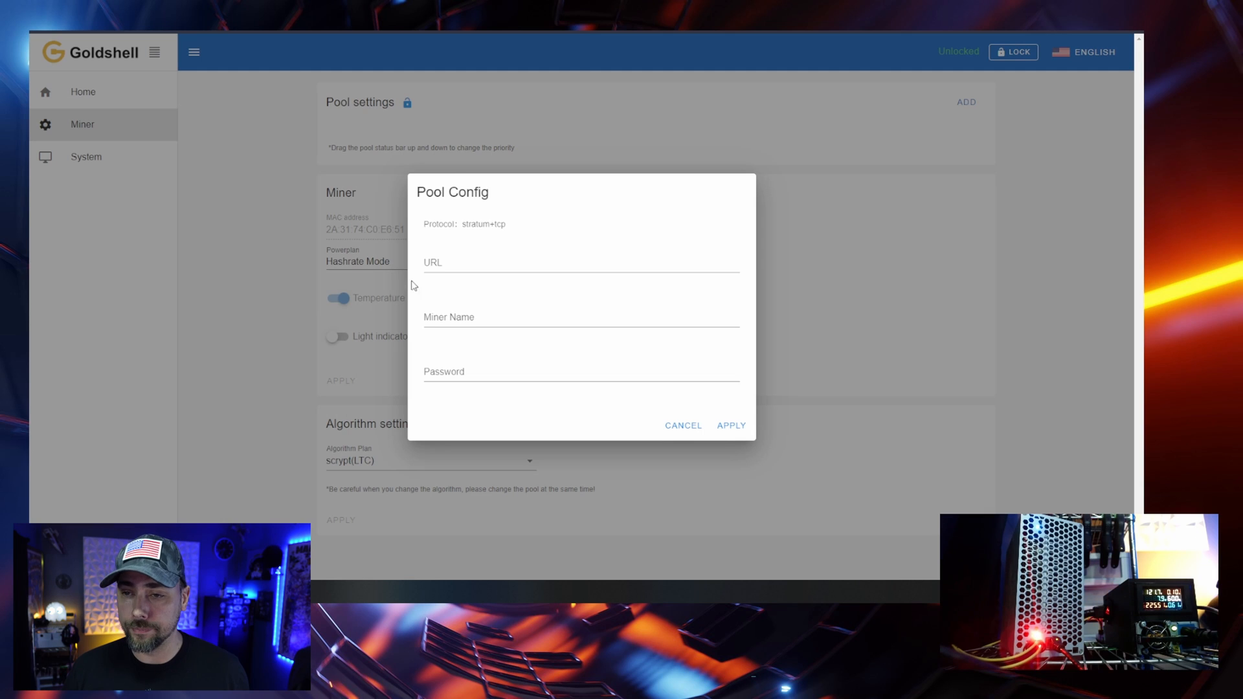
click(580, 262)
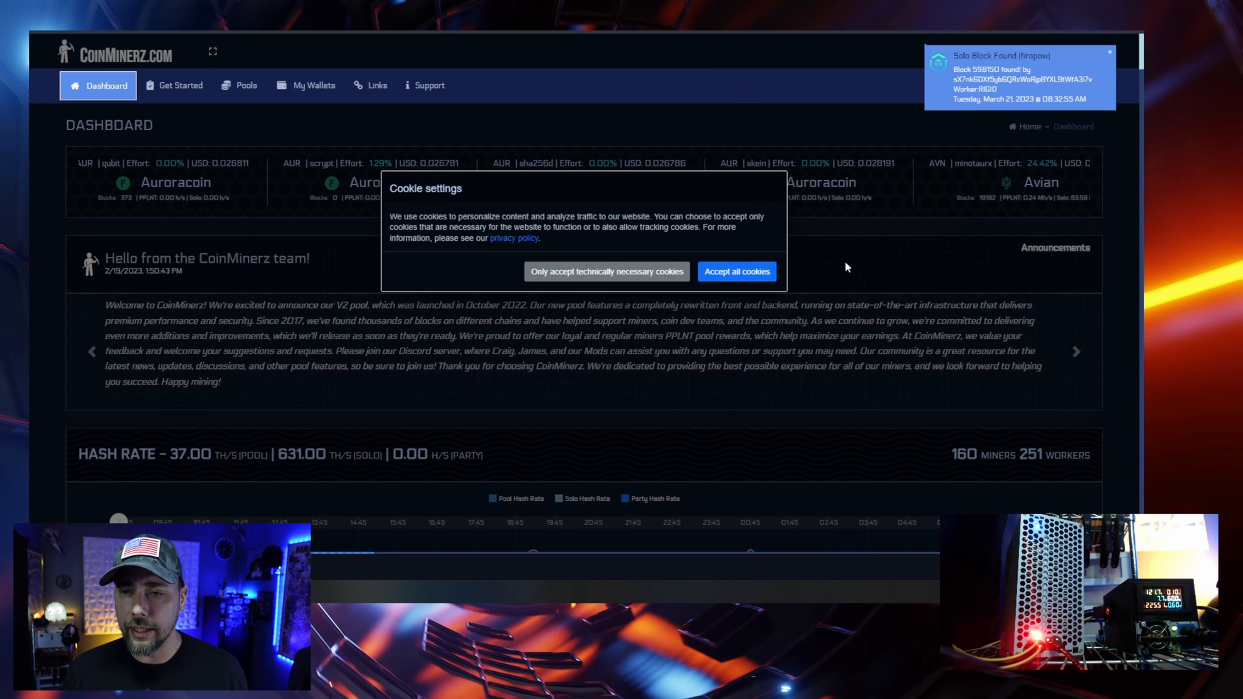
click(735, 270)
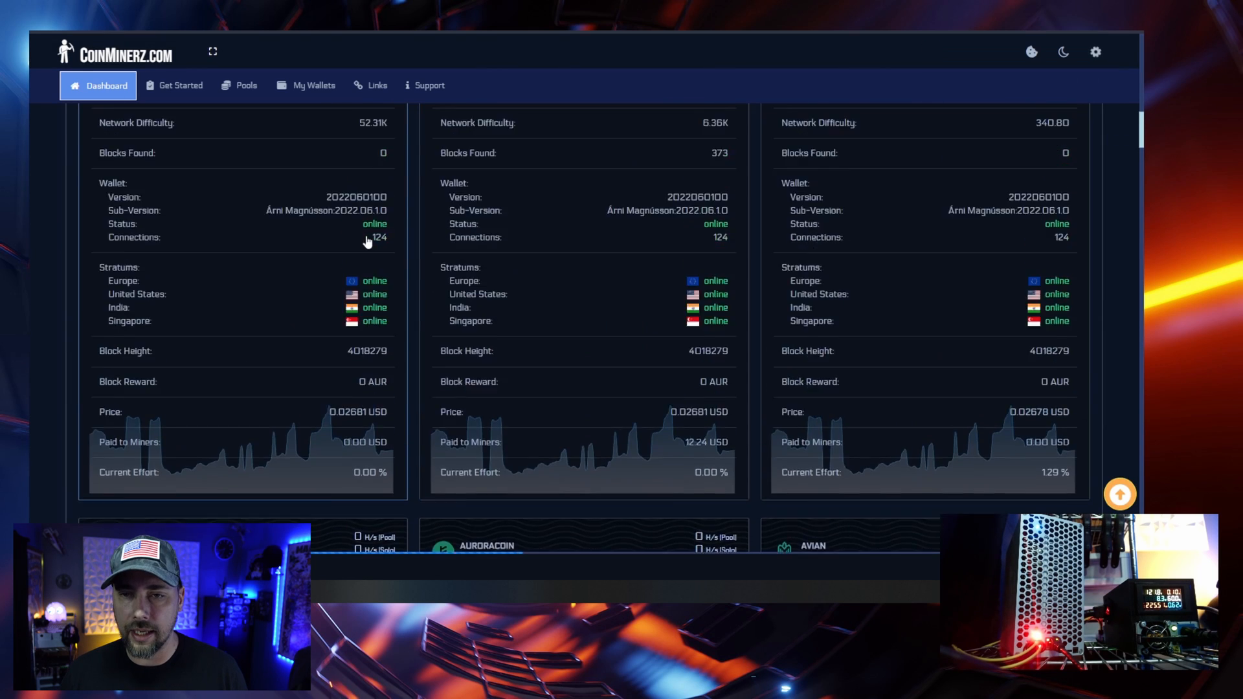
scroll(up, 3)
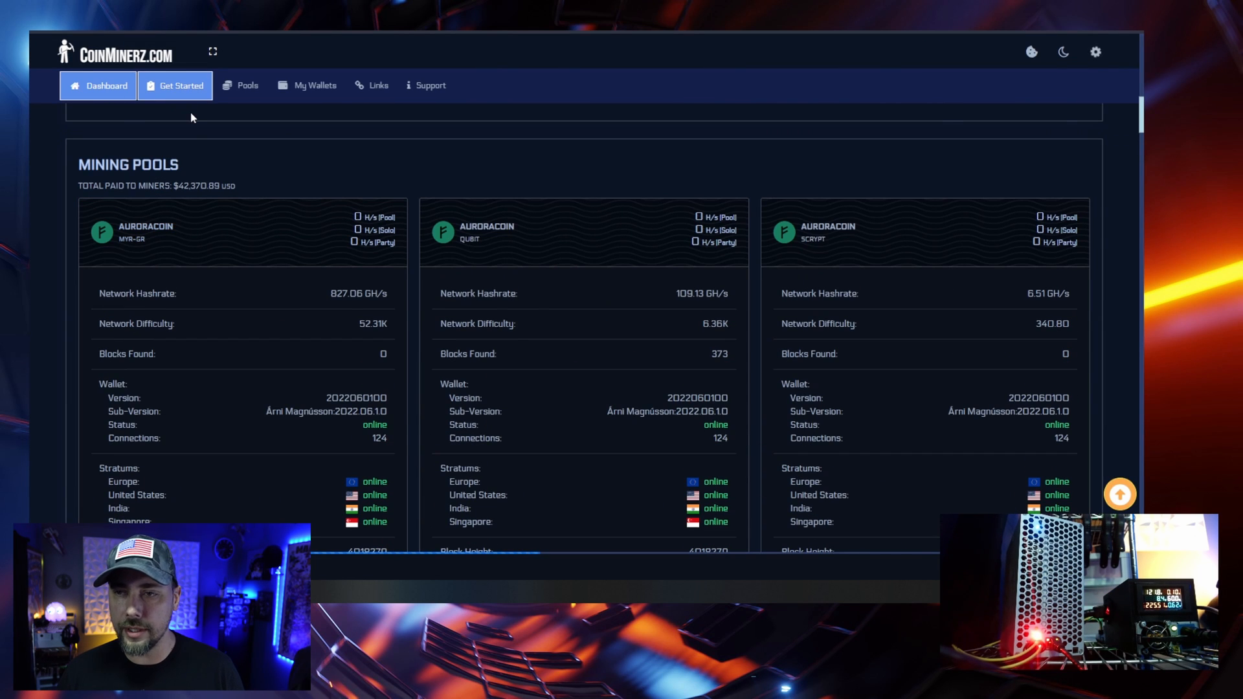
On CoinMinerz Get Started, scroll to the Dogecoin (scrypt) solo ASIC stratum addresses
click(174, 85)
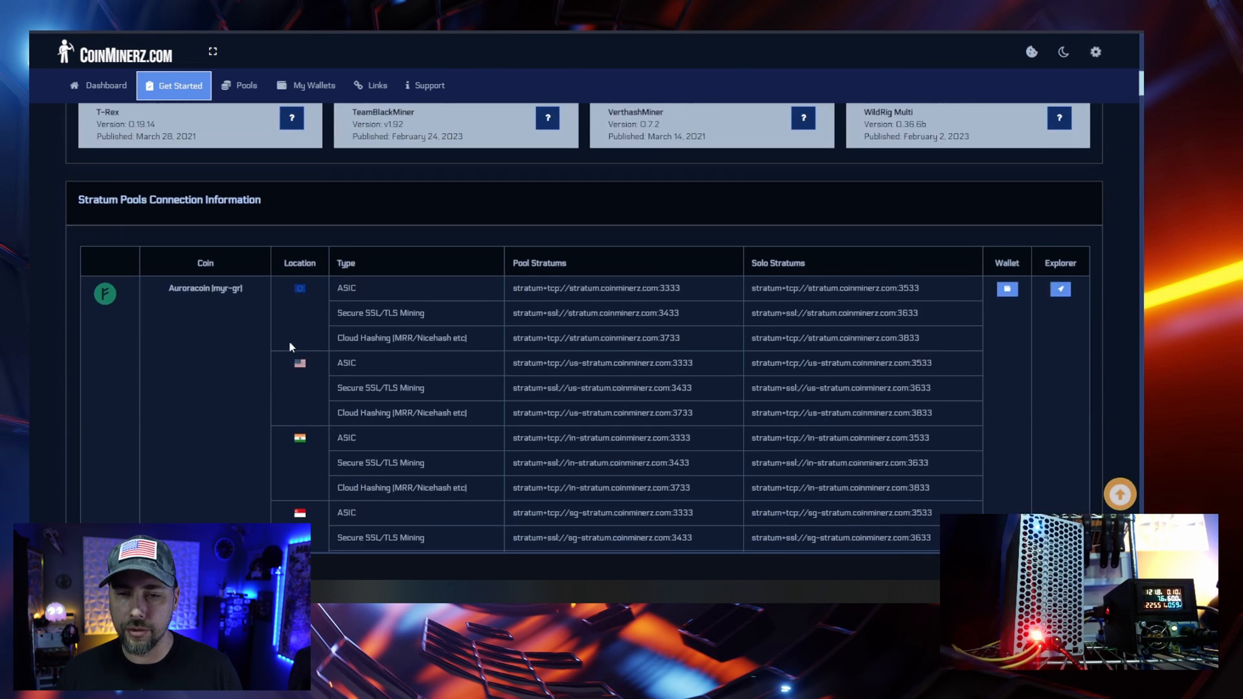
scroll(down, 3)
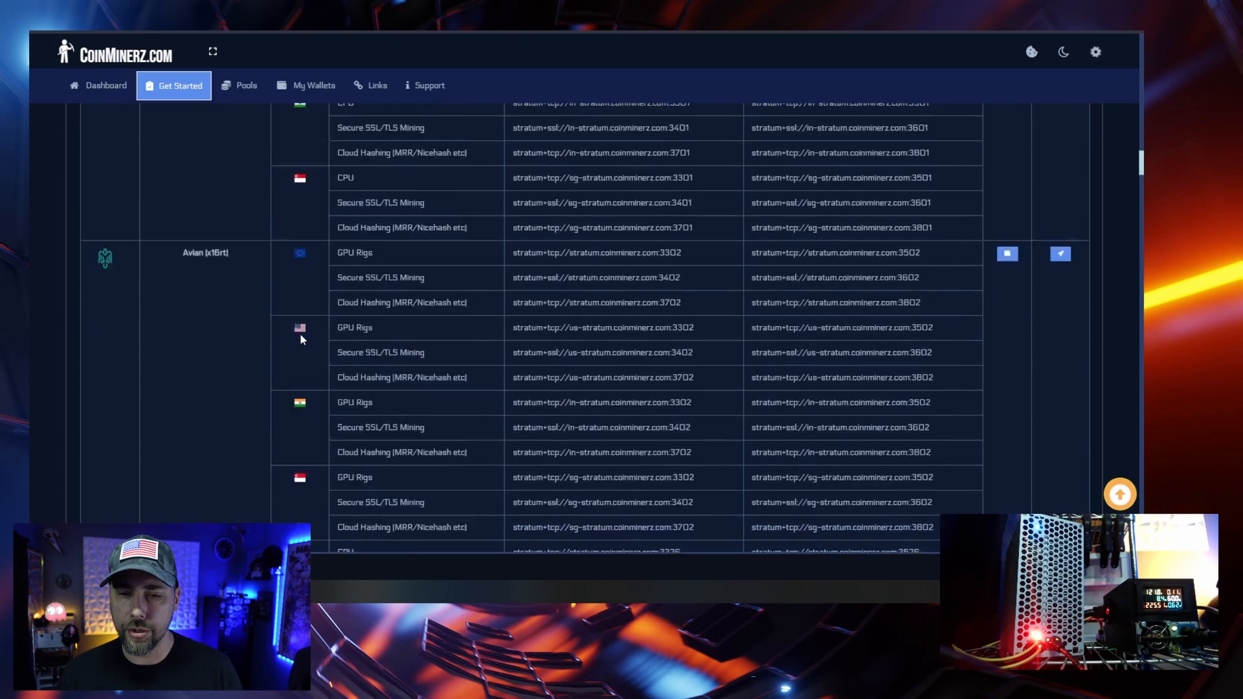
scroll(down, 3)
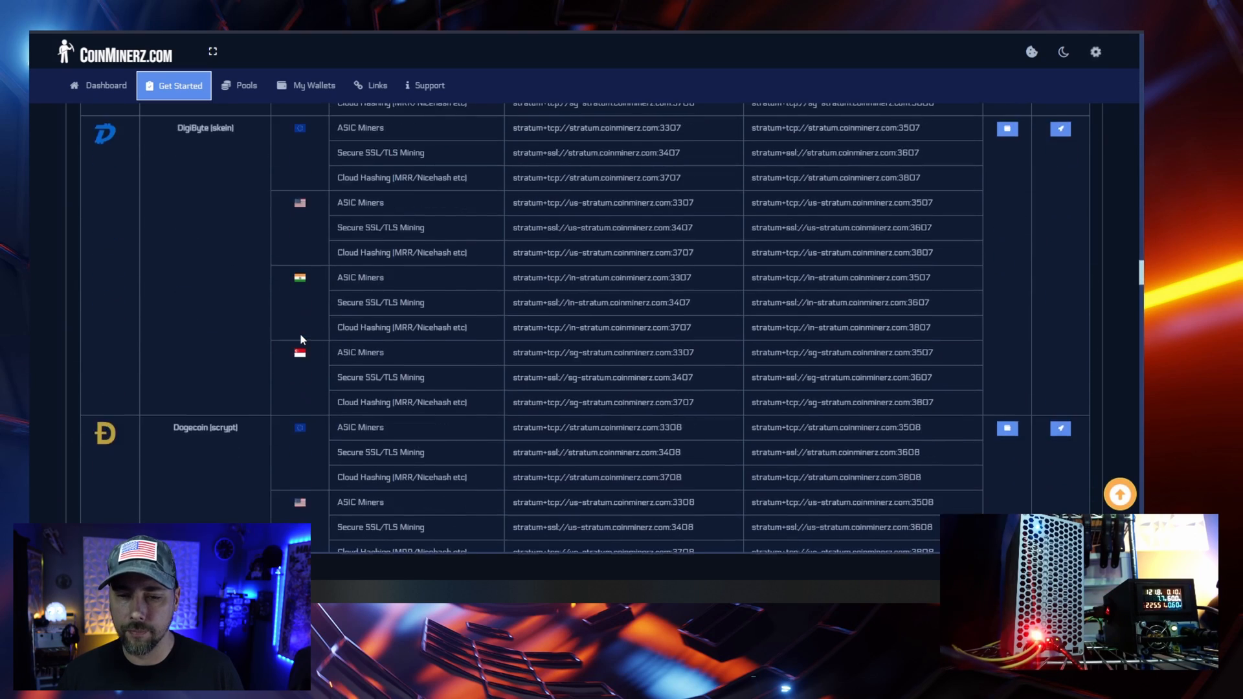
scroll(down, 3)
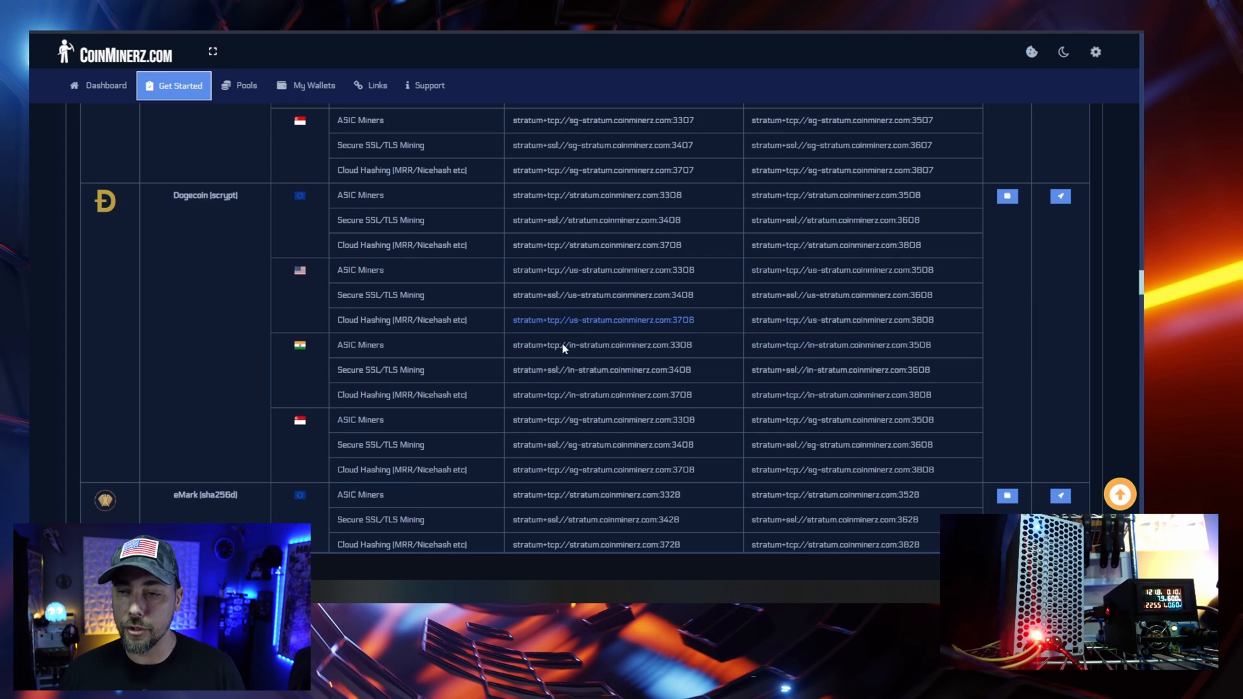
mouse_move(847, 288)
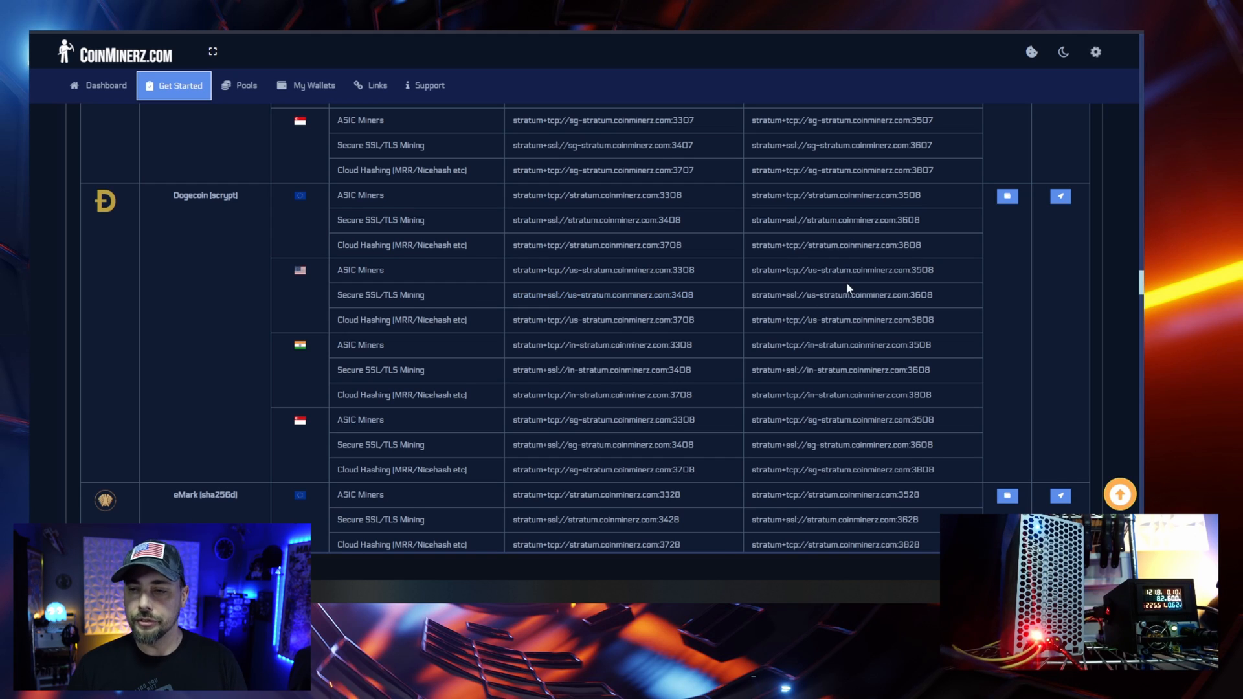
mouse_move(843, 285)
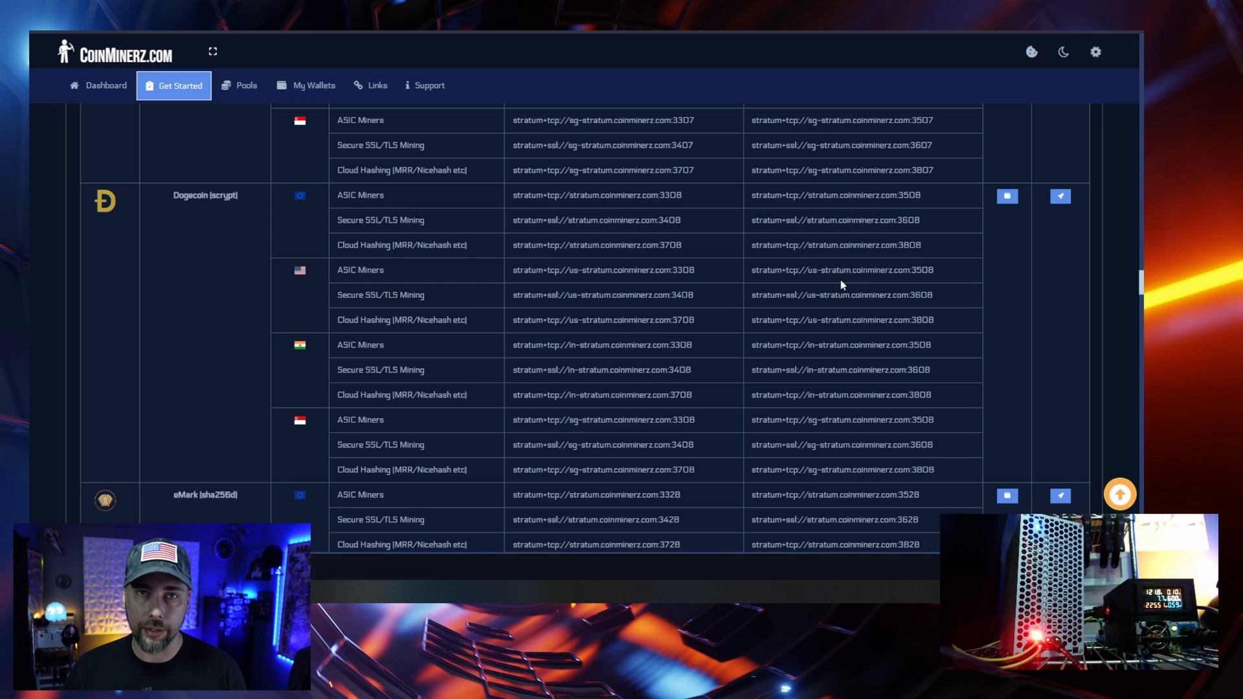
mouse_move(841, 269)
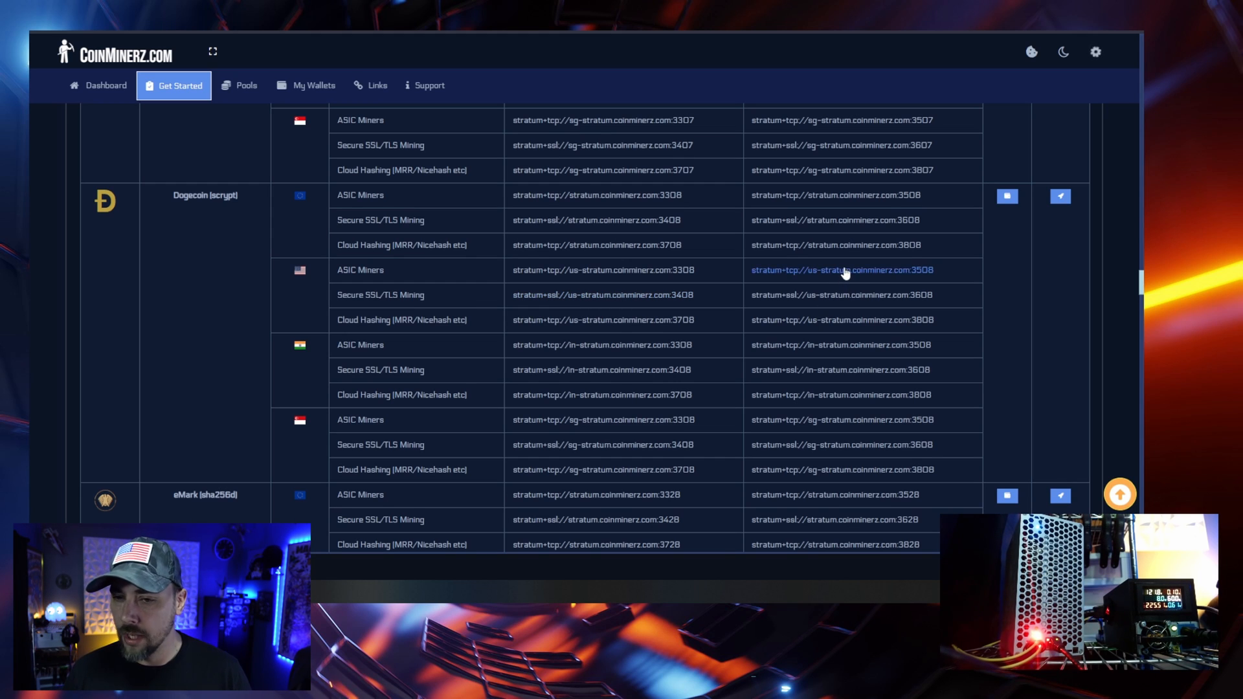
Paste the CoinMinerz Dogecoin solo us-stratum address into the pool URL field
right_click(842, 269)
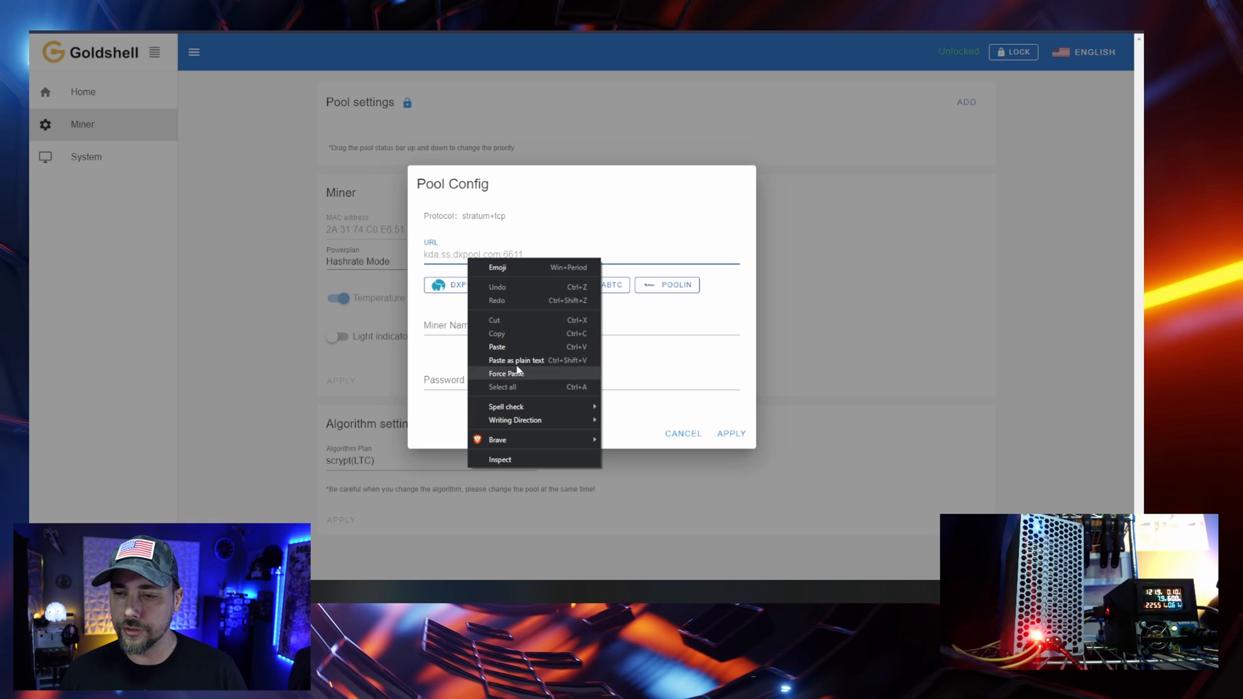
click(495, 347)
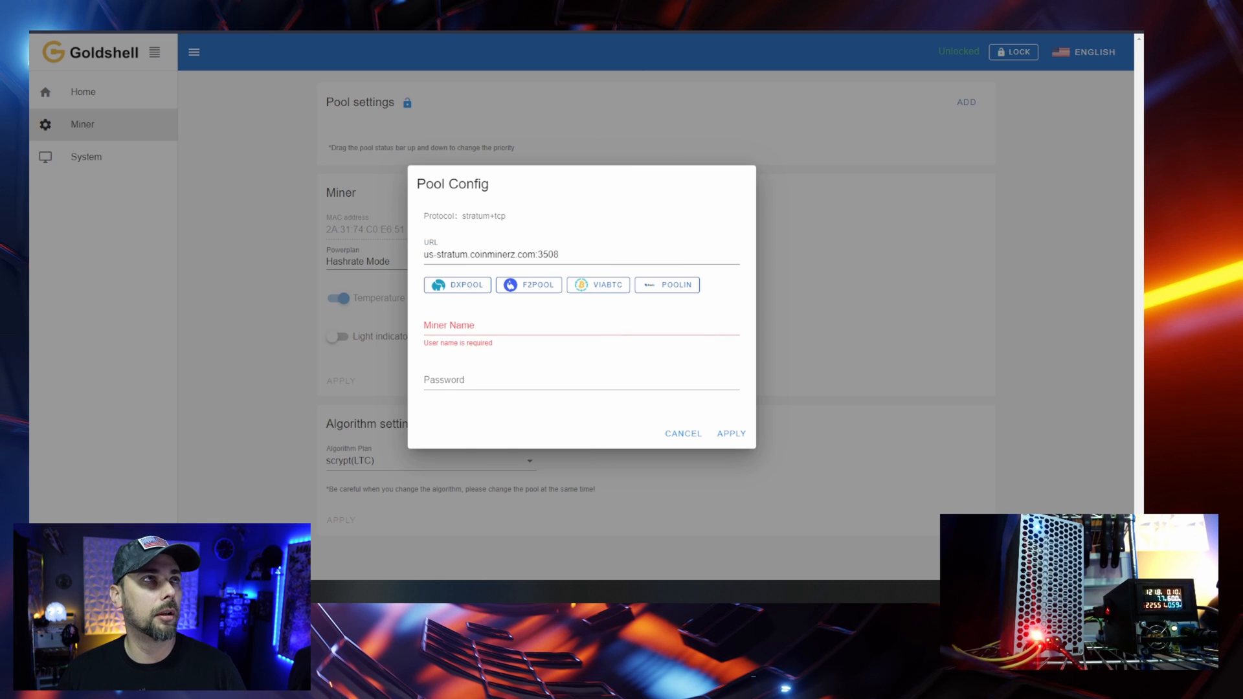
click(555, 326)
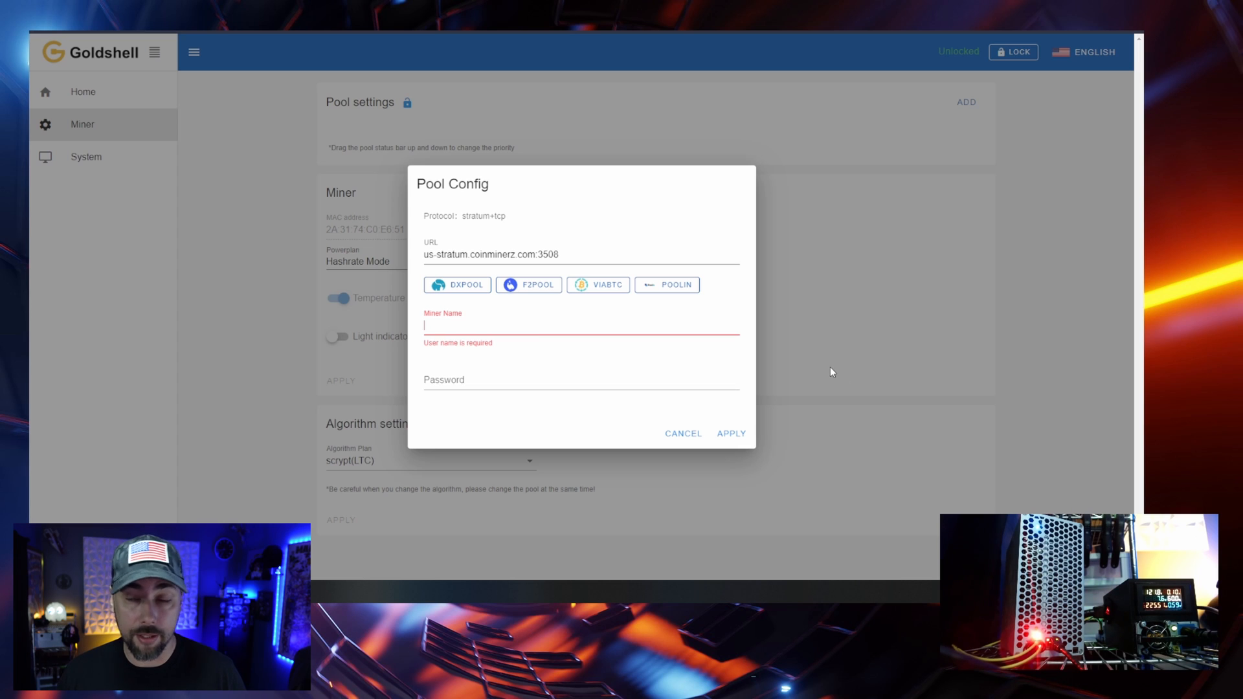
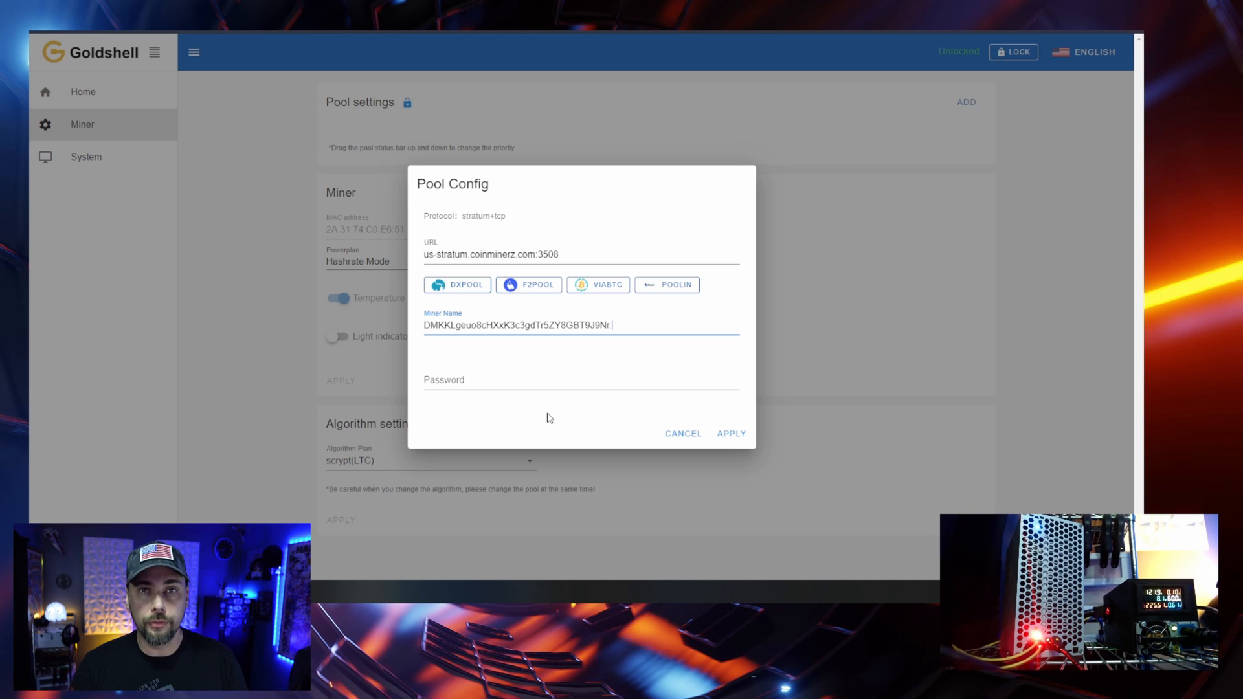
text(G)
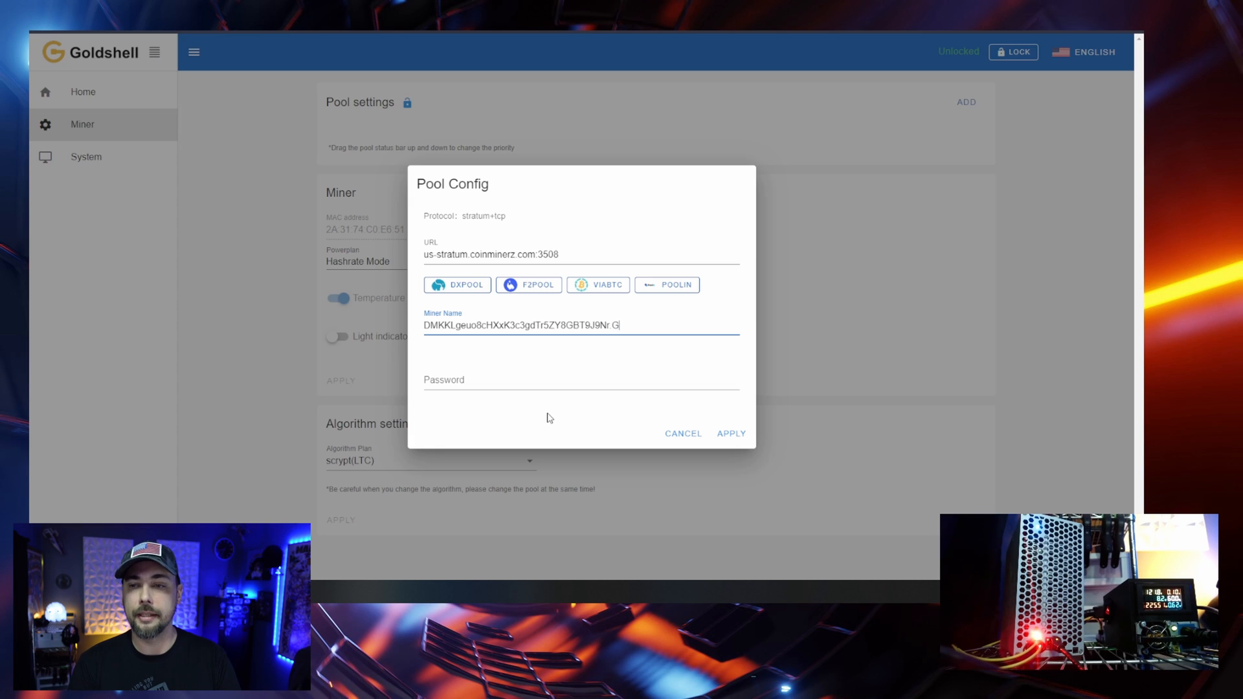
text(oatMi)
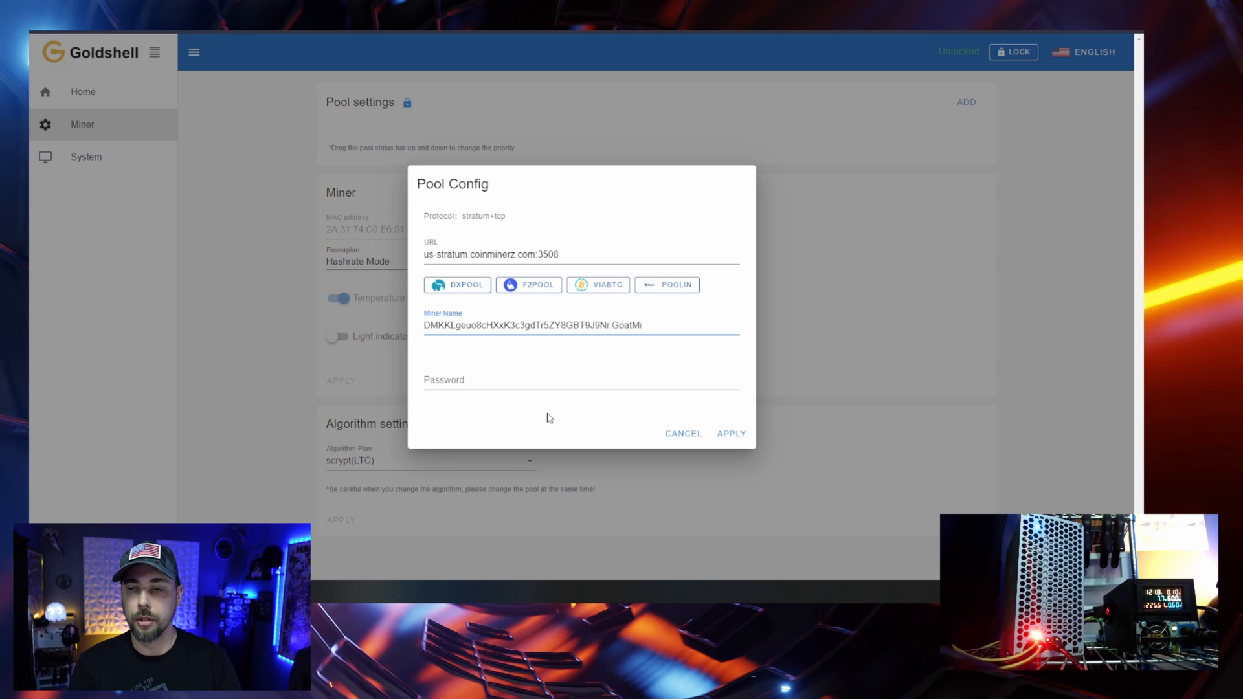
text(niDoge)
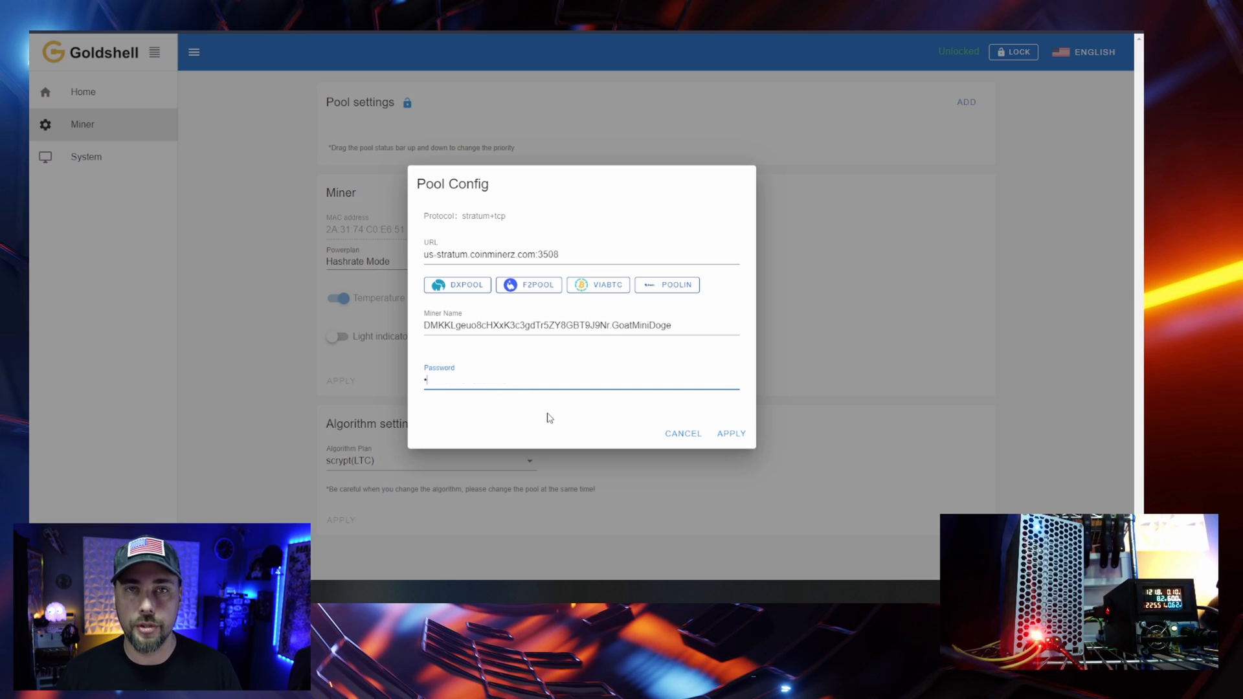
click(728, 433)
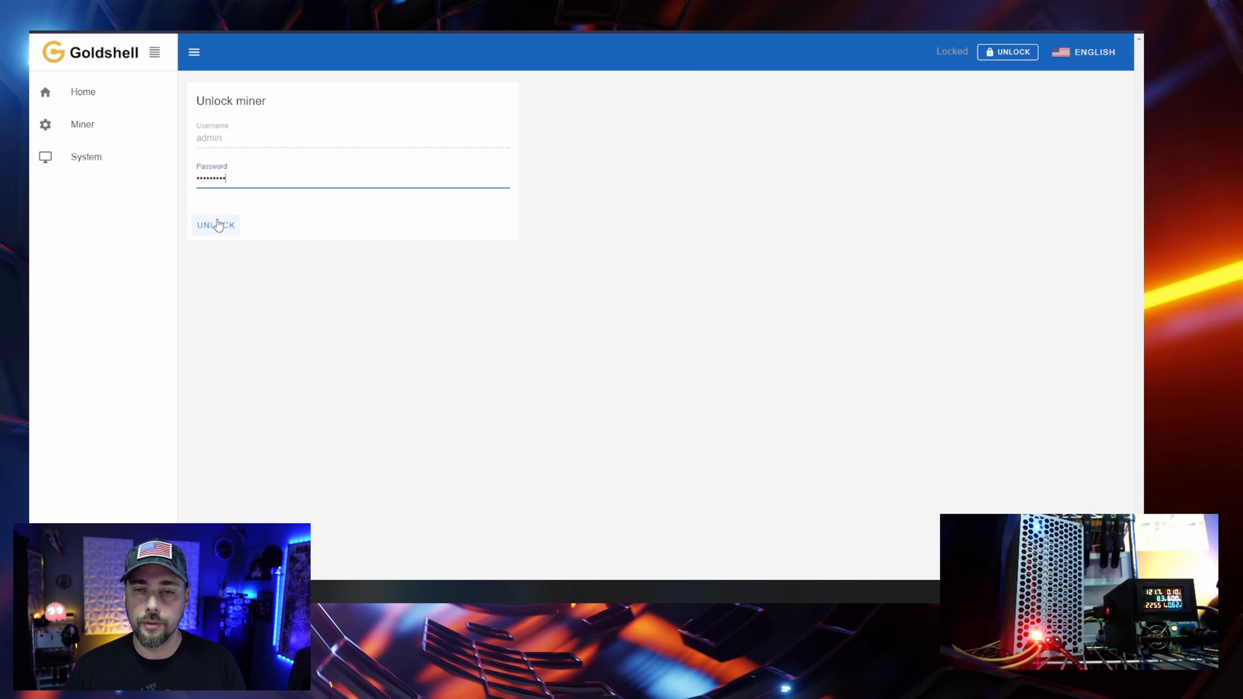
Unlock the miner and reveal the saved CoinMinerz us-stratum pool with worker GoatMiniDoge in Pool settings
click(215, 224)
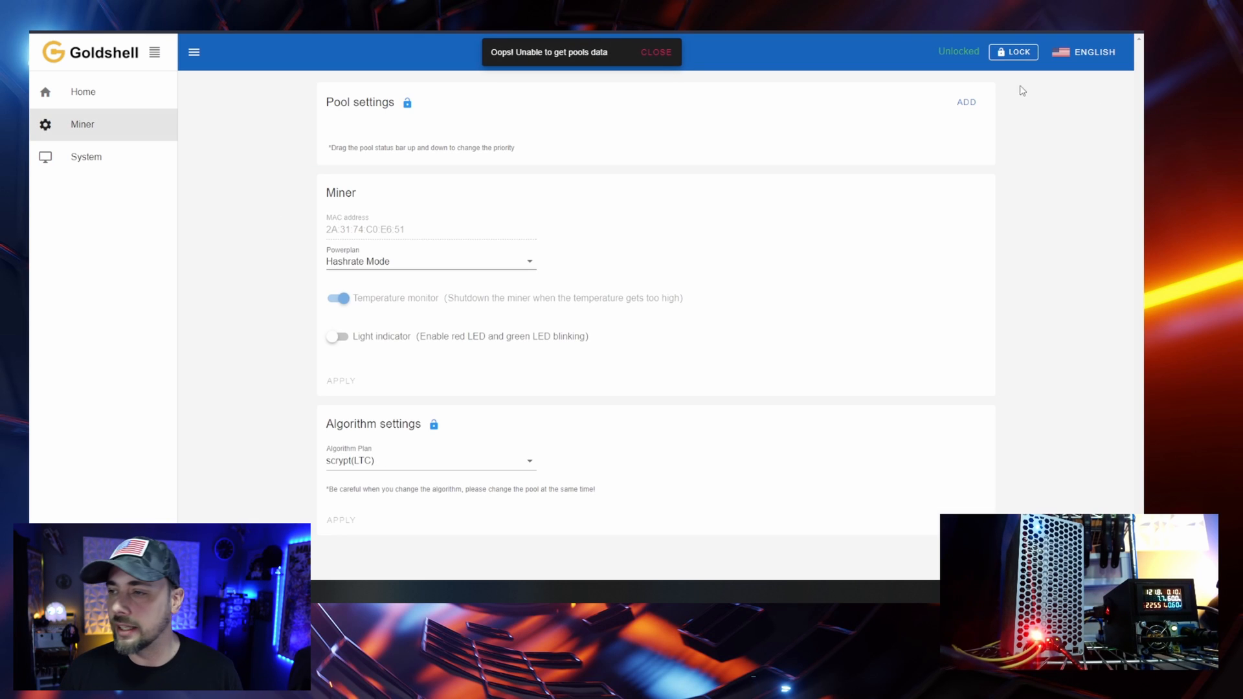
click(965, 101)
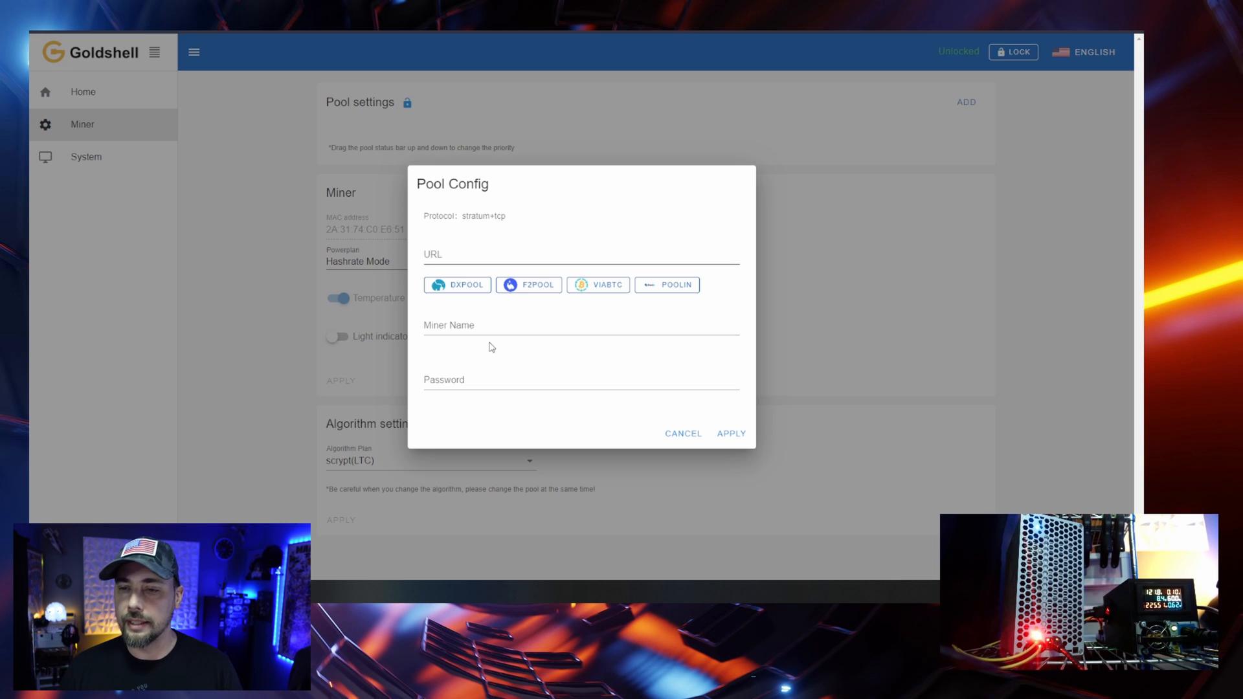
click(730, 433)
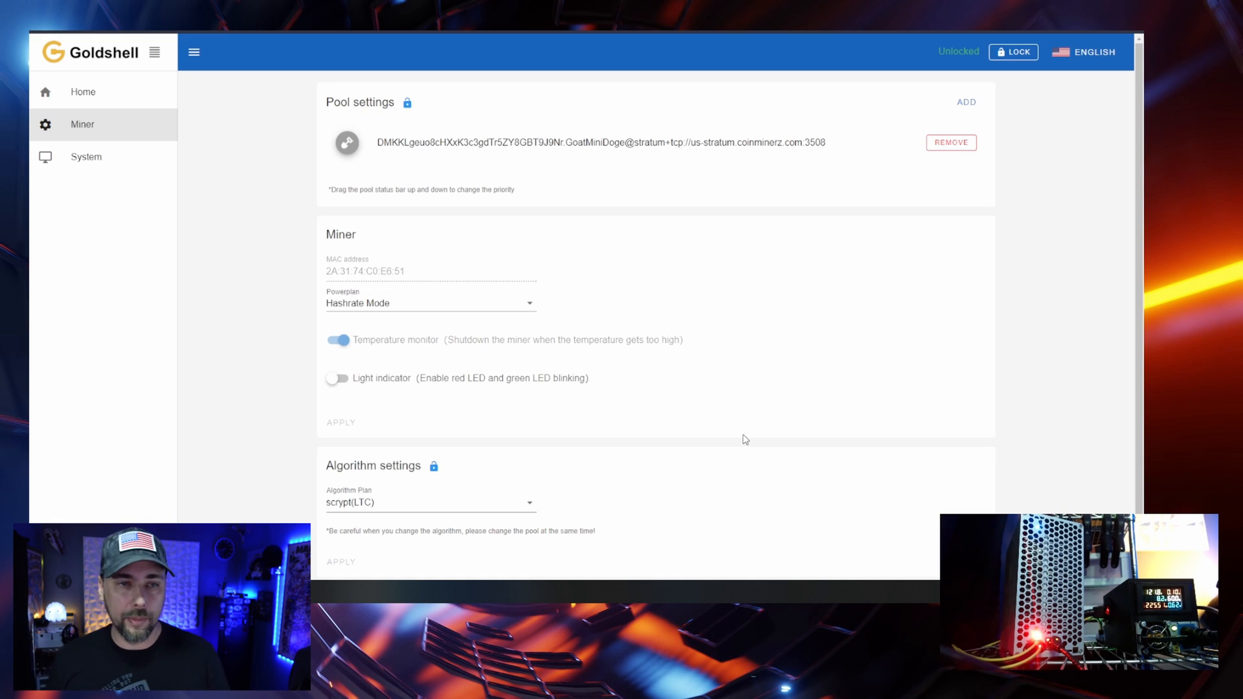
mouse_move(157, 202)
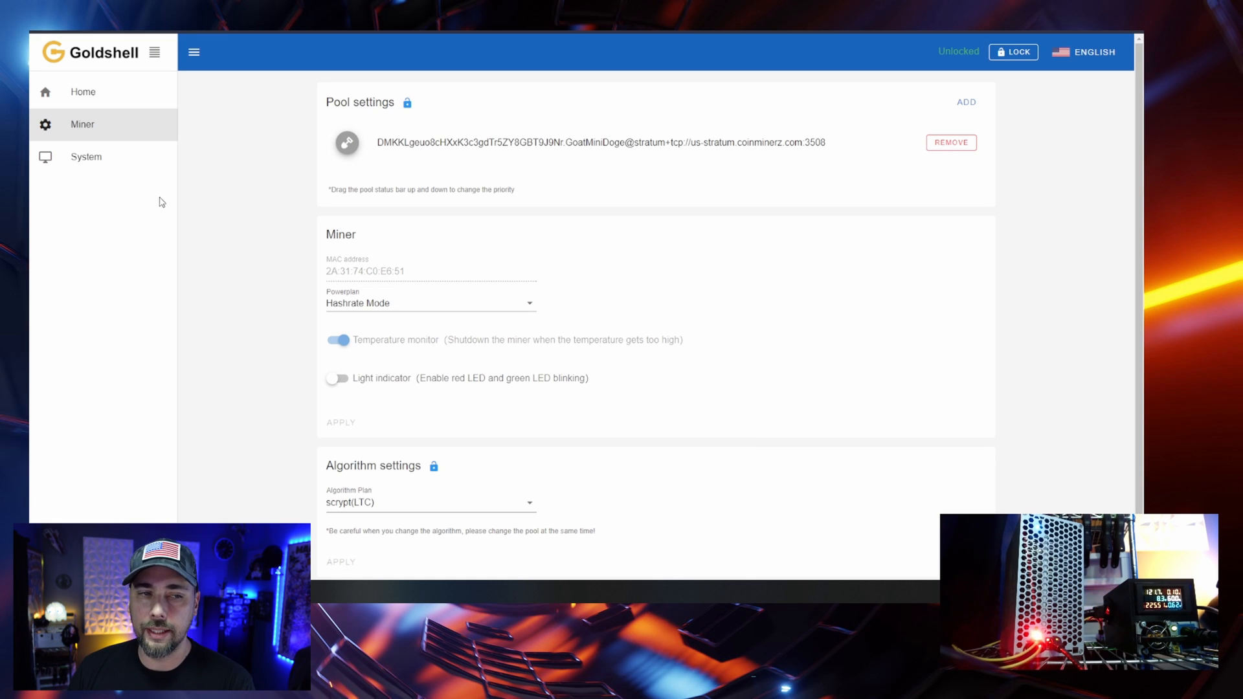